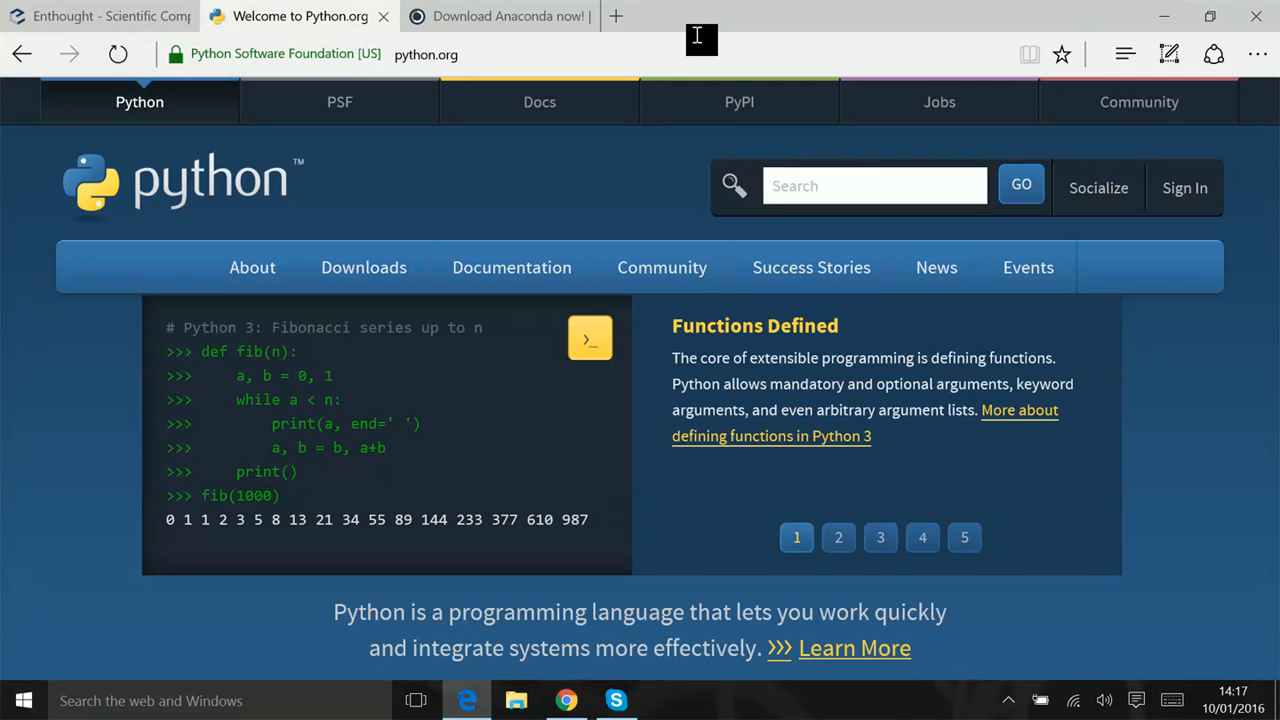
Cycle through the row of carousel controls on the current page once
click(838, 536)
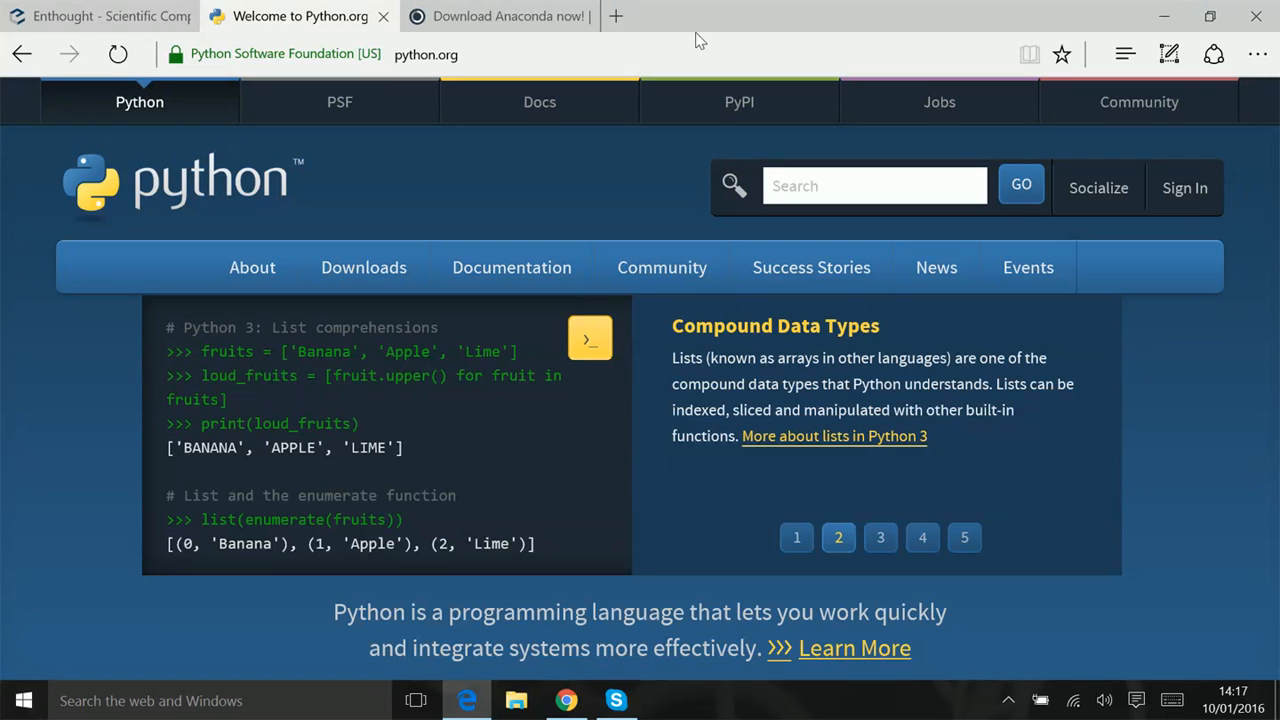
click(880, 536)
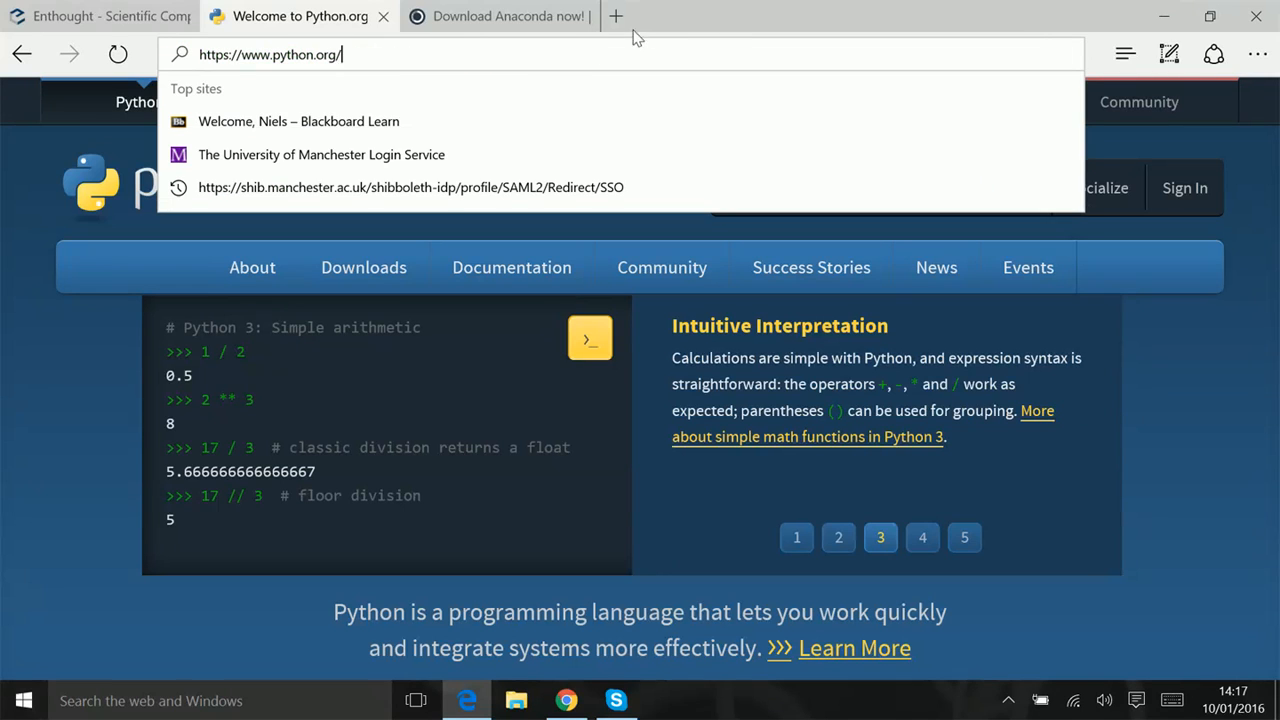
click(922, 536)
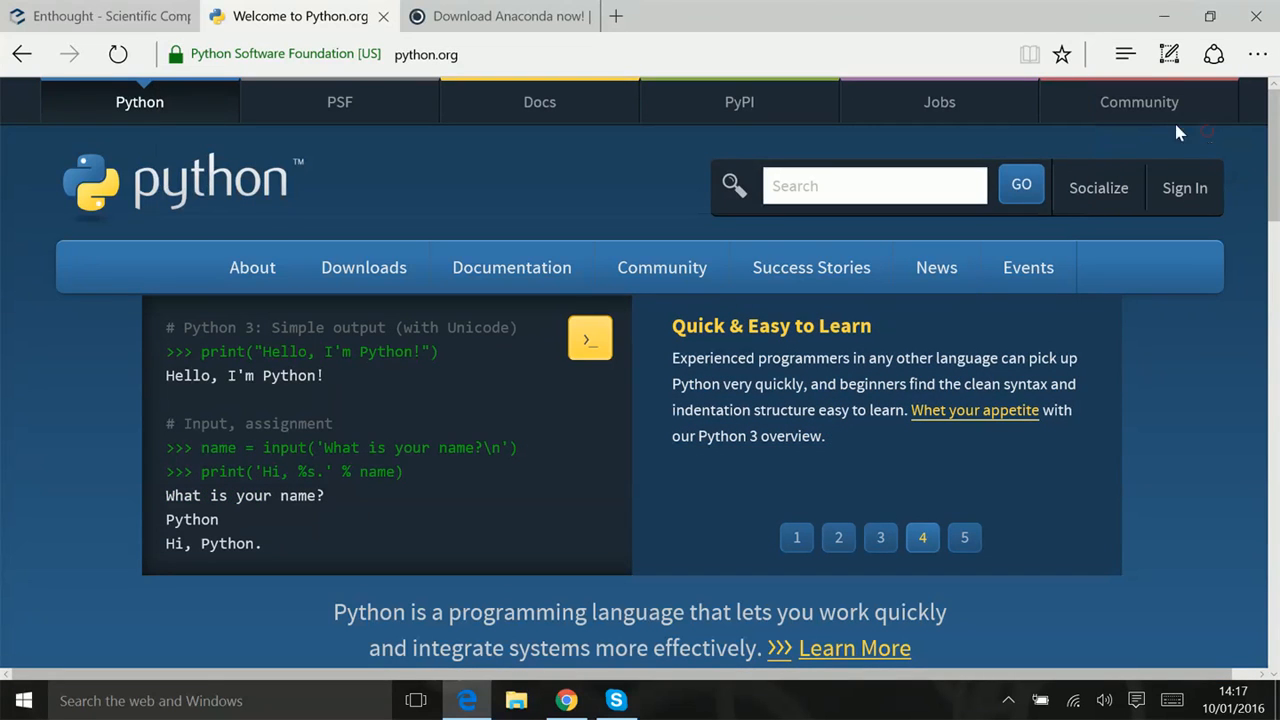
mouse_move(780, 8)
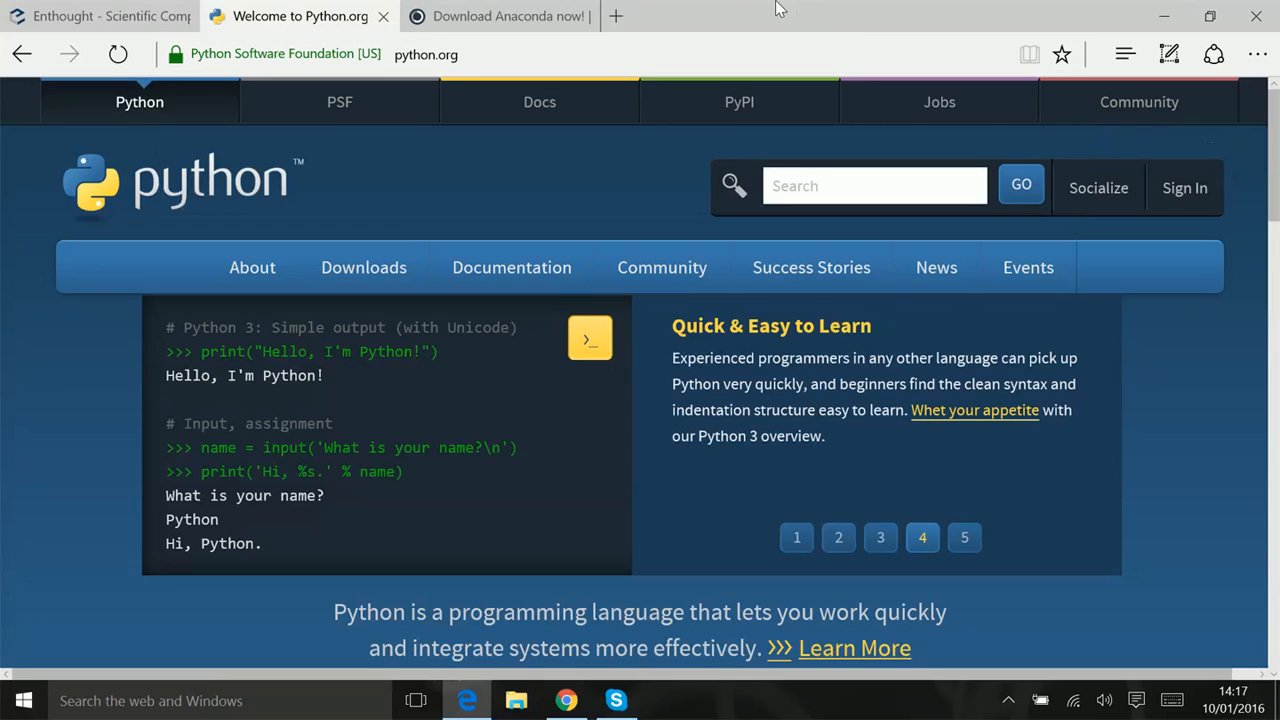
mouse_move(356, 360)
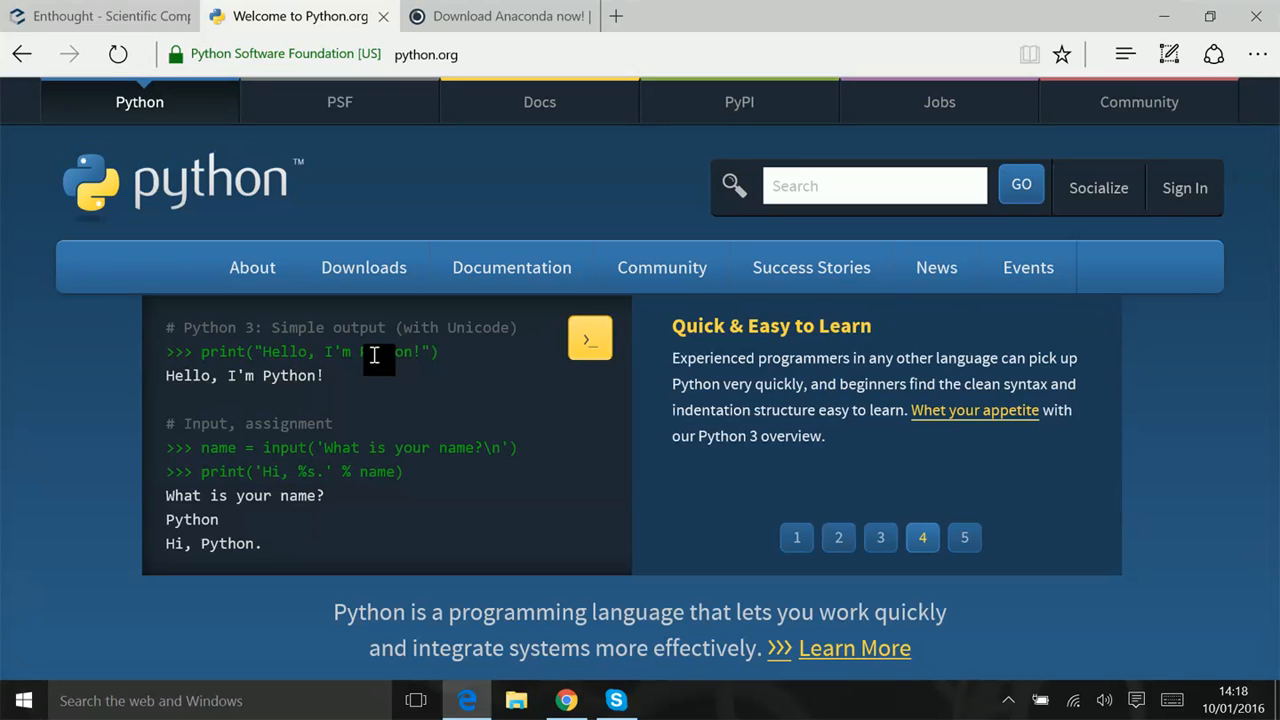
mouse_move(490, 370)
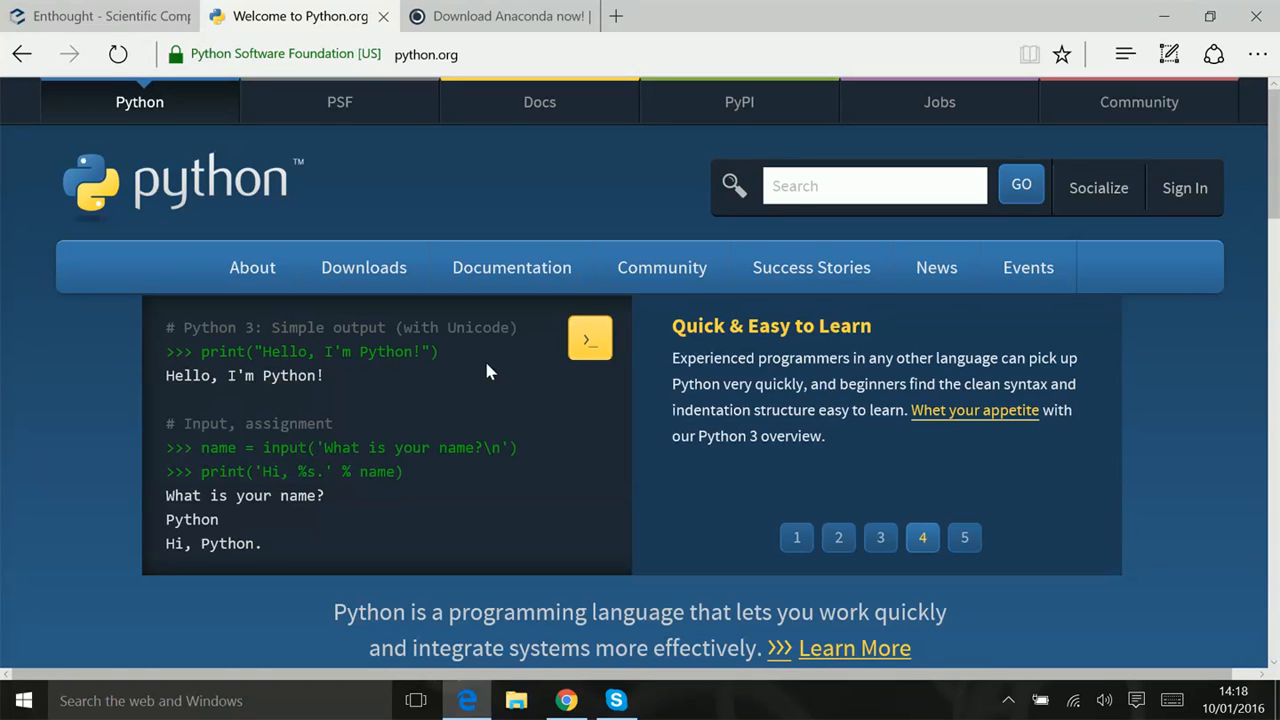
mouse_move(330, 348)
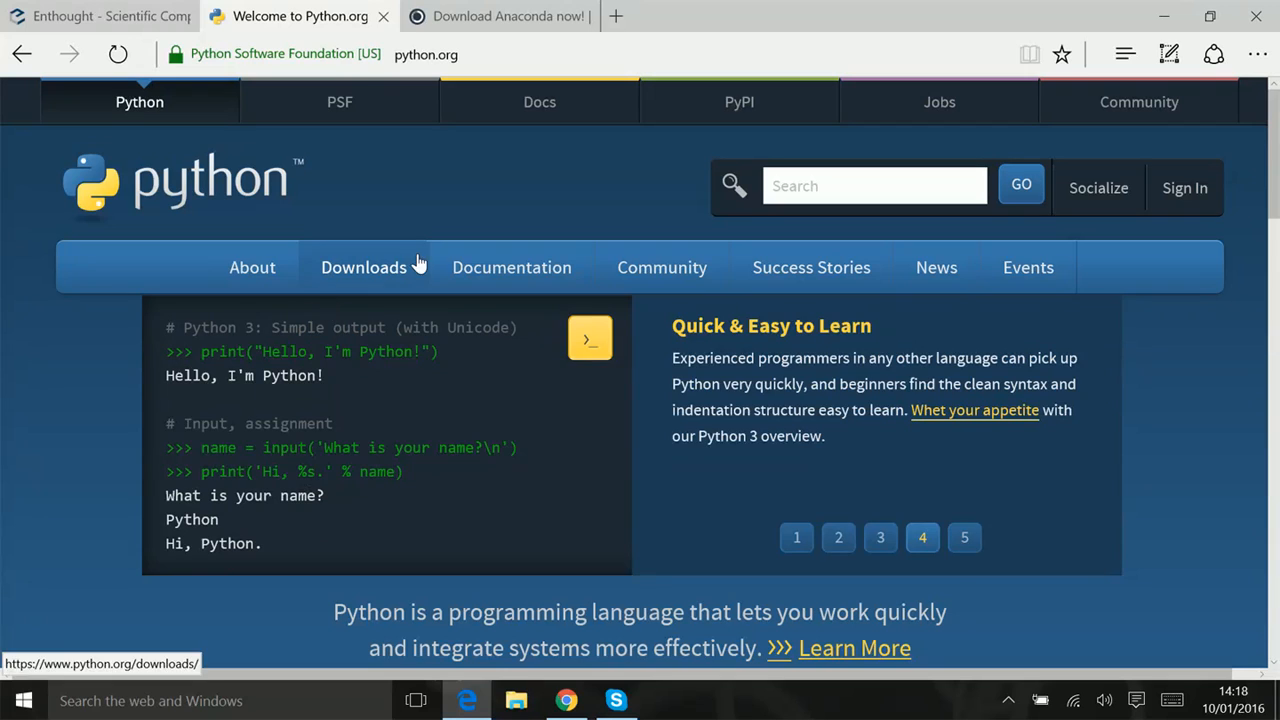
mouse_move(1062, 434)
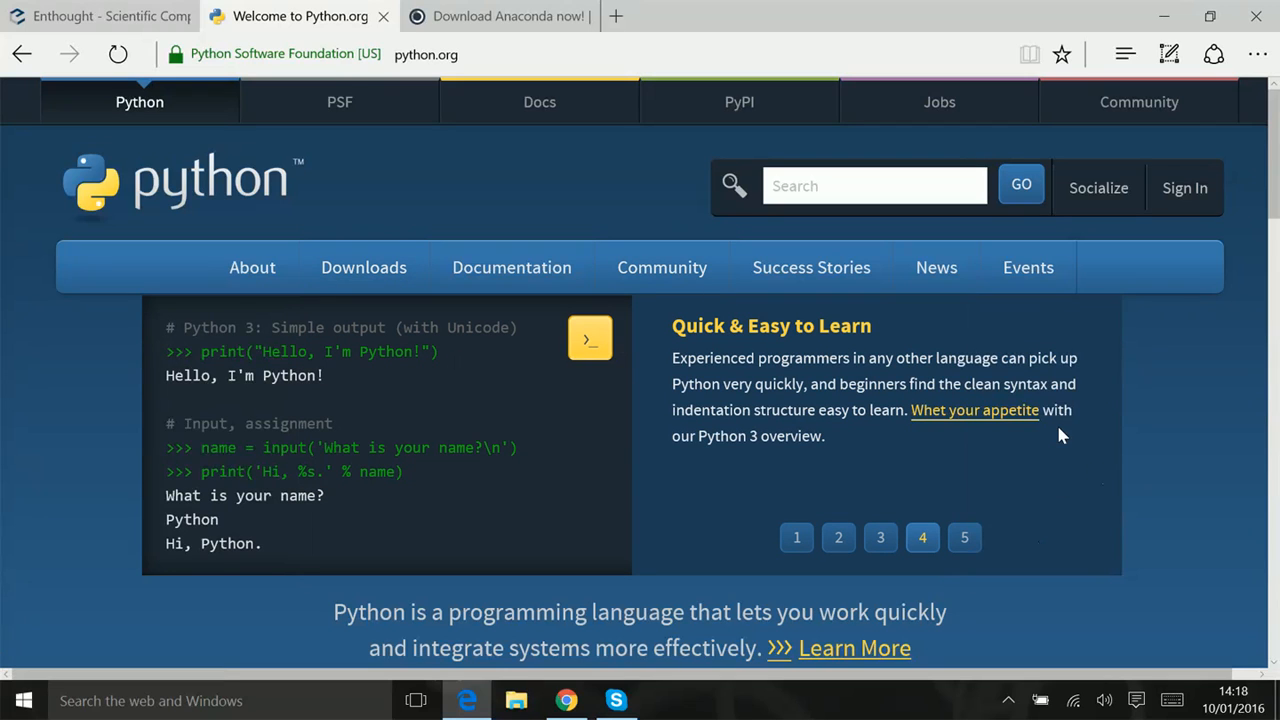
mouse_move(974, 410)
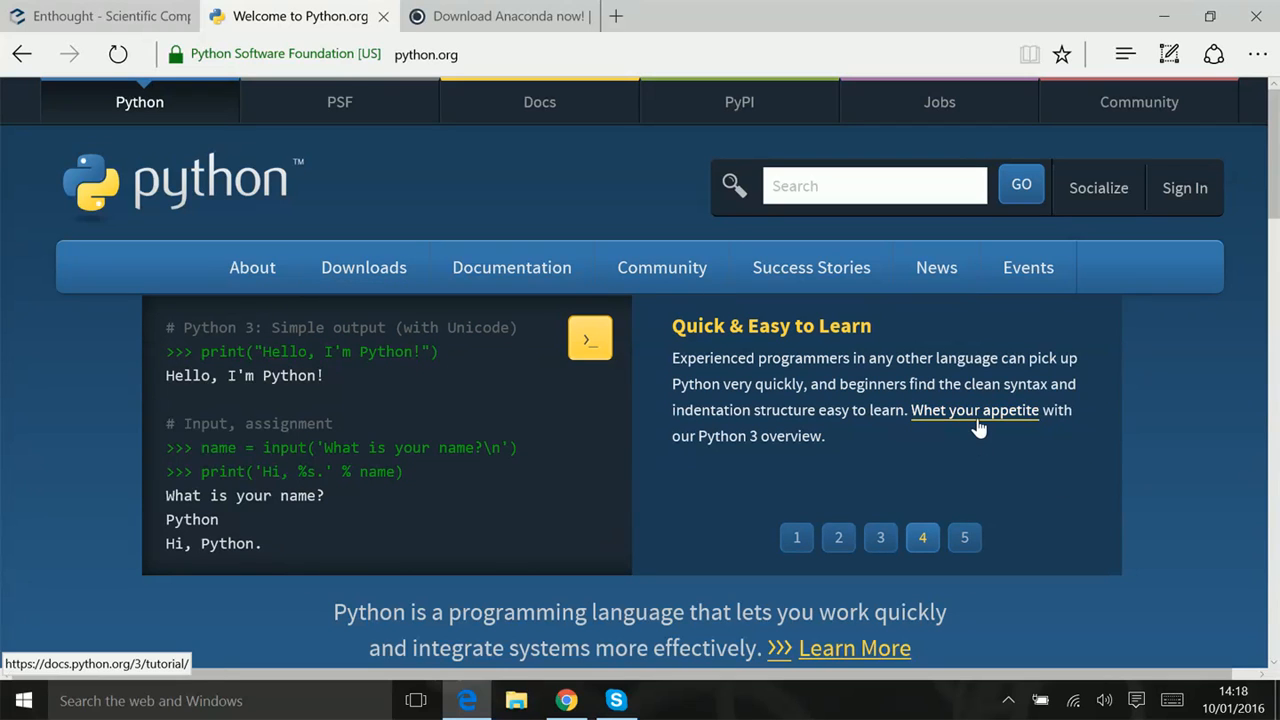
mouse_move(548, 200)
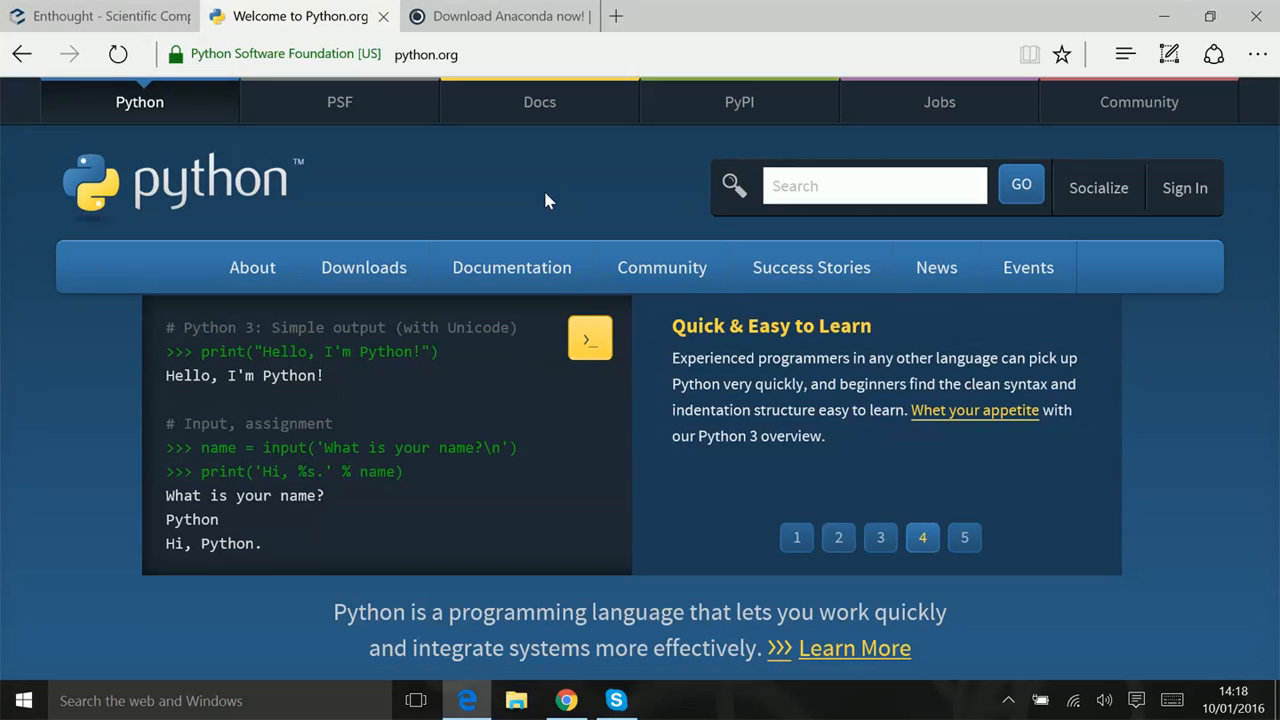
click(964, 536)
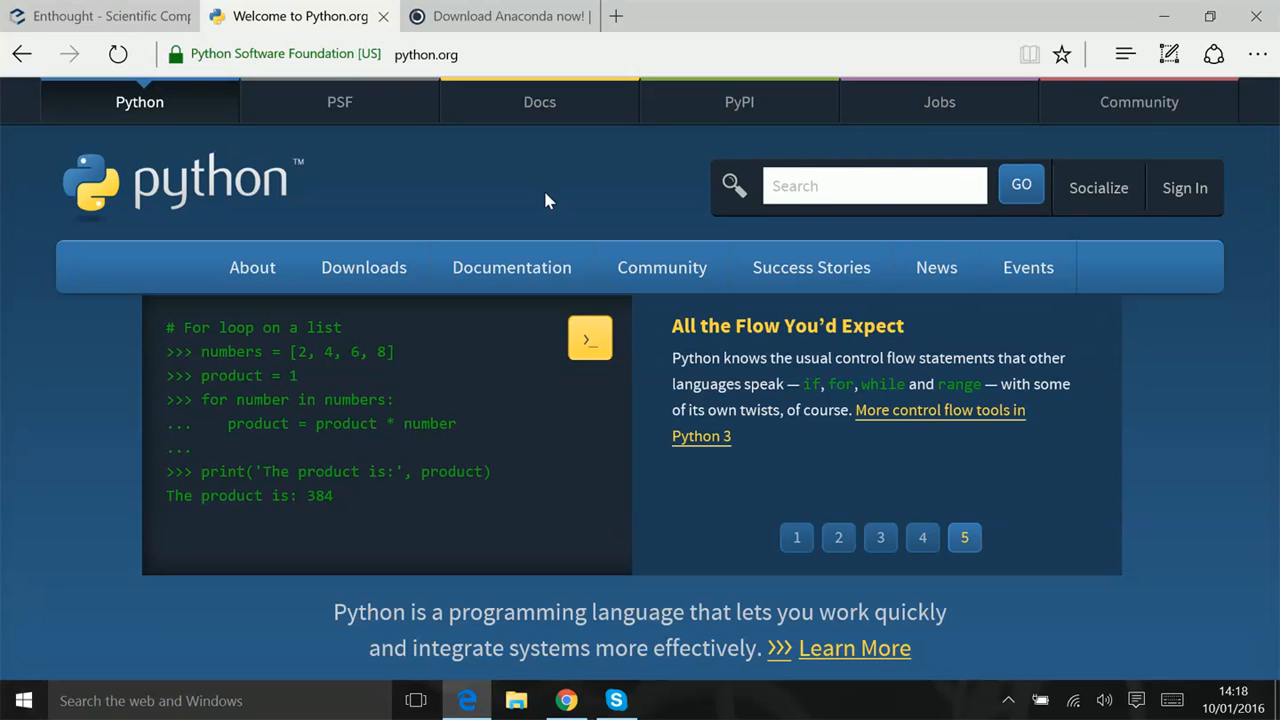
click(796, 536)
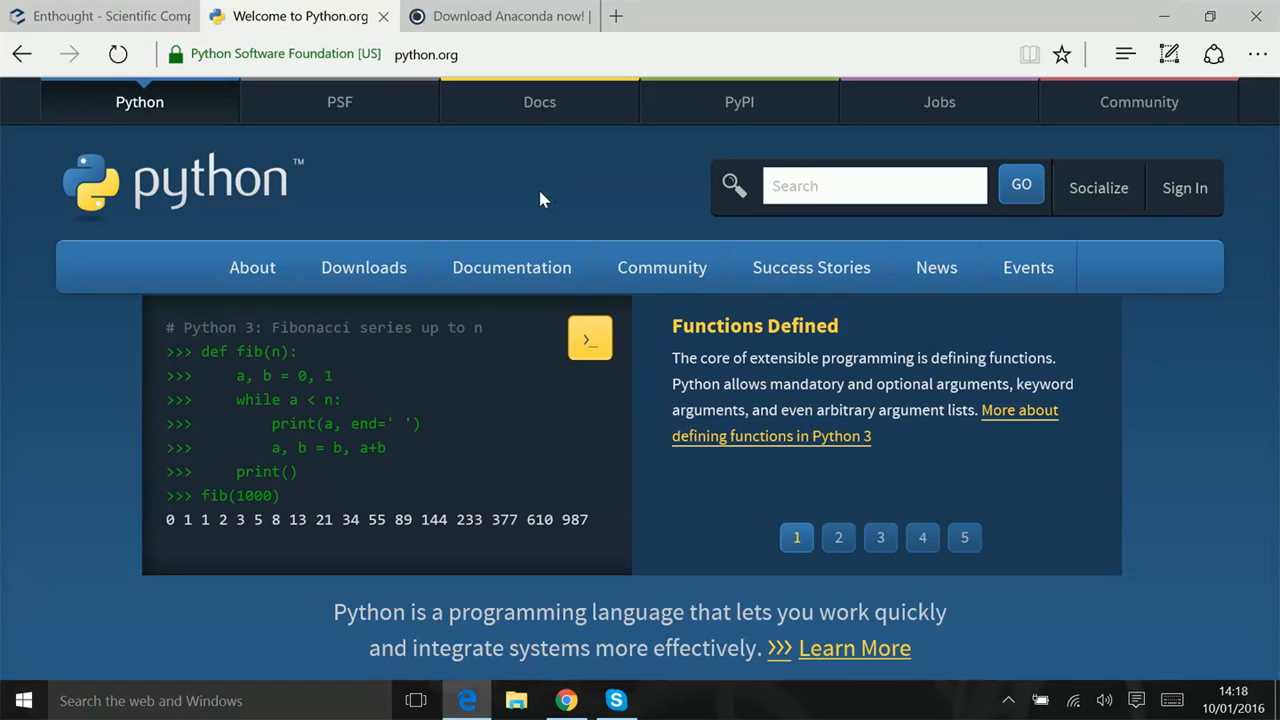
mouse_move(540, 100)
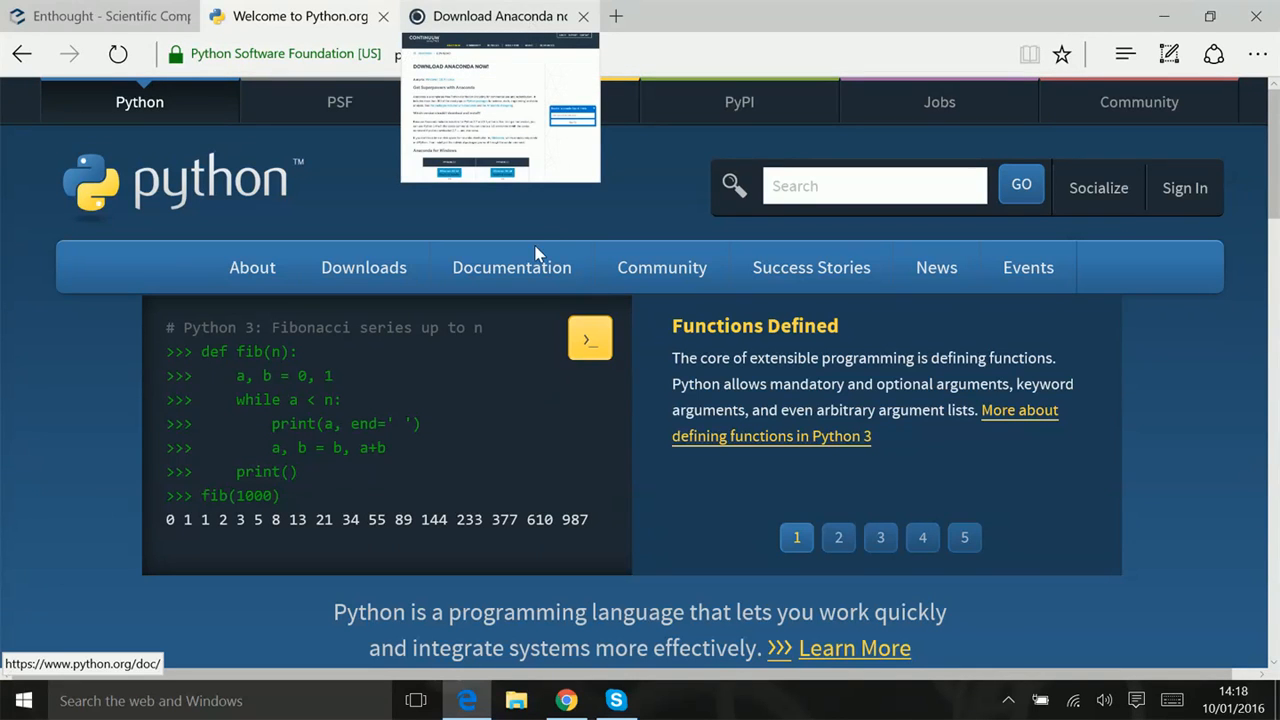
Cycle through the same row of controls a second time
click(838, 536)
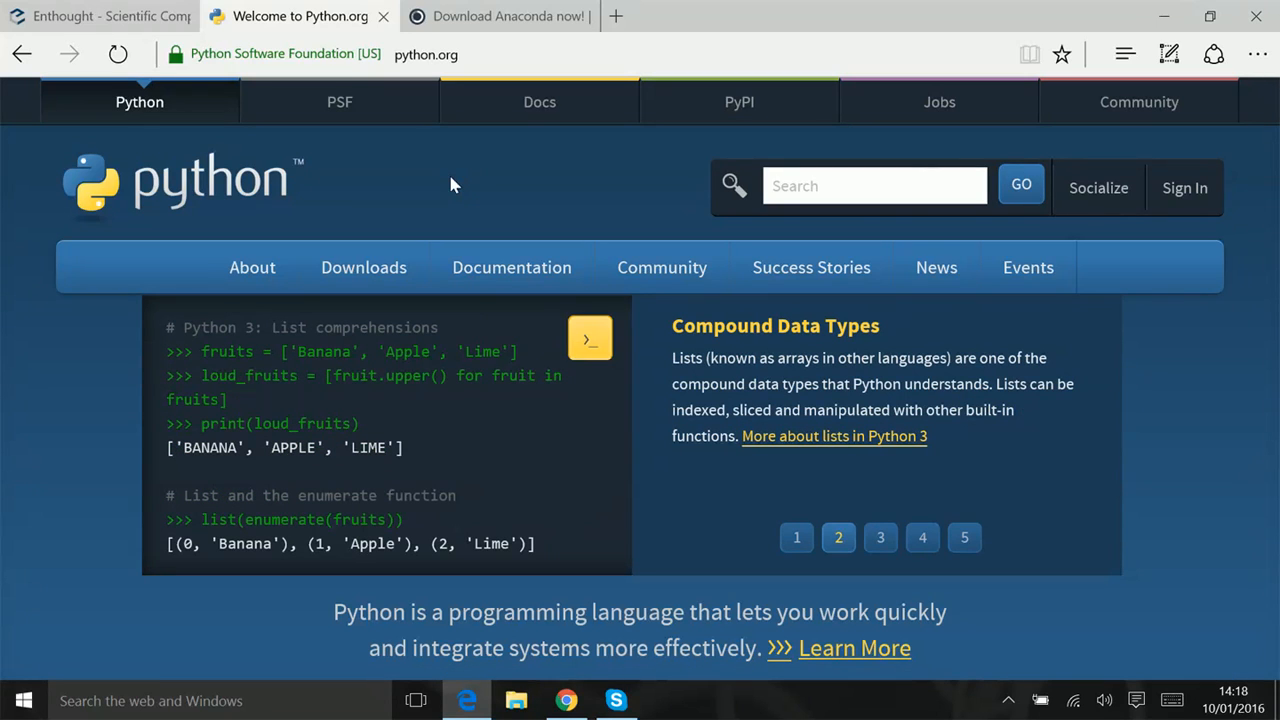
click(880, 536)
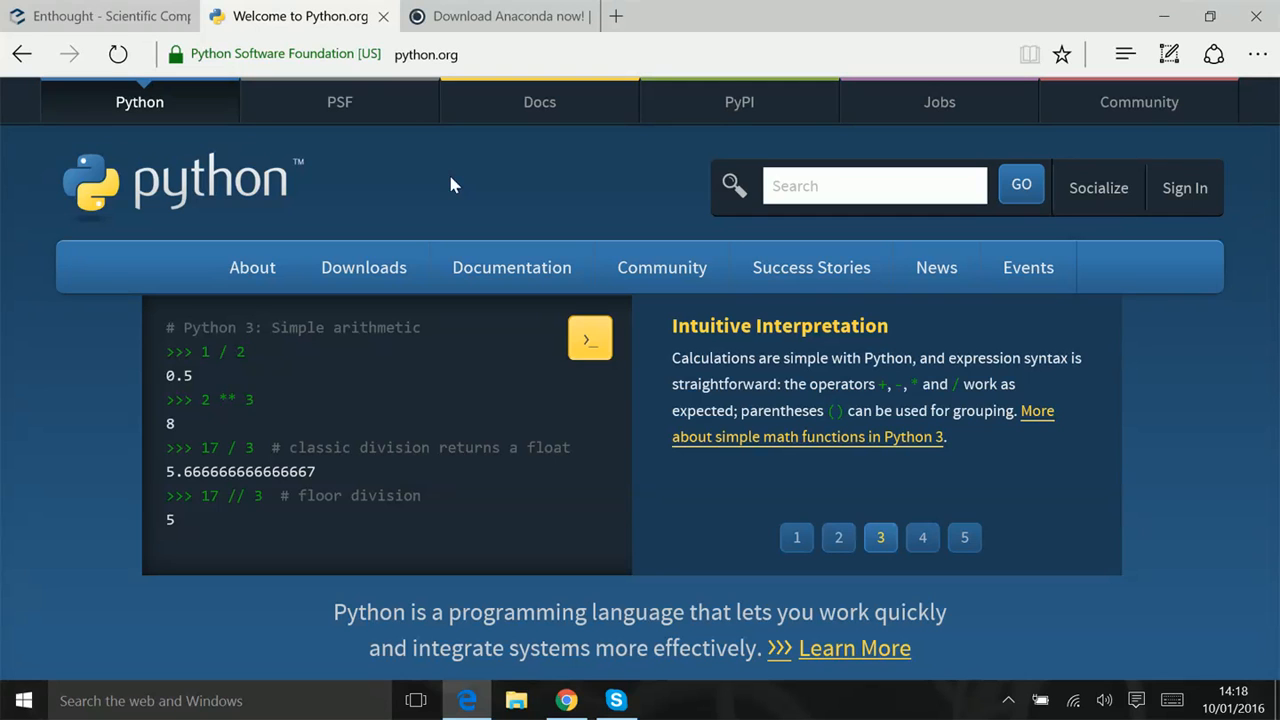
click(922, 536)
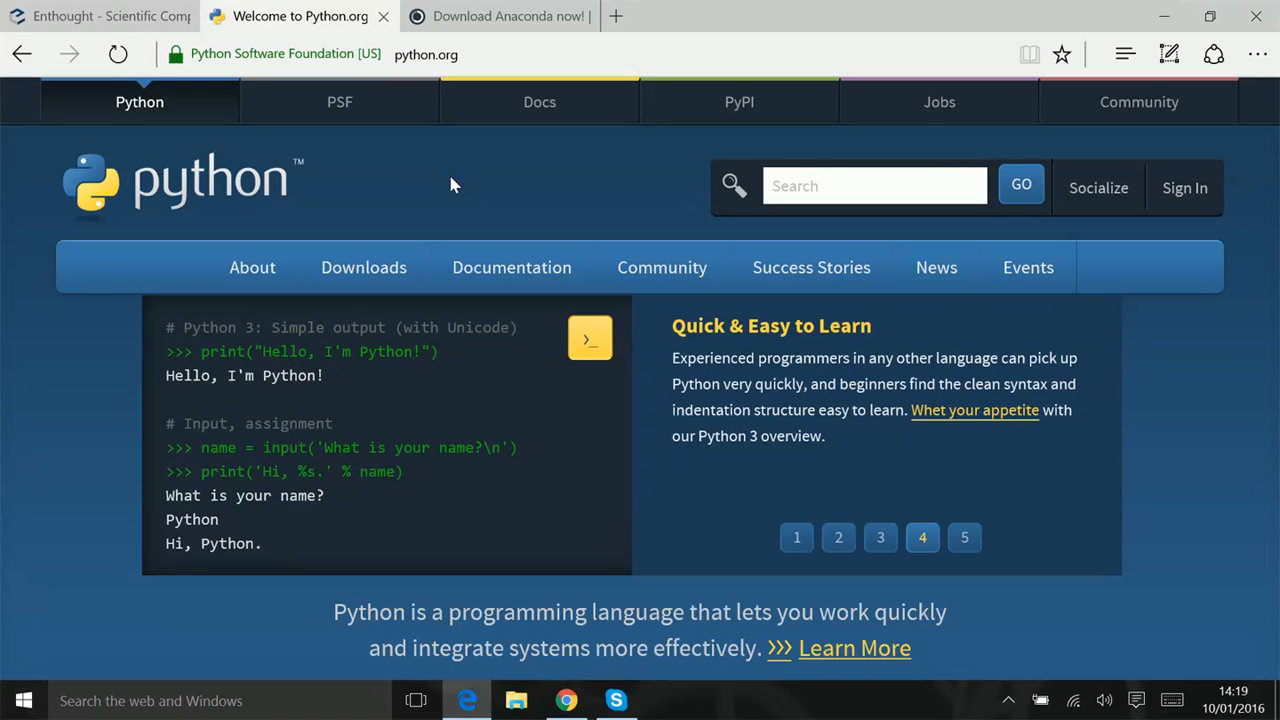
click(964, 536)
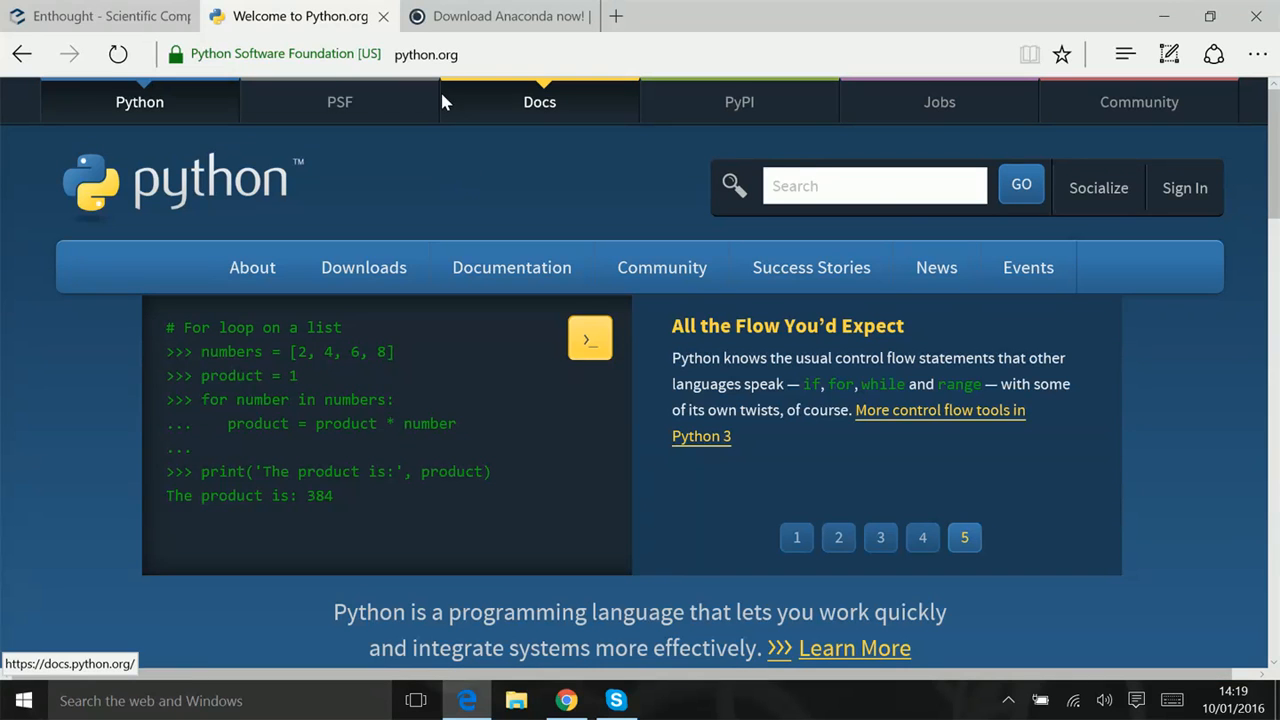
click(796, 536)
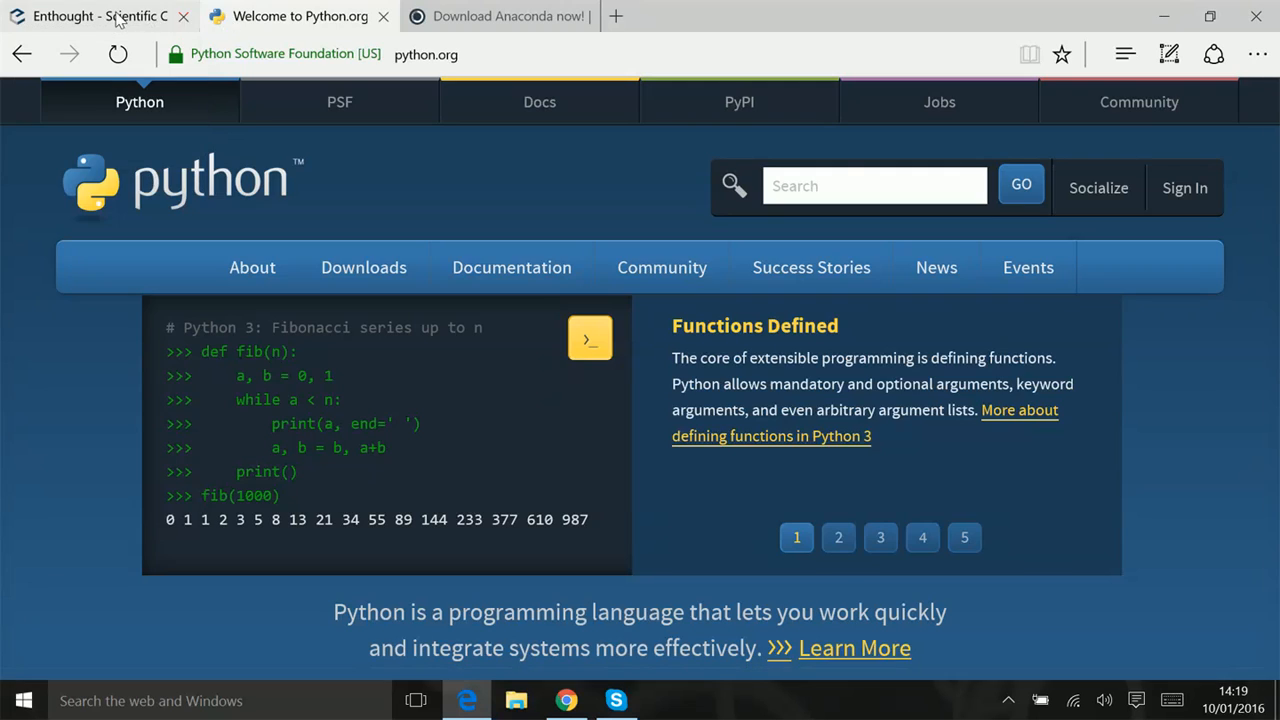
In the Enthought Canopy store, show the For Academics free-licence offer for degree-granting institutions
click(100, 16)
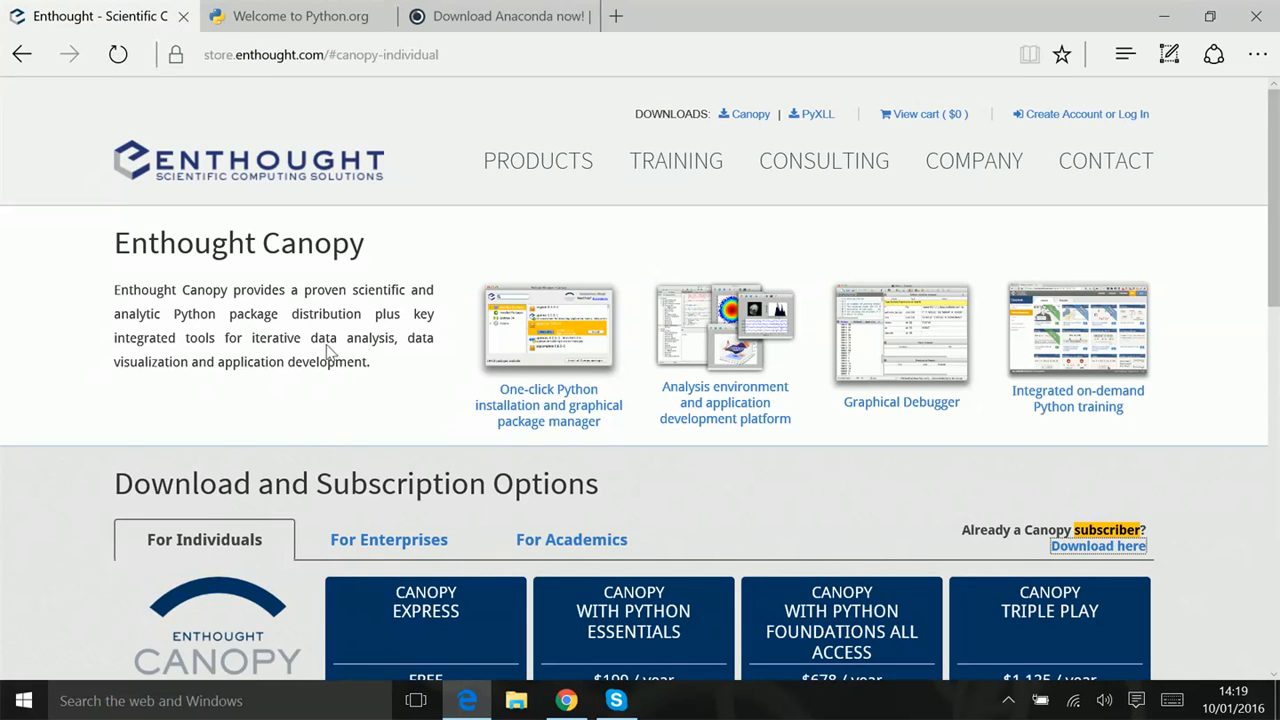
mouse_move(370, 298)
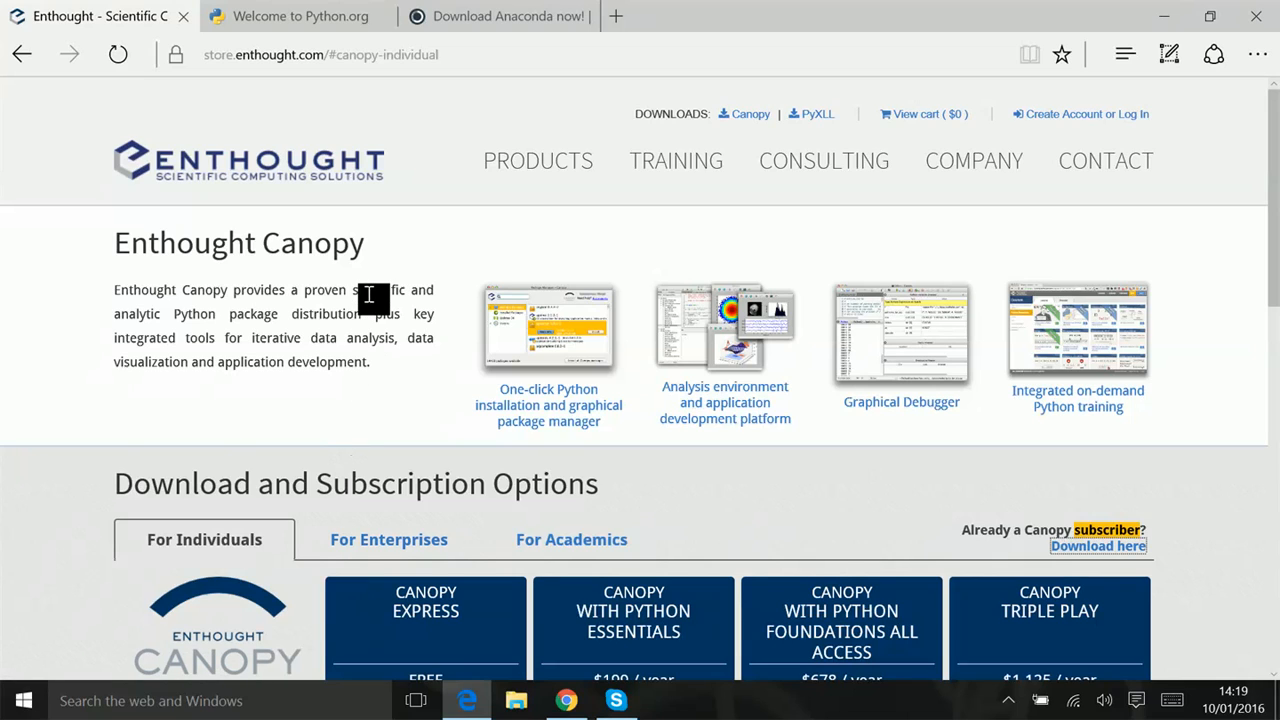
mouse_move(424, 404)
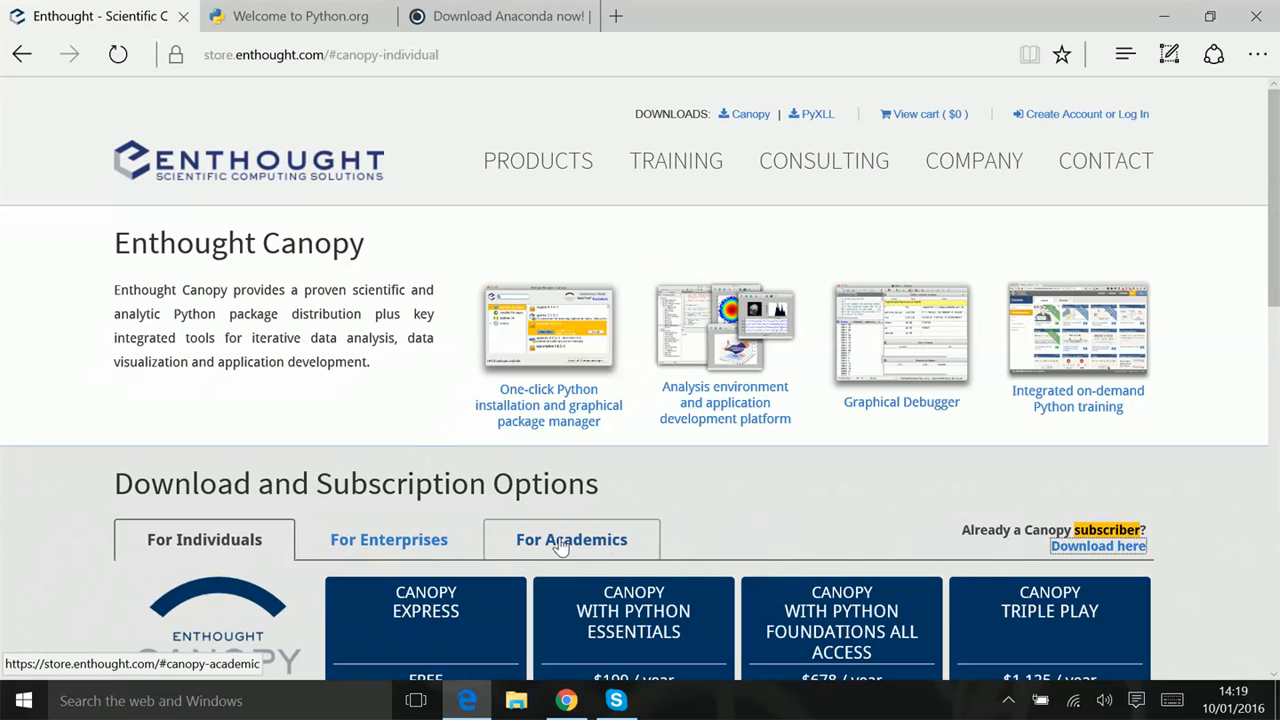
click(572, 540)
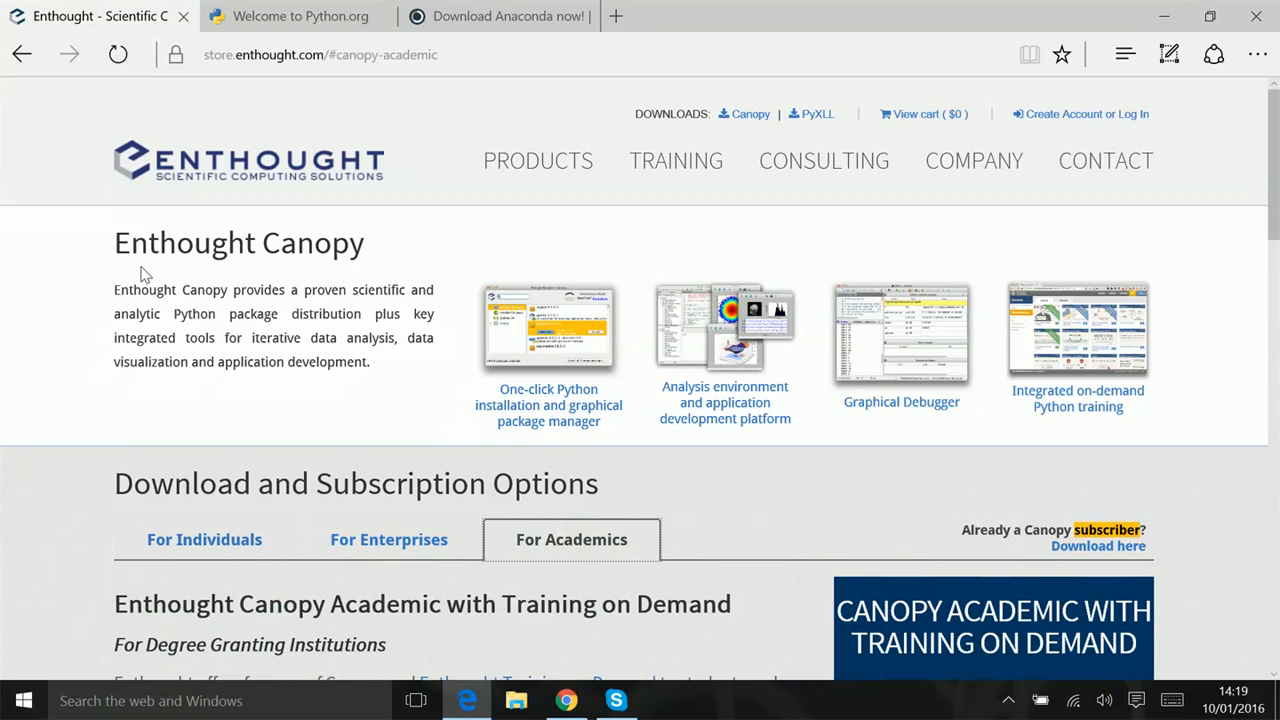
scroll(down, 3)
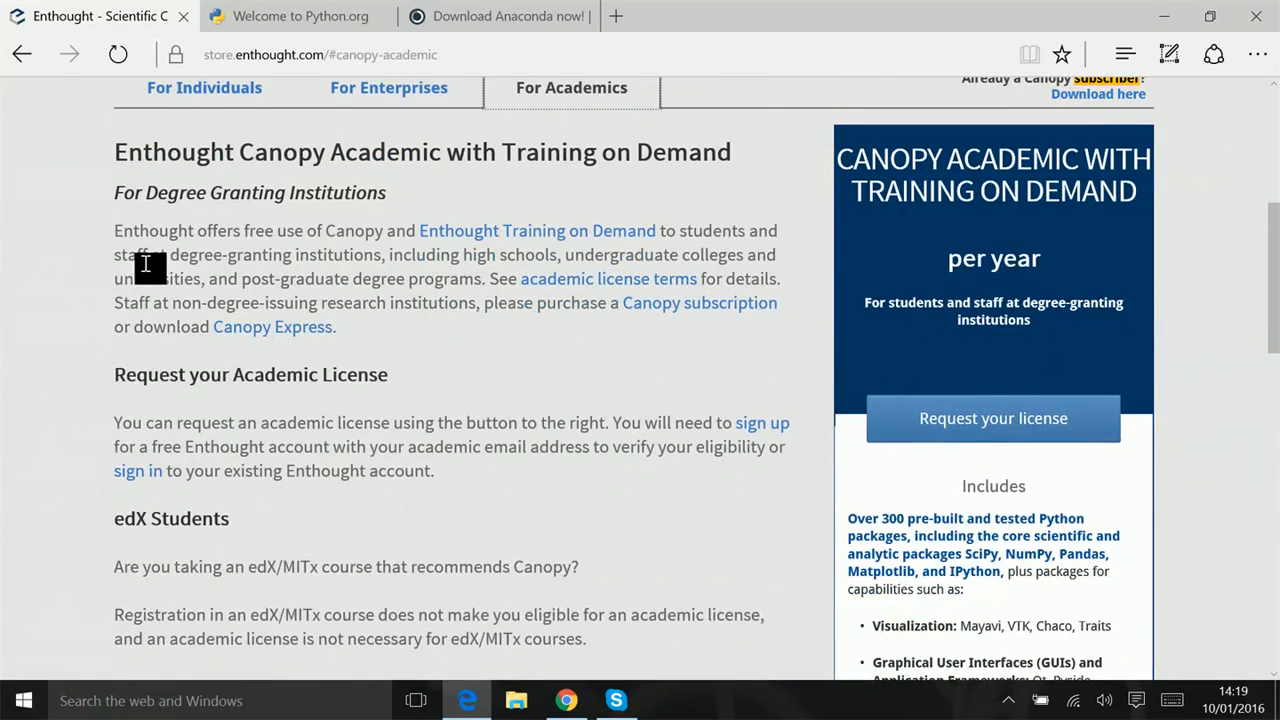
scroll(up, 3)
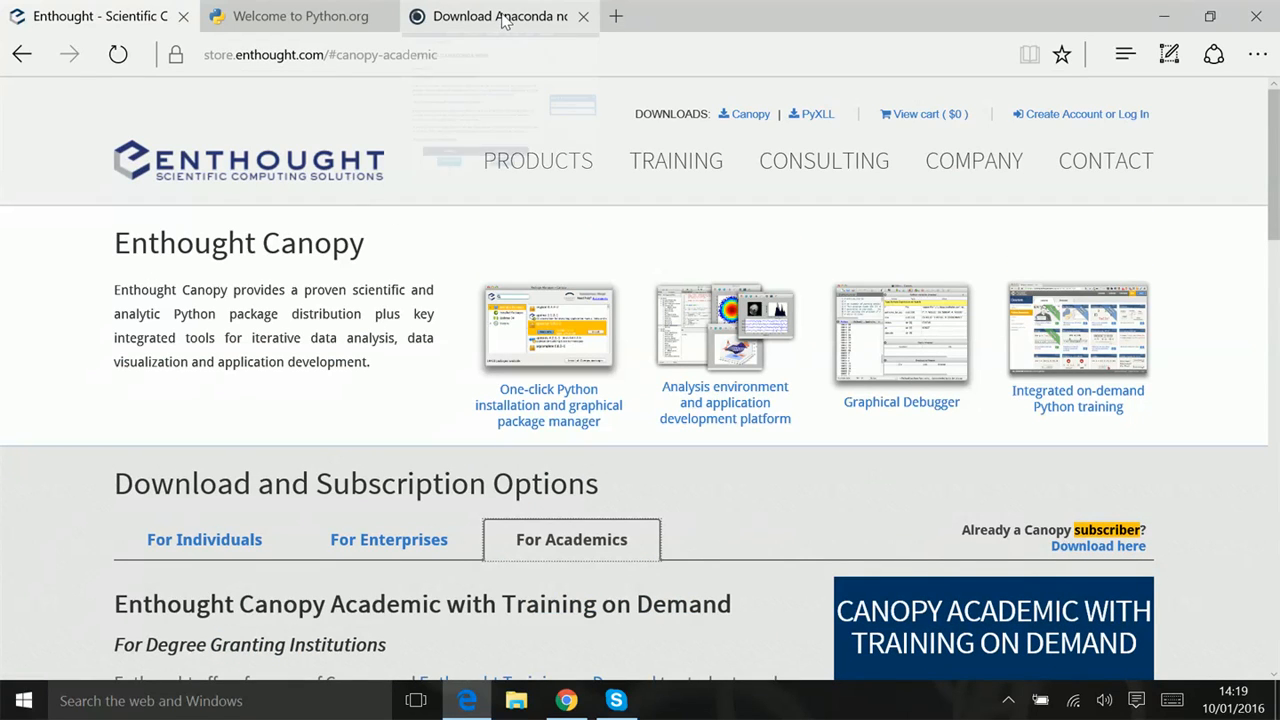
mouse_move(500, 16)
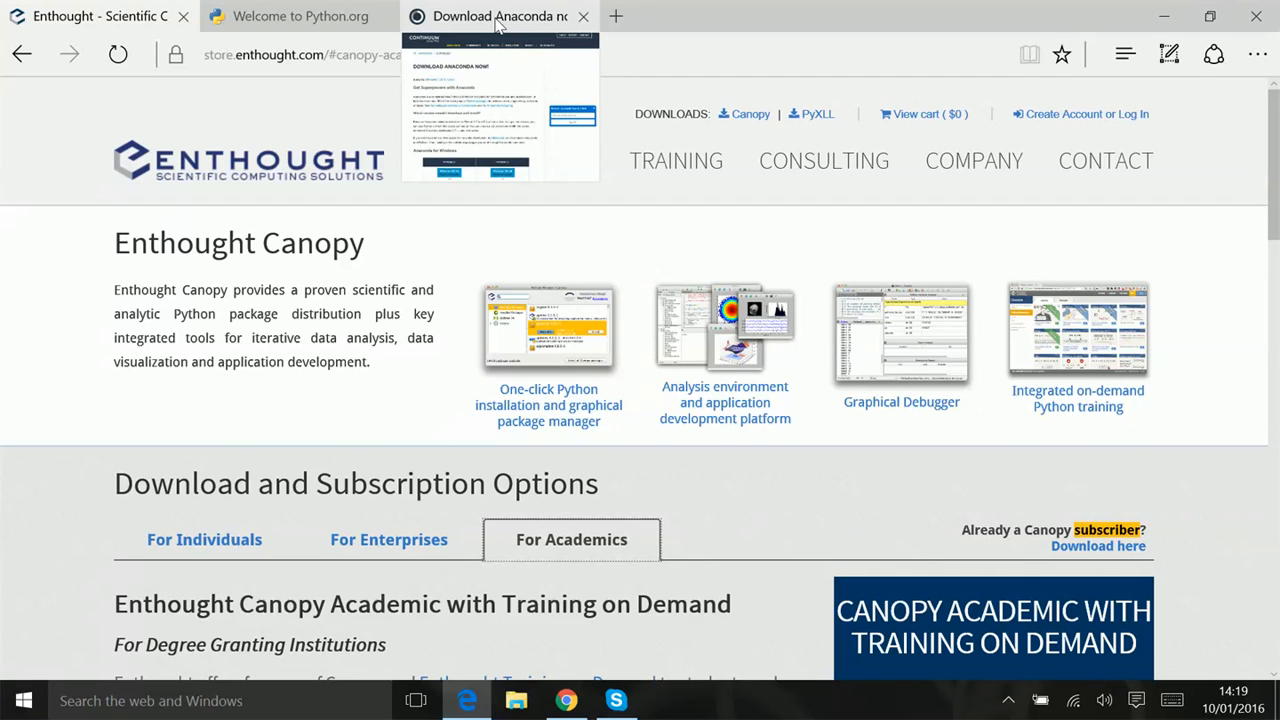
click(496, 16)
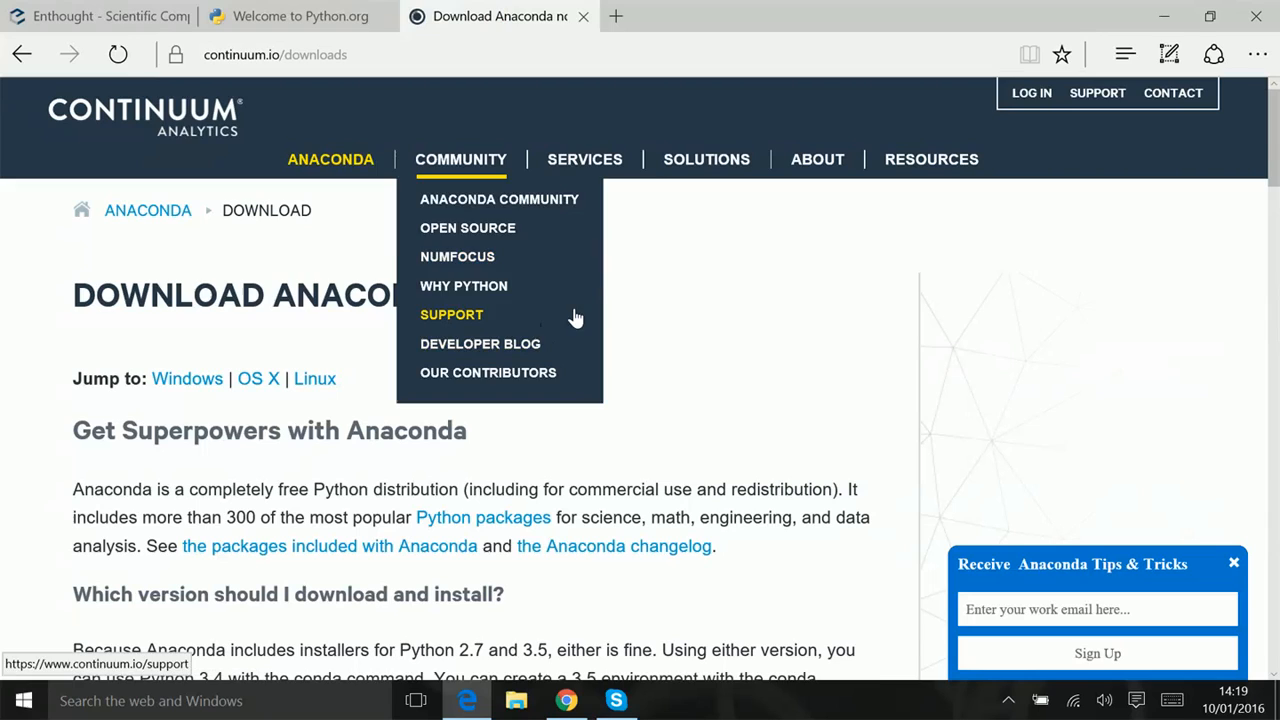
mouse_move(1010, 316)
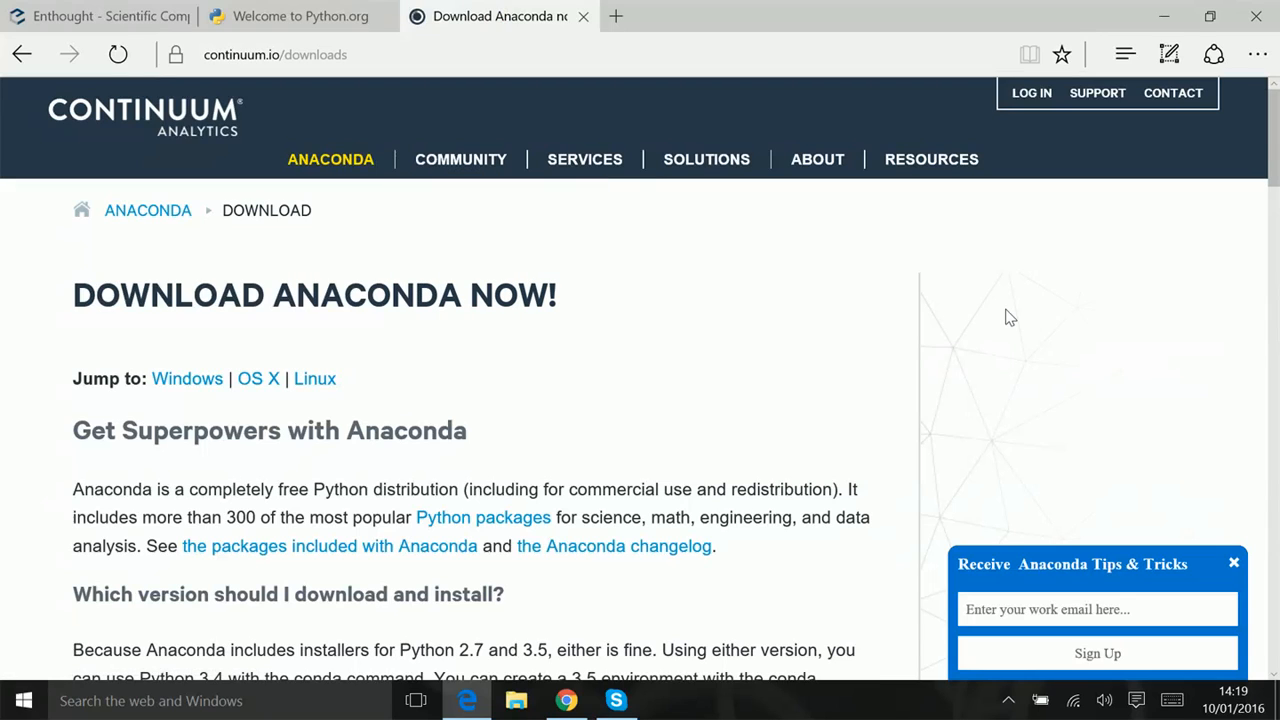
mouse_move(930, 318)
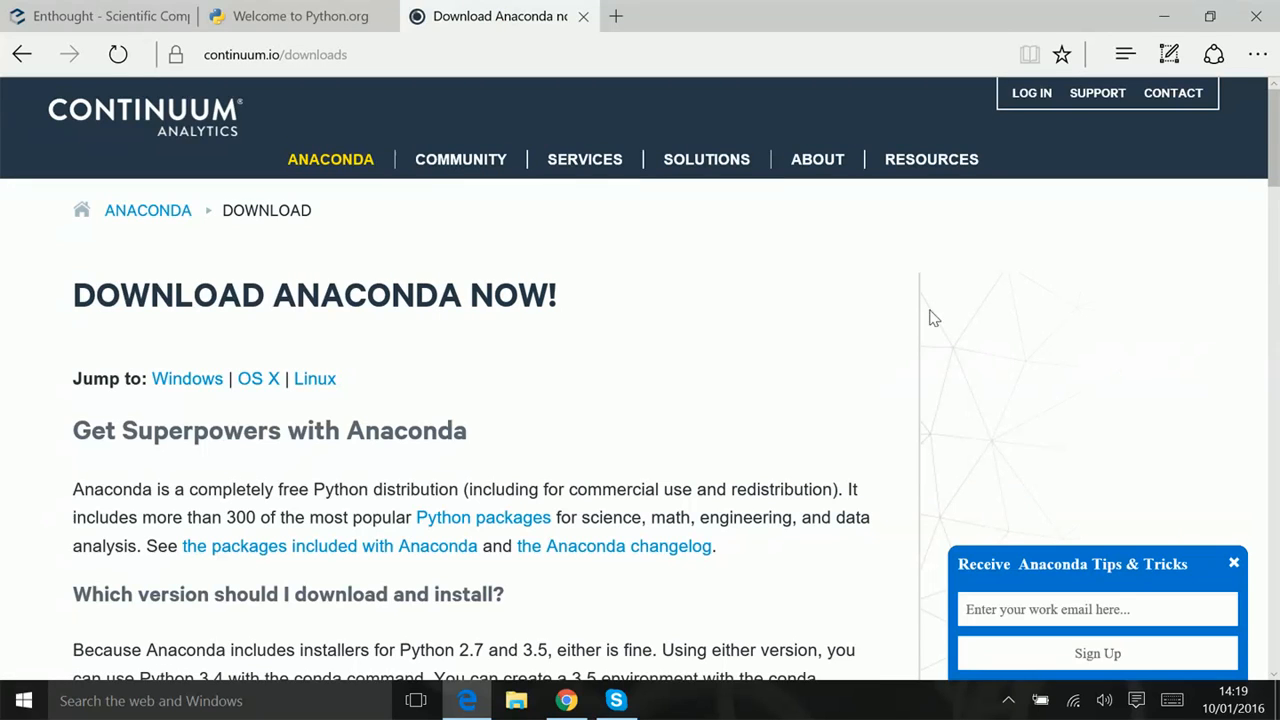
mouse_move(330, 360)
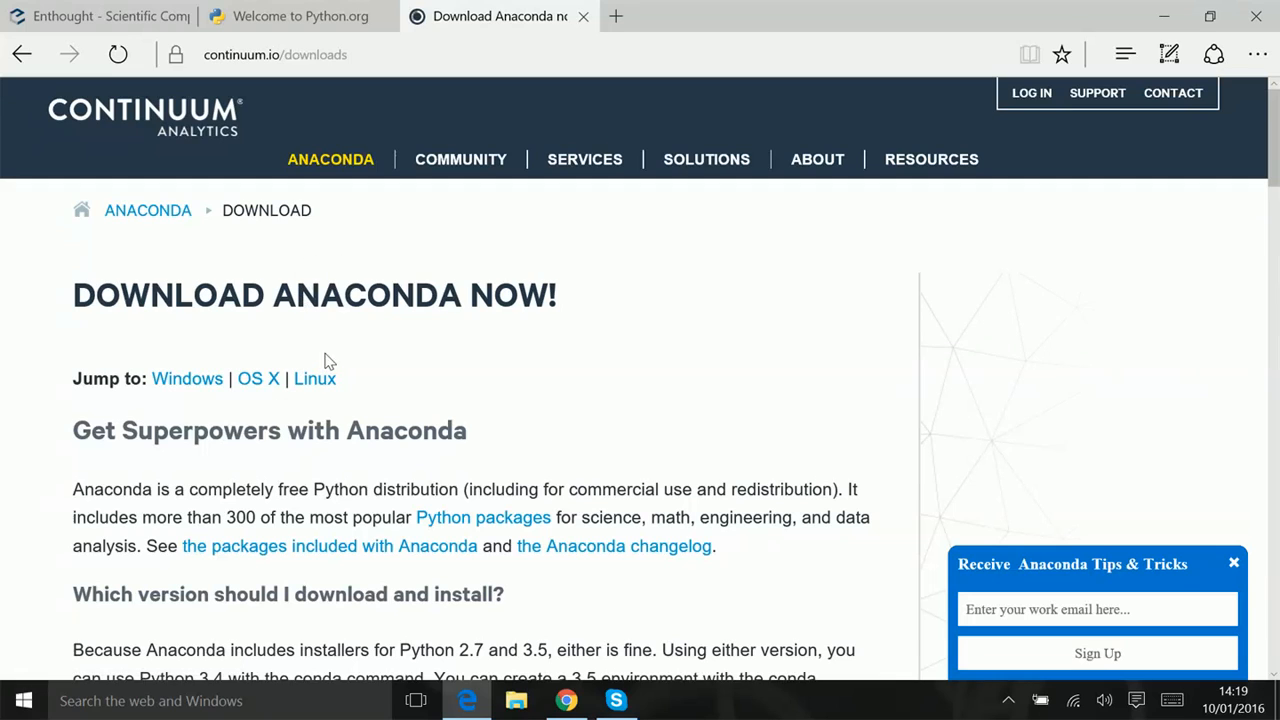
mouse_move(262, 398)
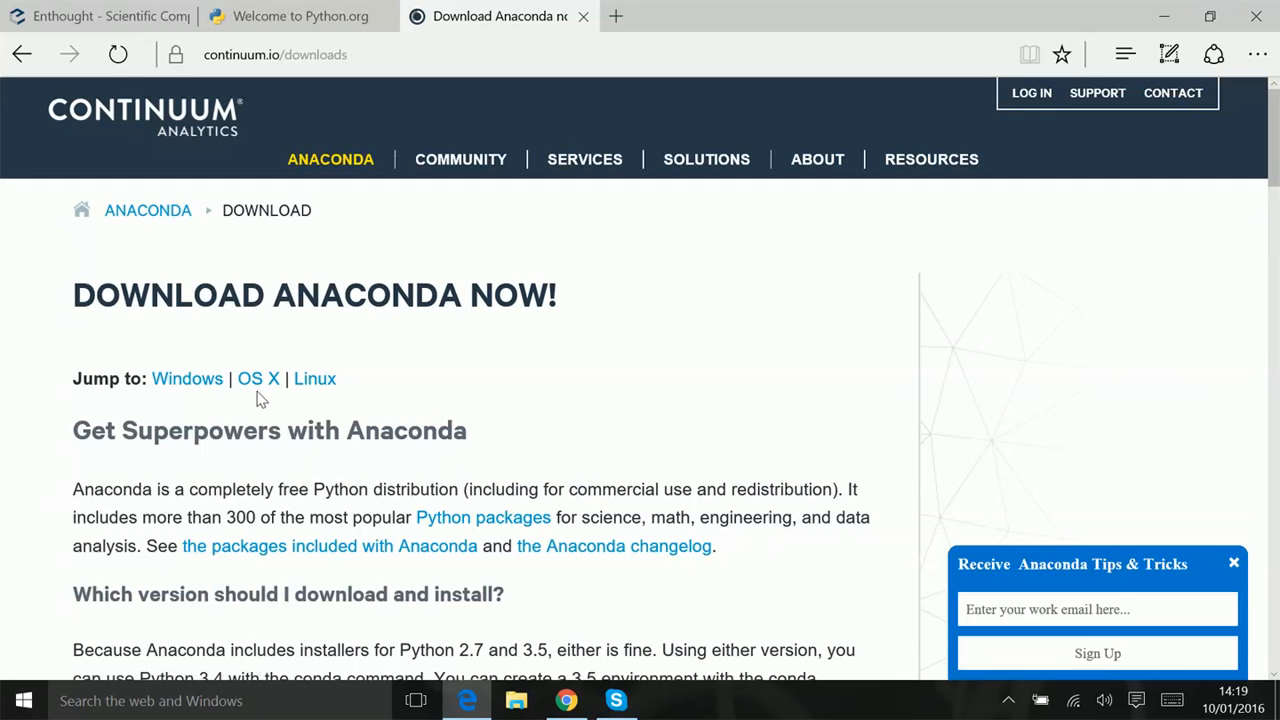
mouse_move(258, 378)
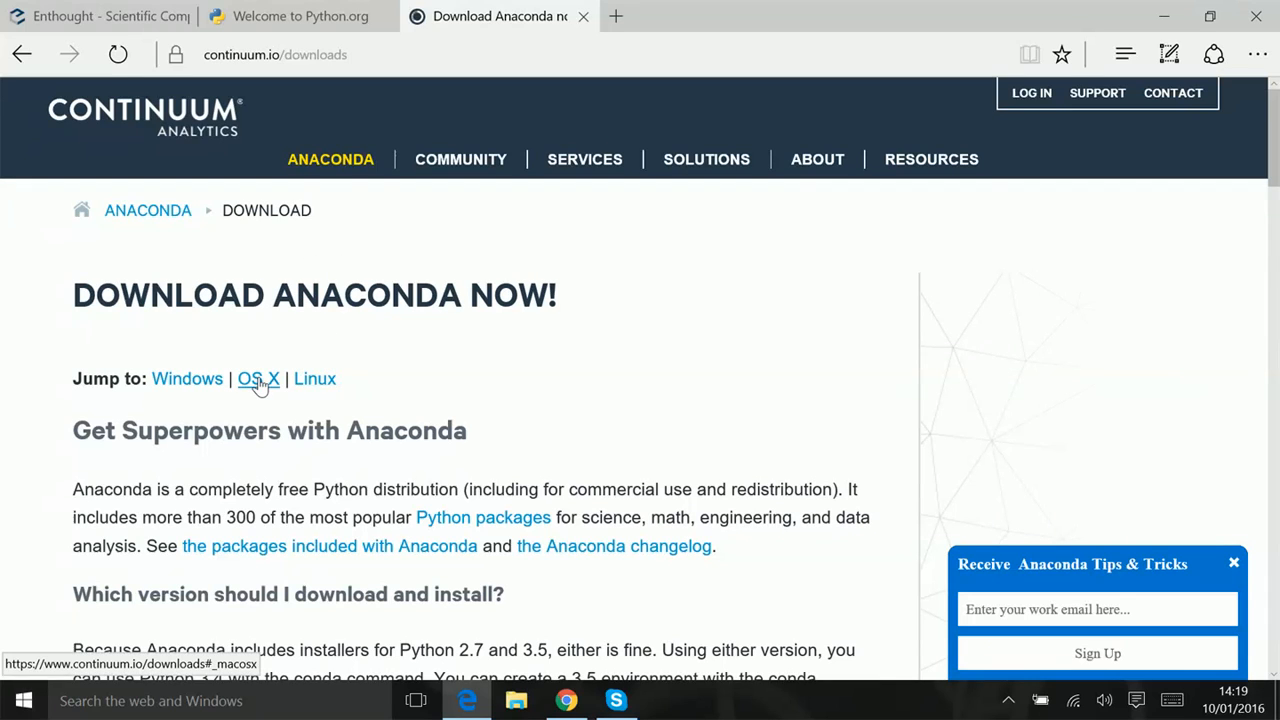
mouse_move(316, 378)
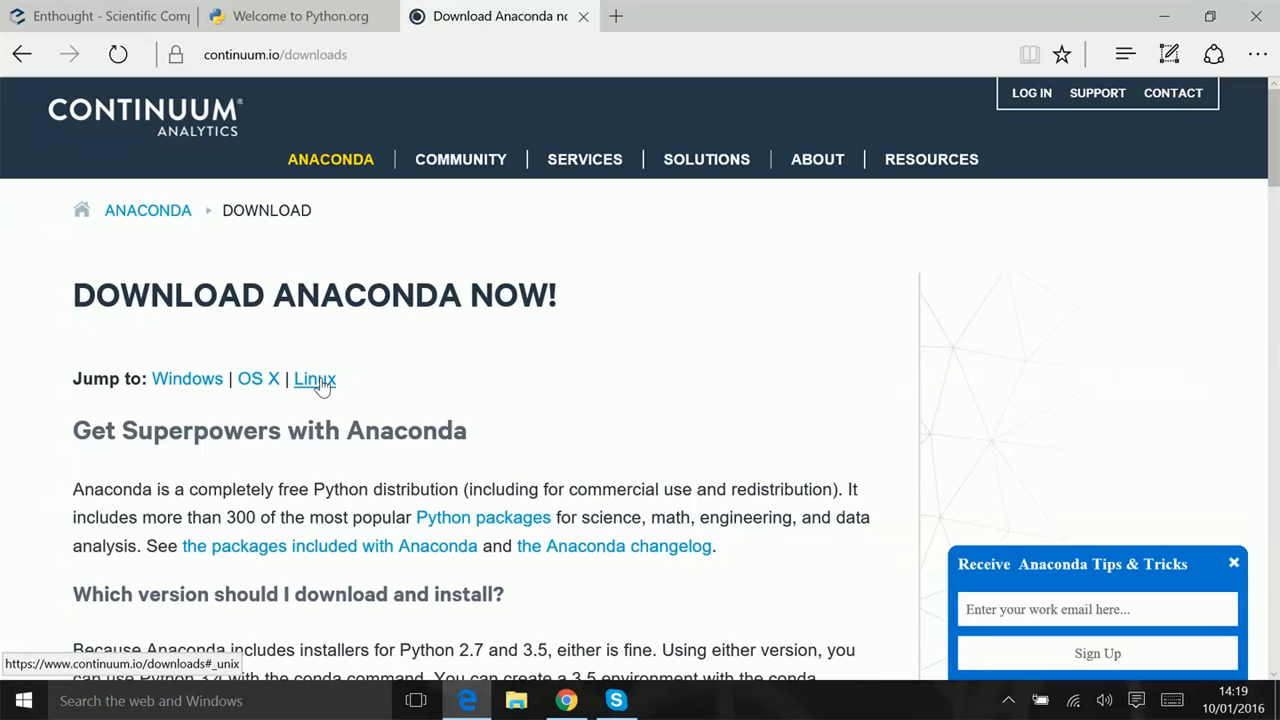
mouse_move(940, 270)
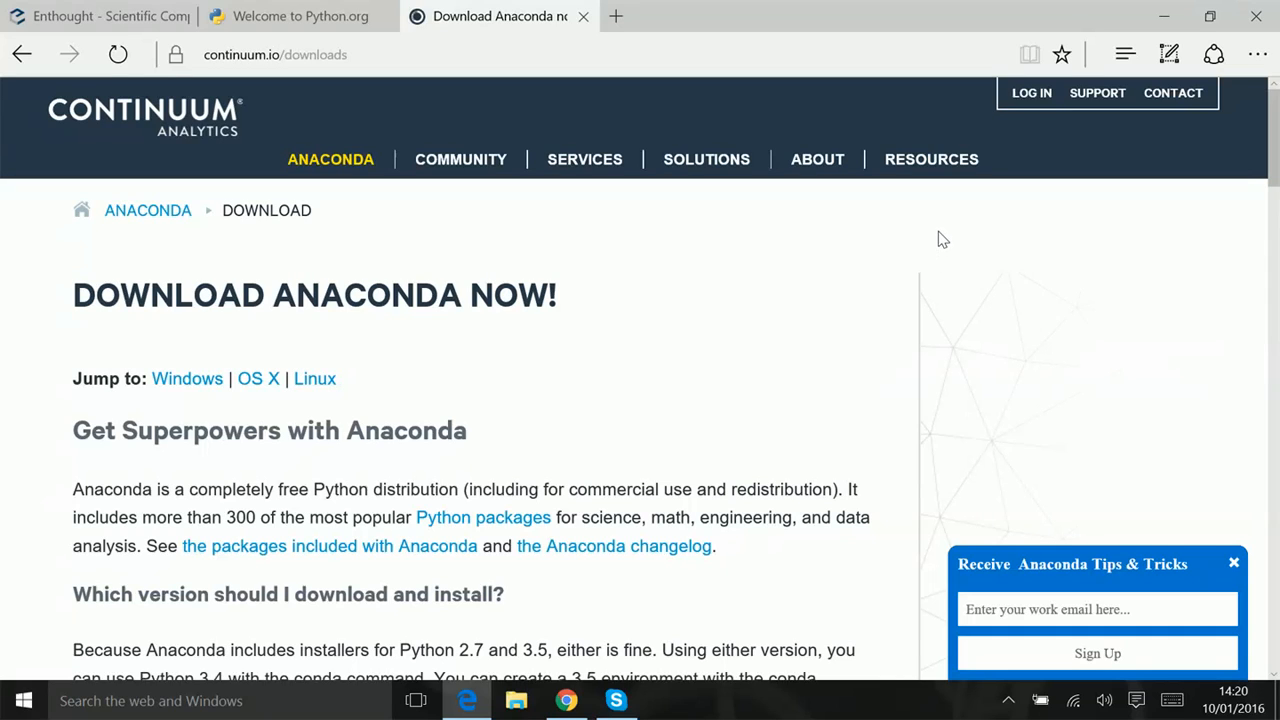
mouse_move(936, 220)
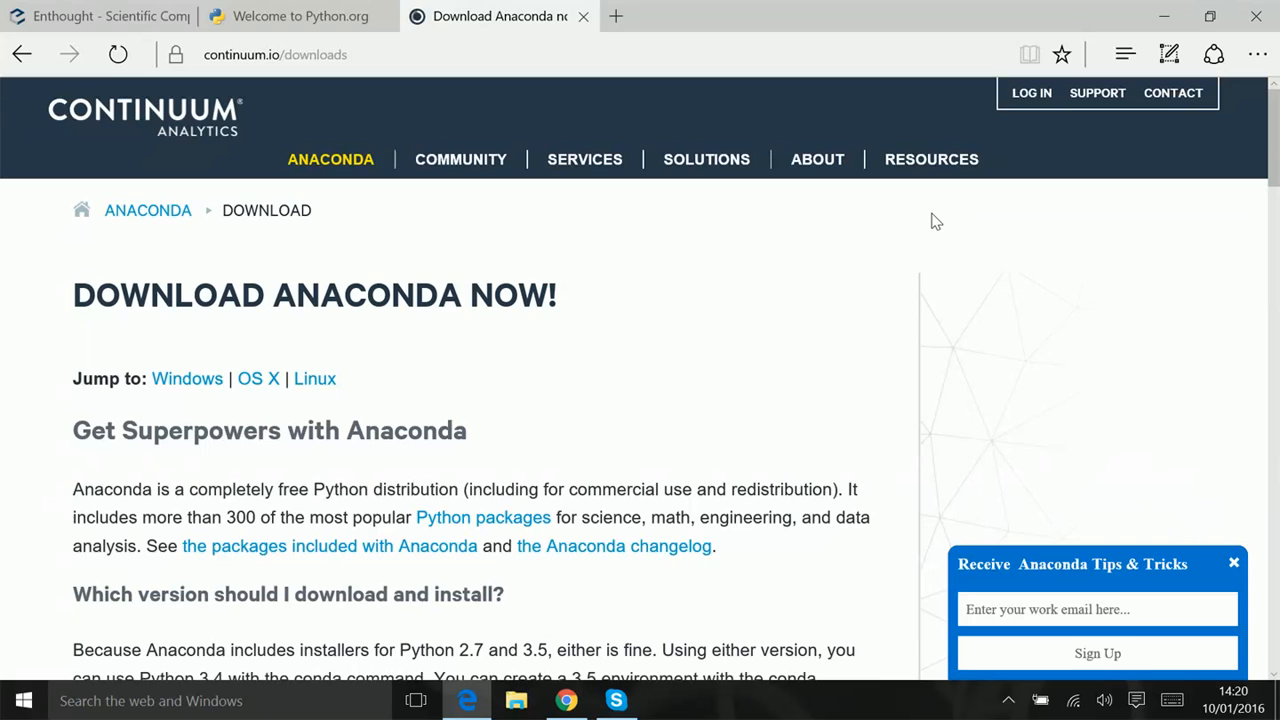
mouse_move(988, 204)
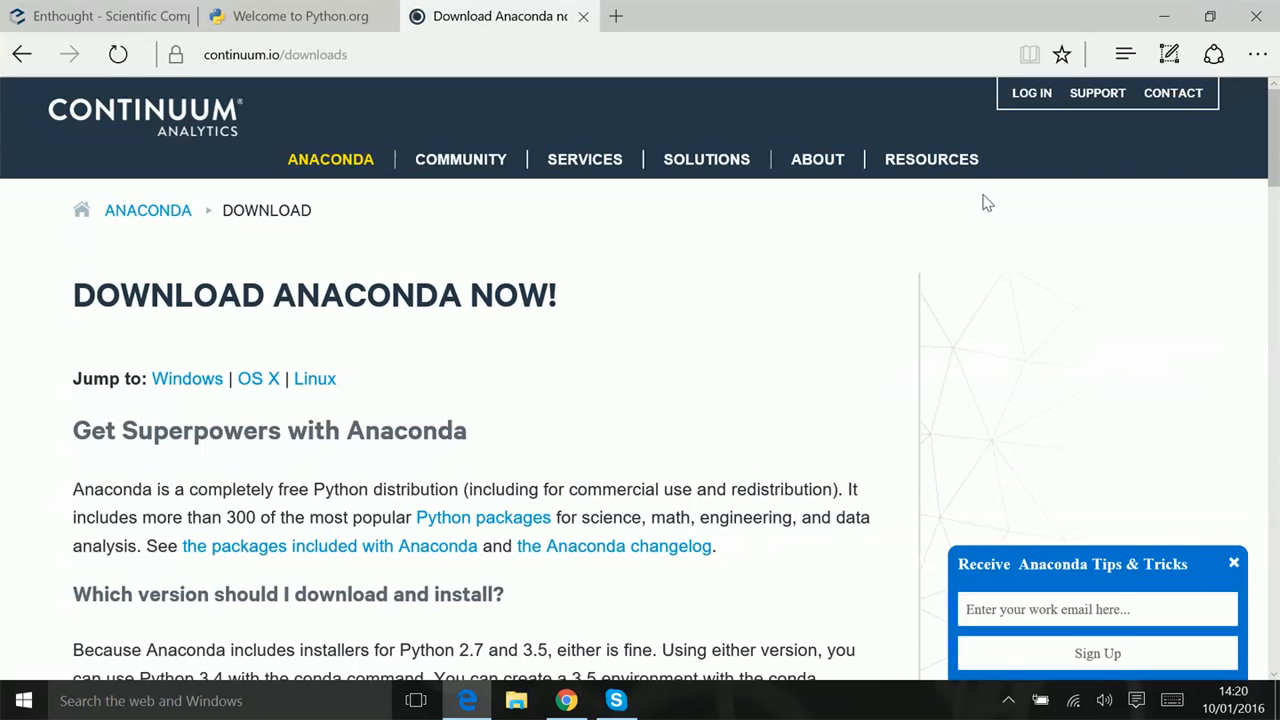
mouse_move(1048, 260)
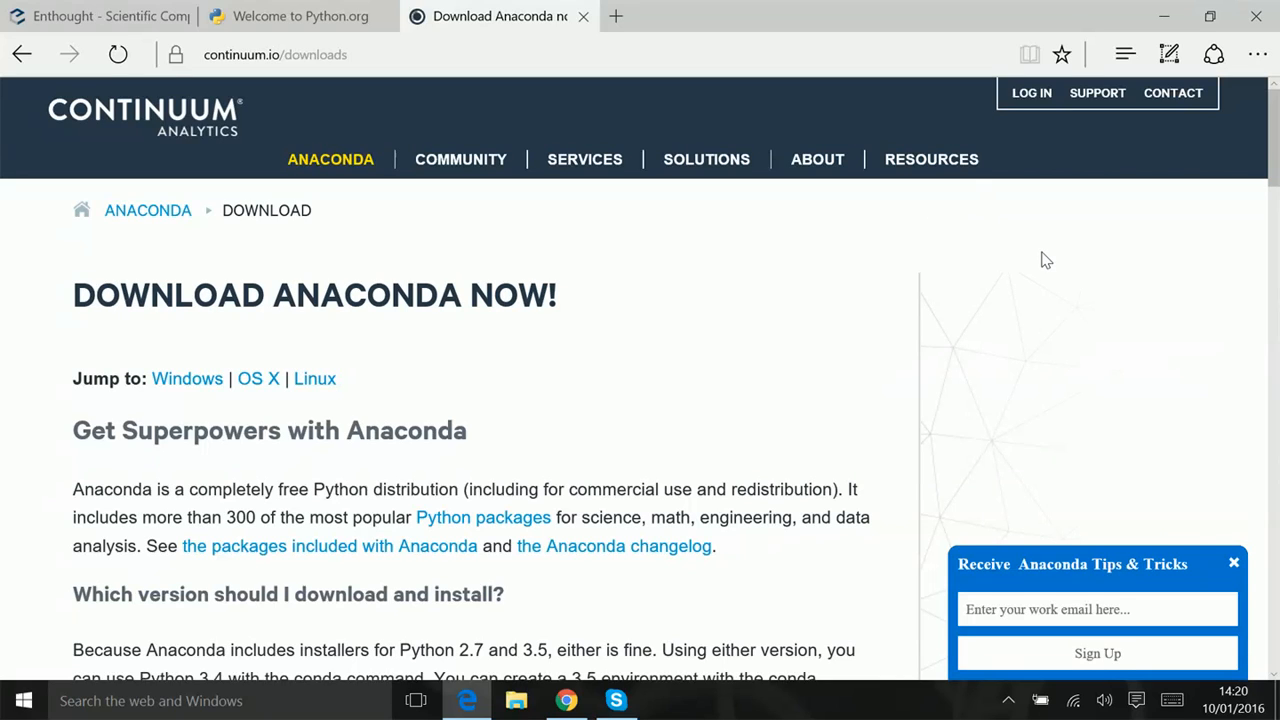
mouse_move(1046, 224)
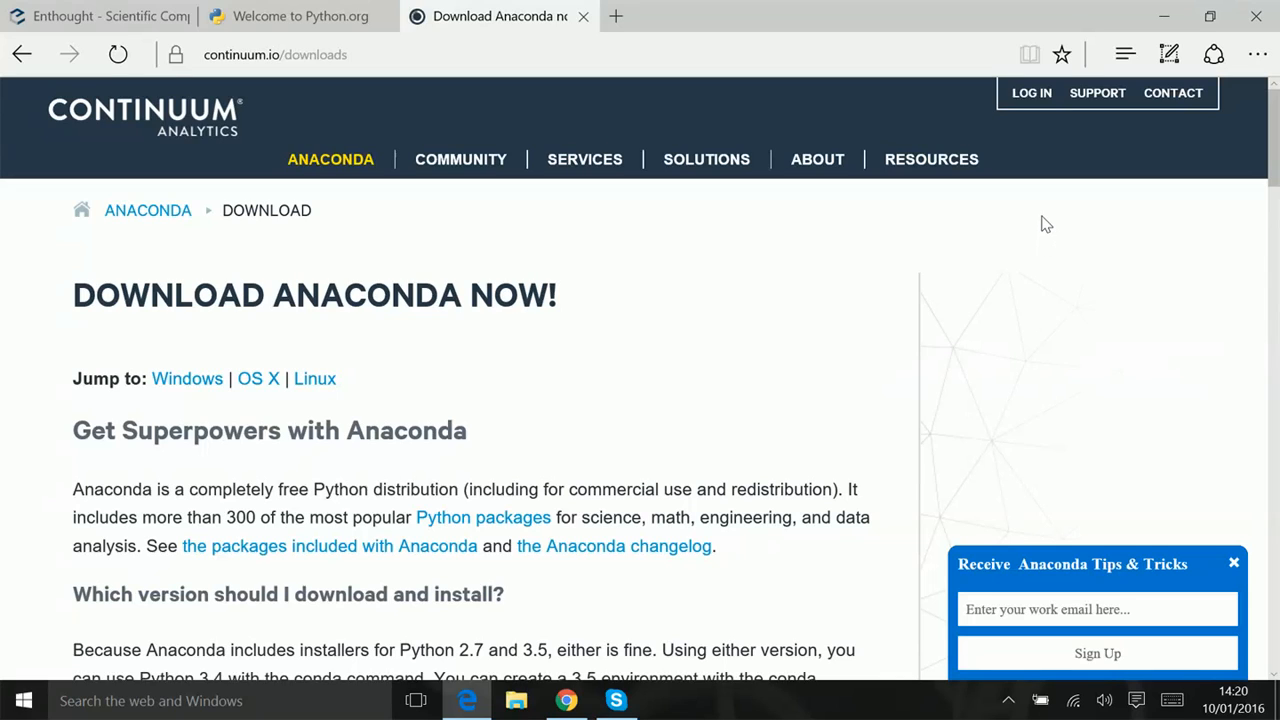
mouse_move(798, 320)
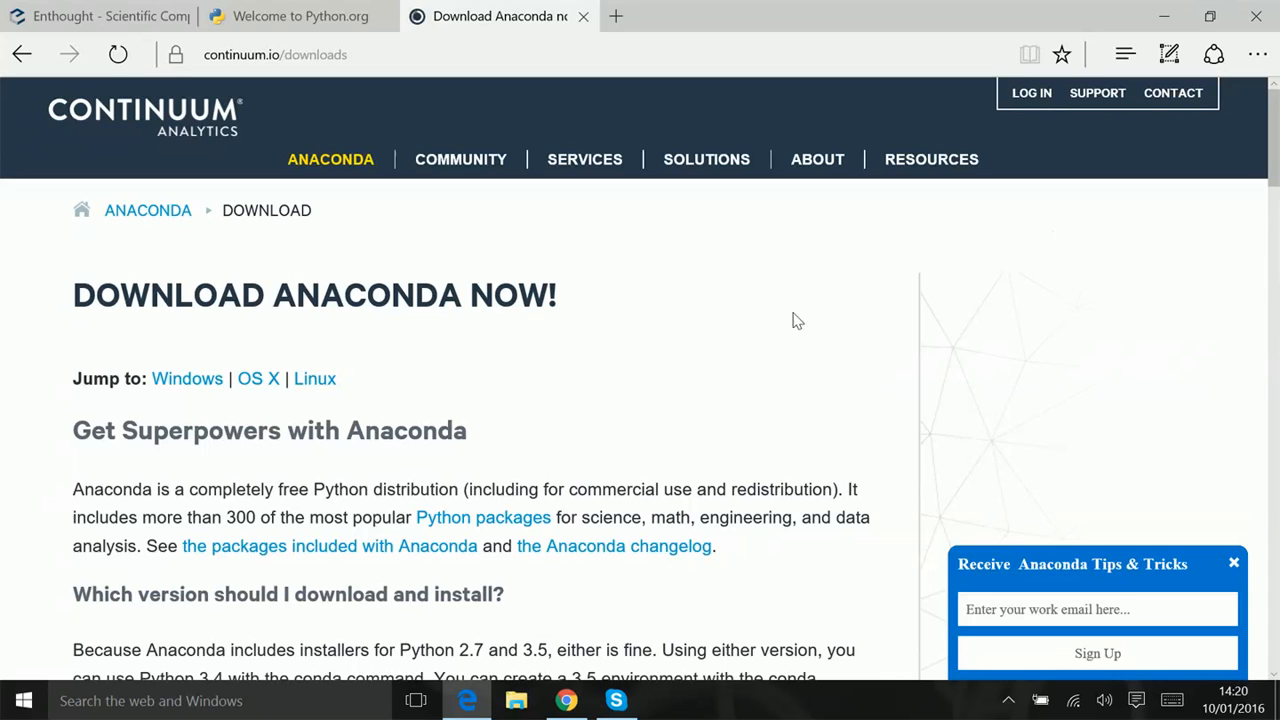
mouse_move(310, 464)
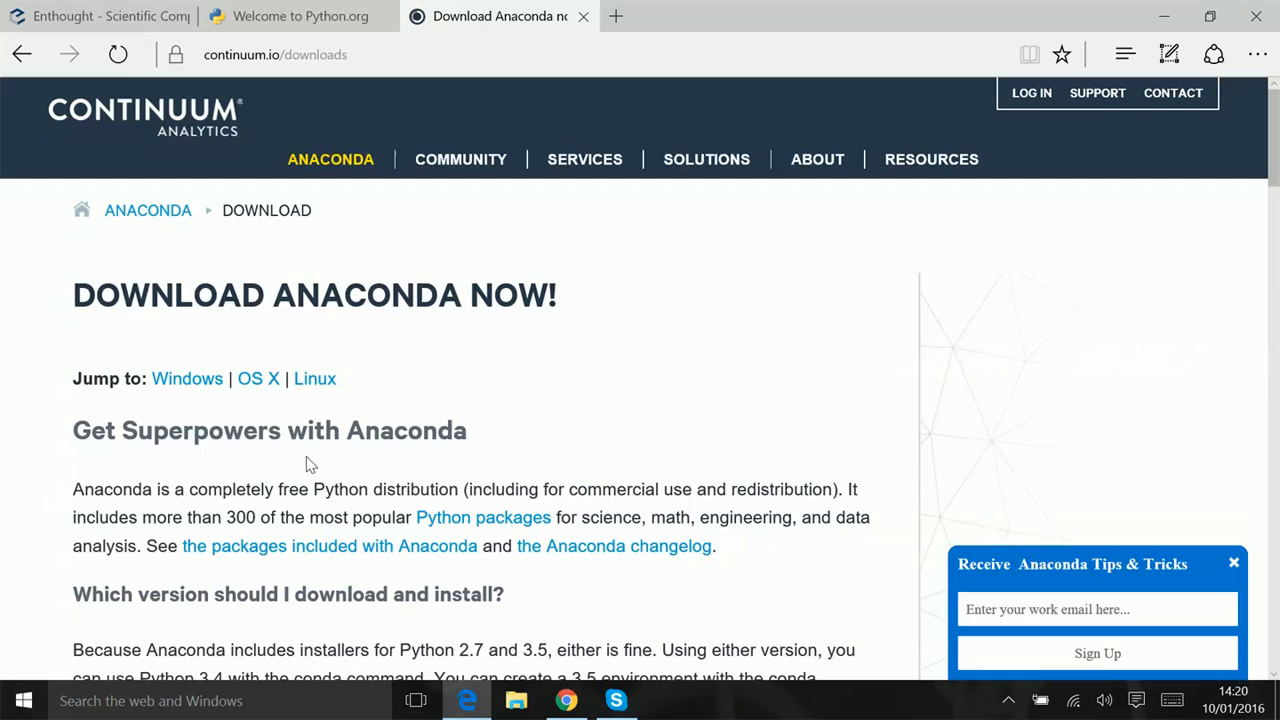
mouse_move(310, 444)
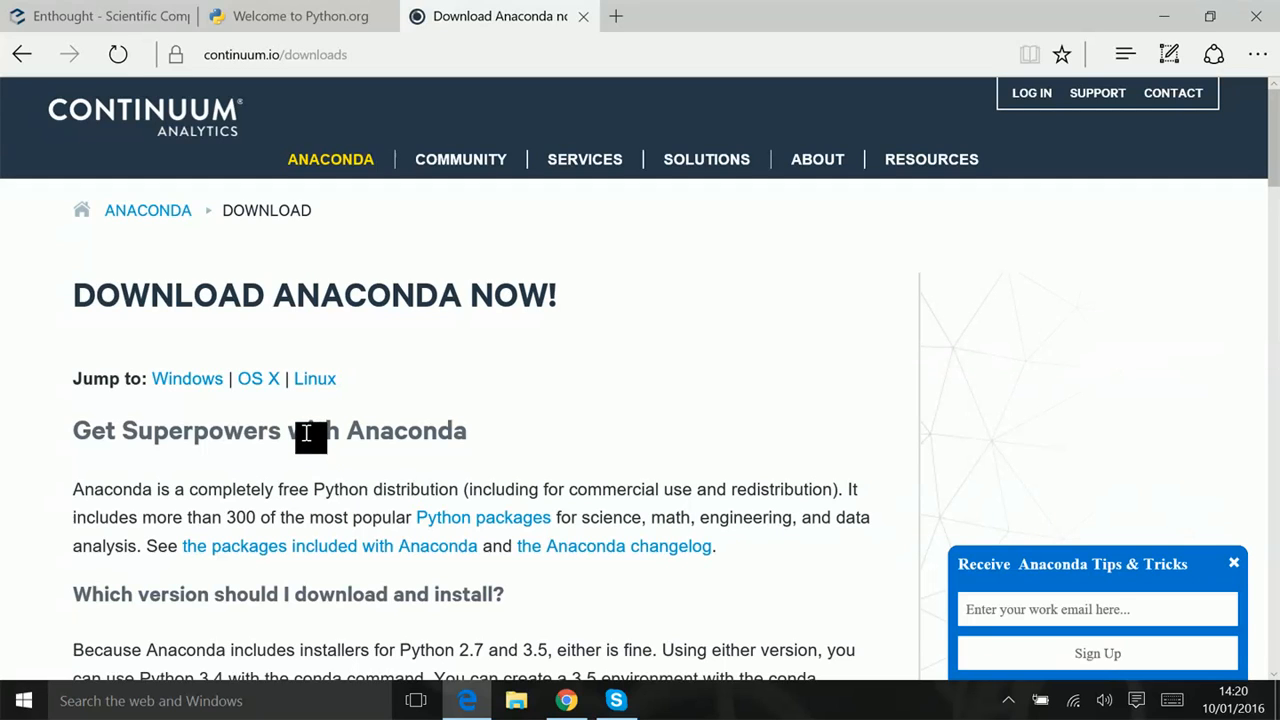
mouse_move(548, 358)
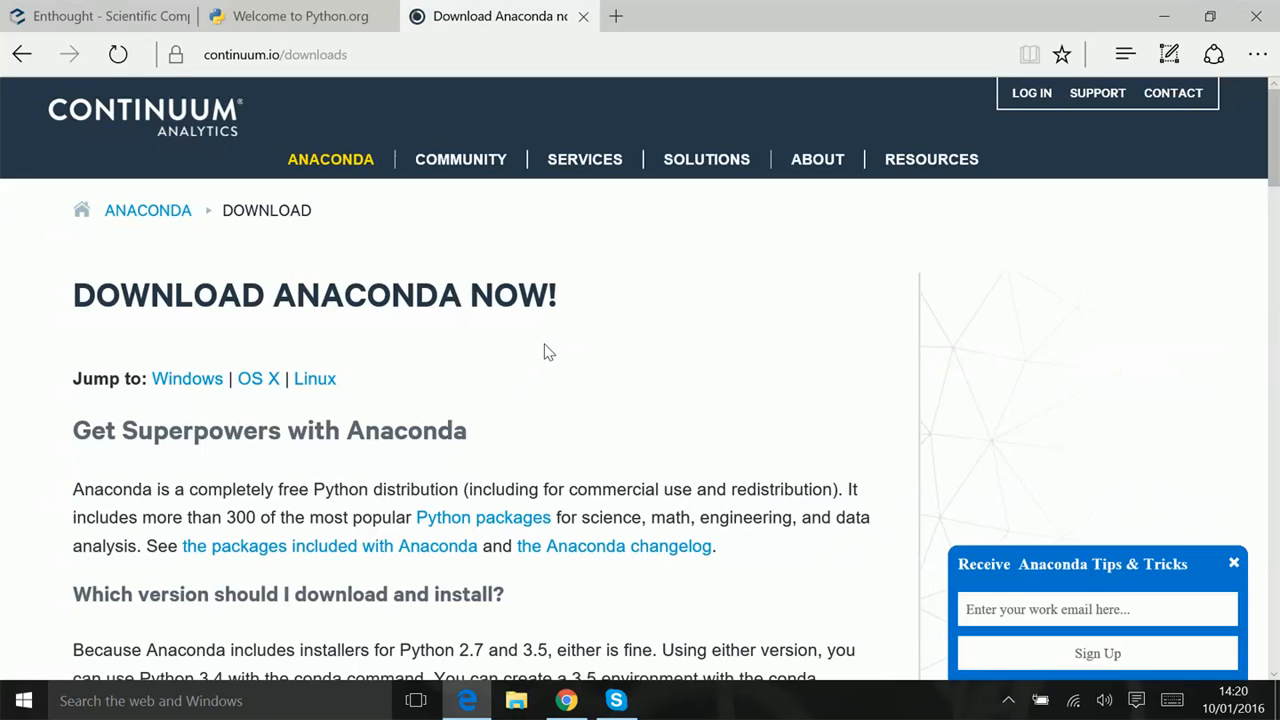
mouse_move(556, 340)
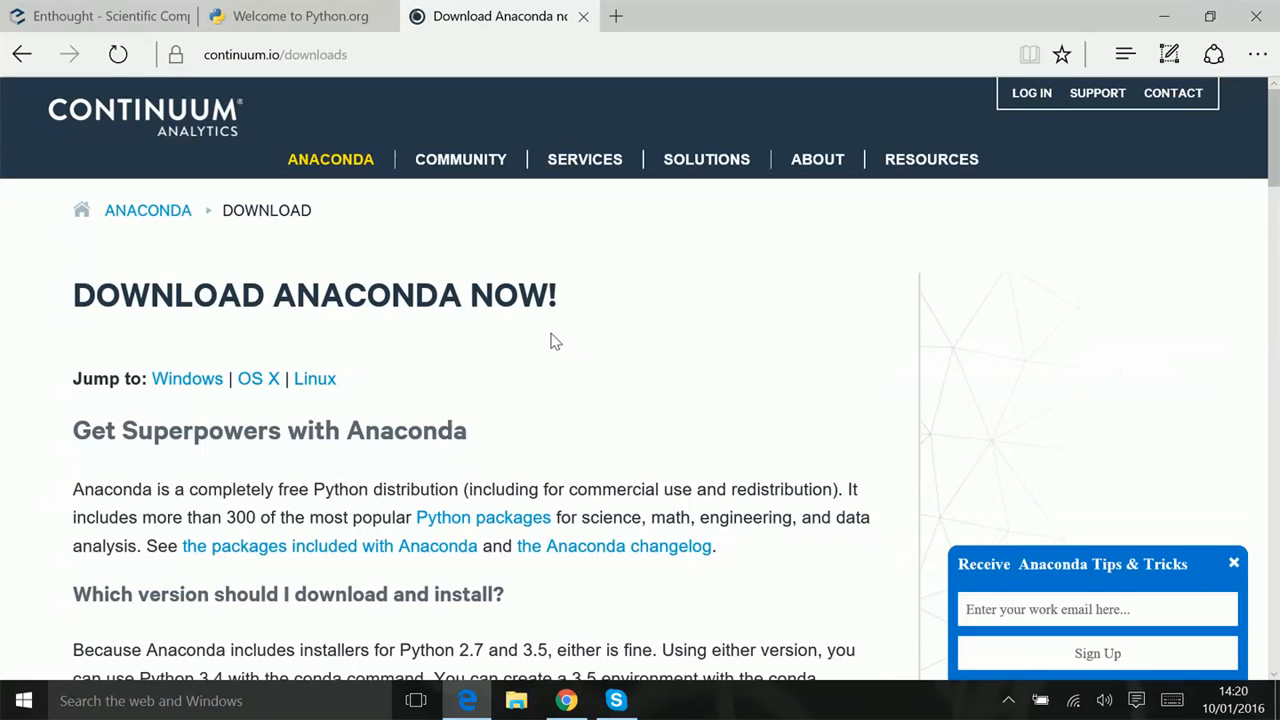
mouse_move(196, 398)
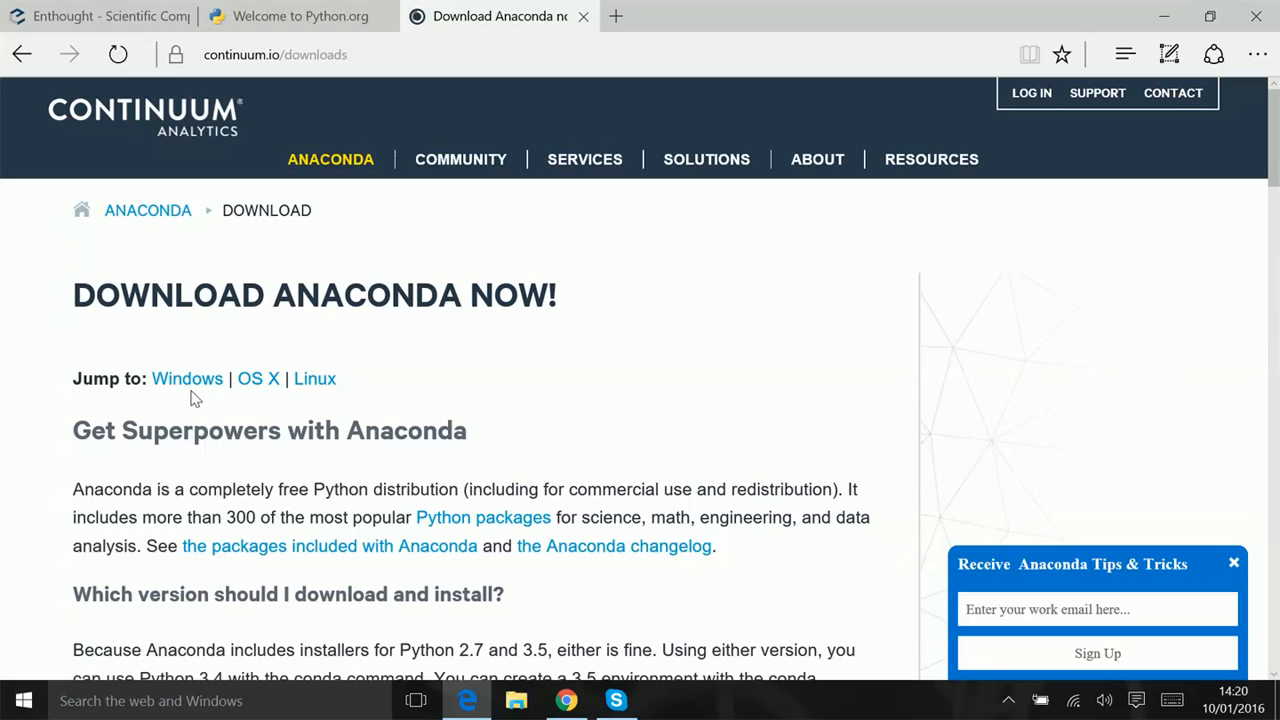
mouse_move(188, 378)
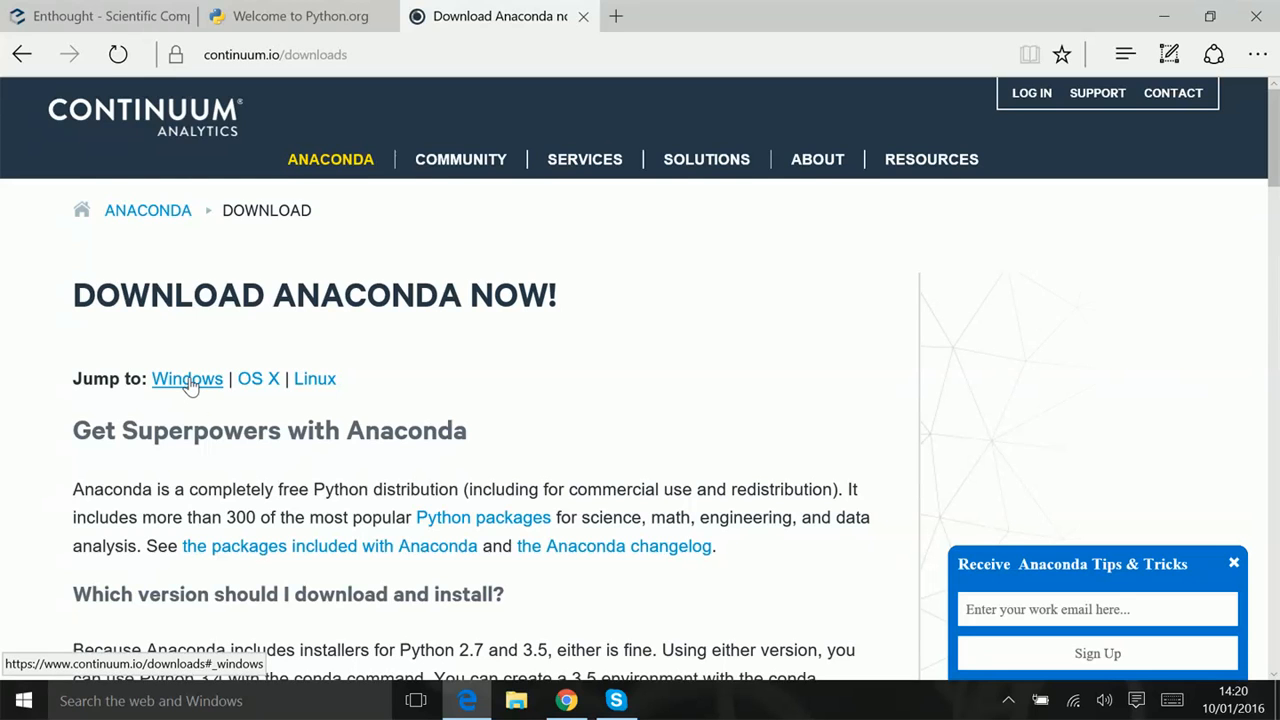
Jump to the Anaconda for Windows installers and dismiss a stray context menu beside Python 2.7
click(188, 378)
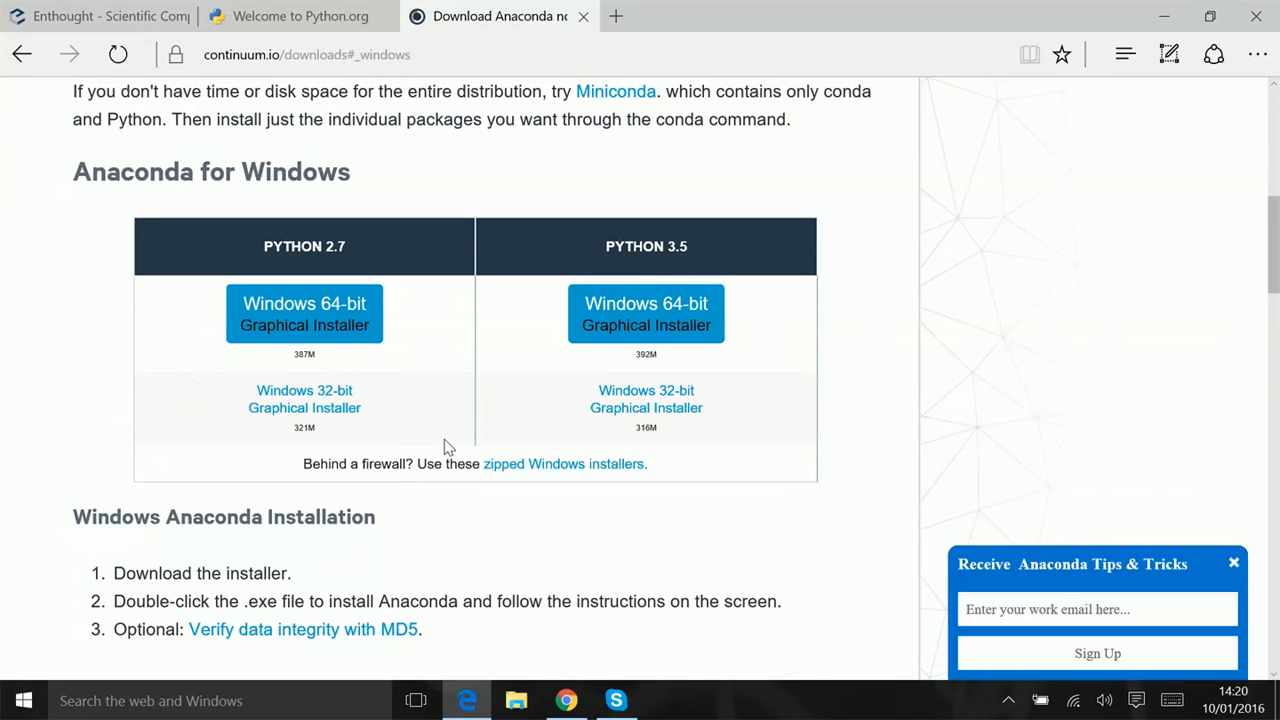
mouse_move(304, 312)
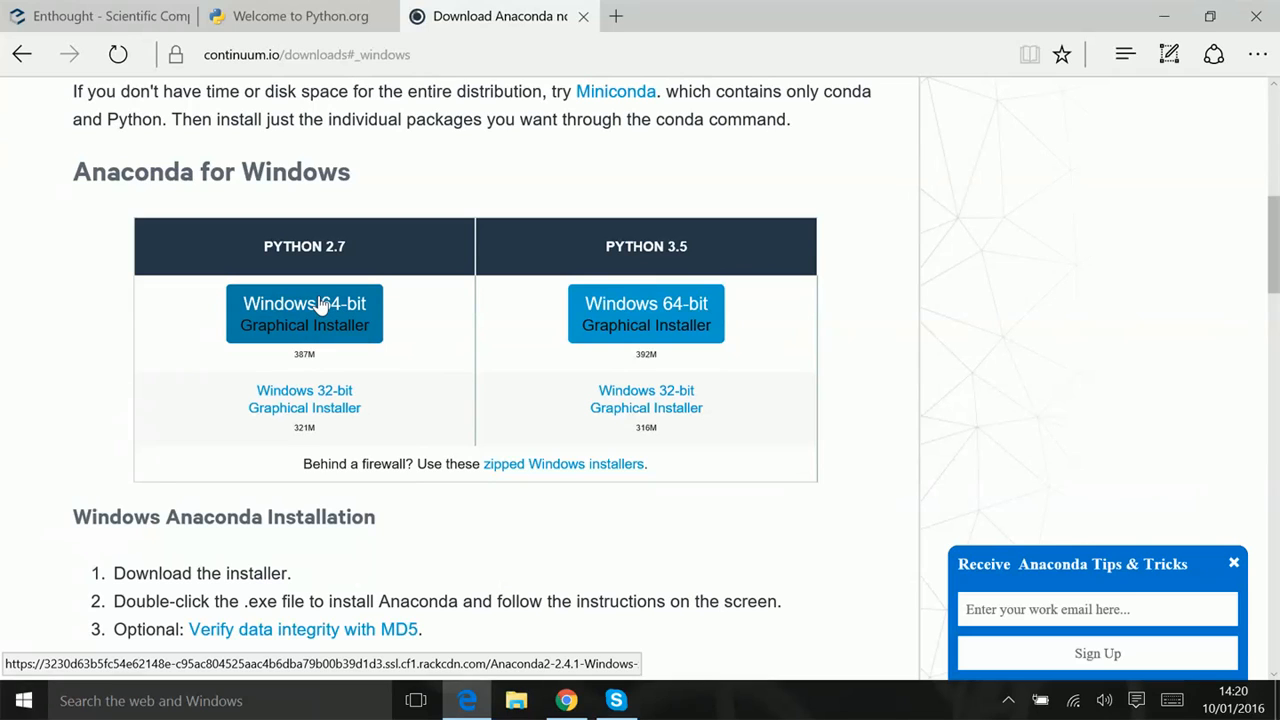
mouse_move(320, 408)
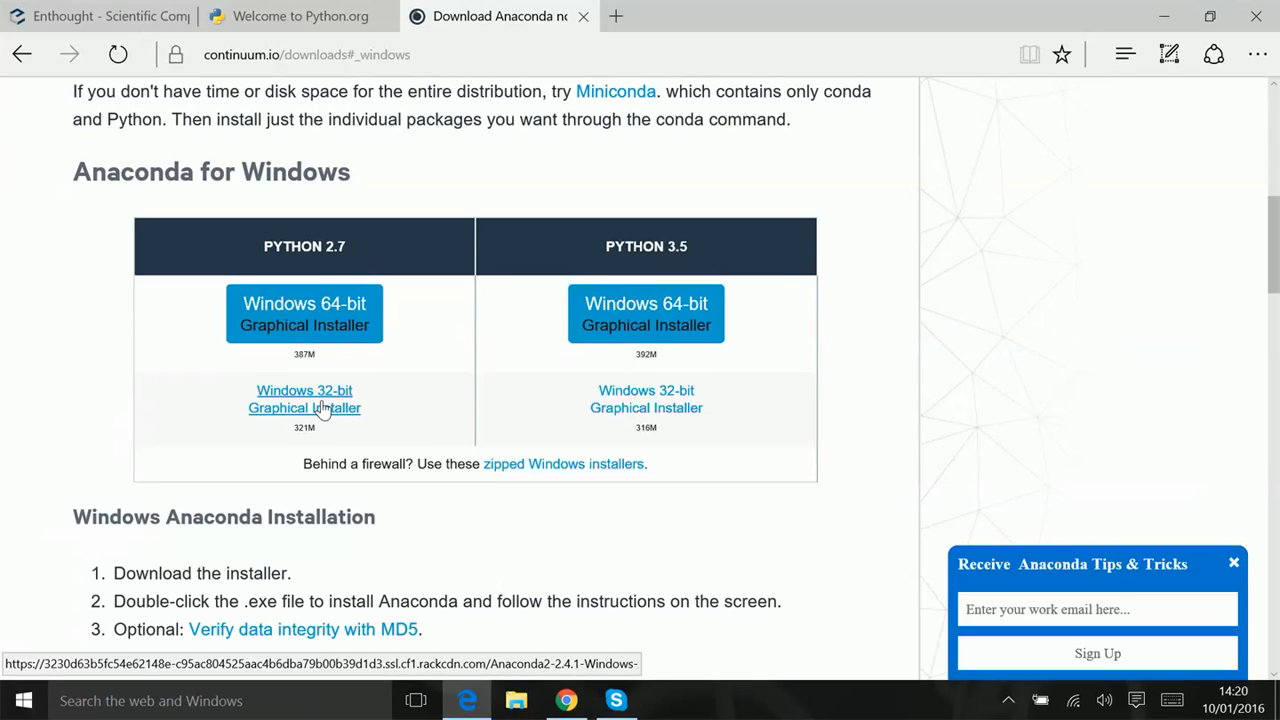
mouse_move(408, 330)
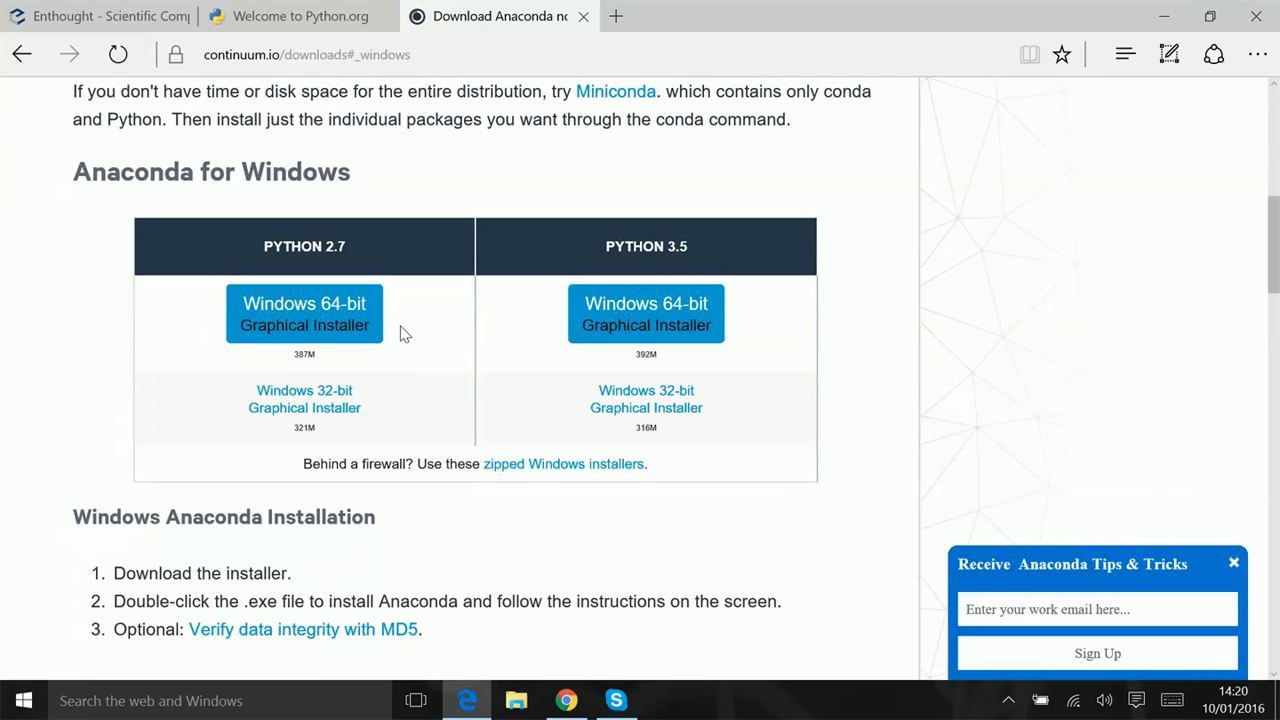
right_click(400, 330)
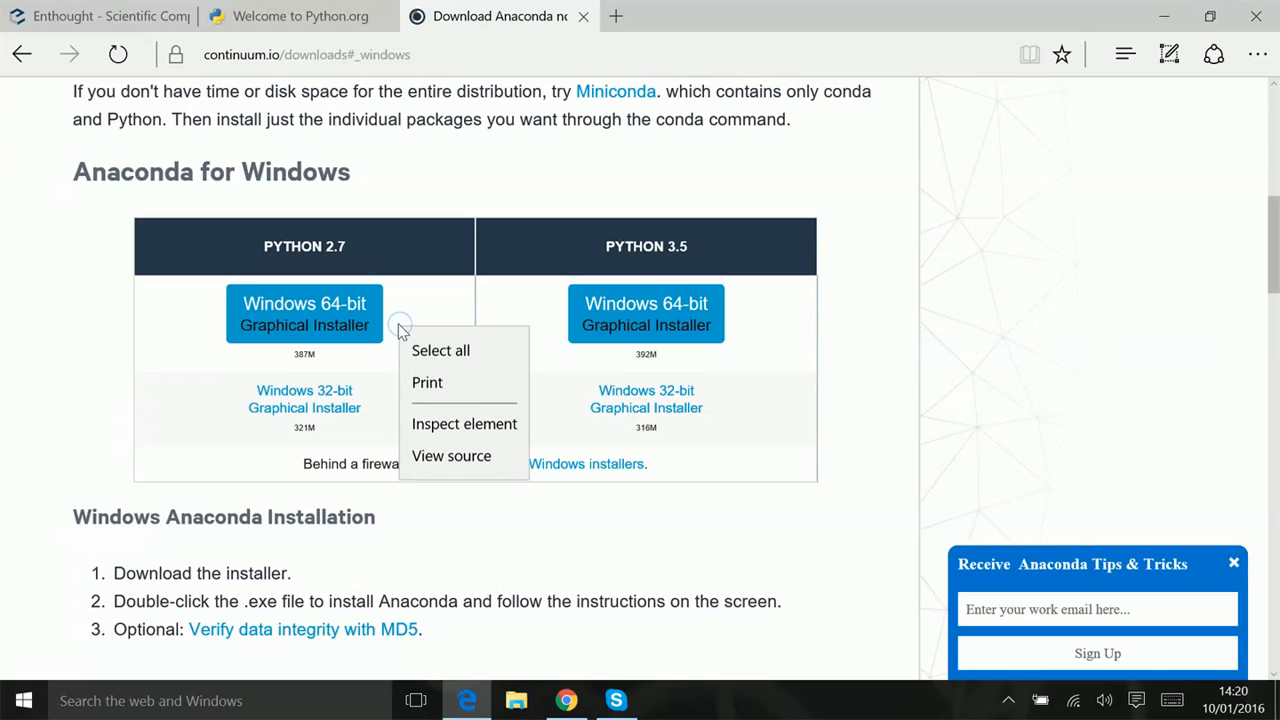
click(484, 188)
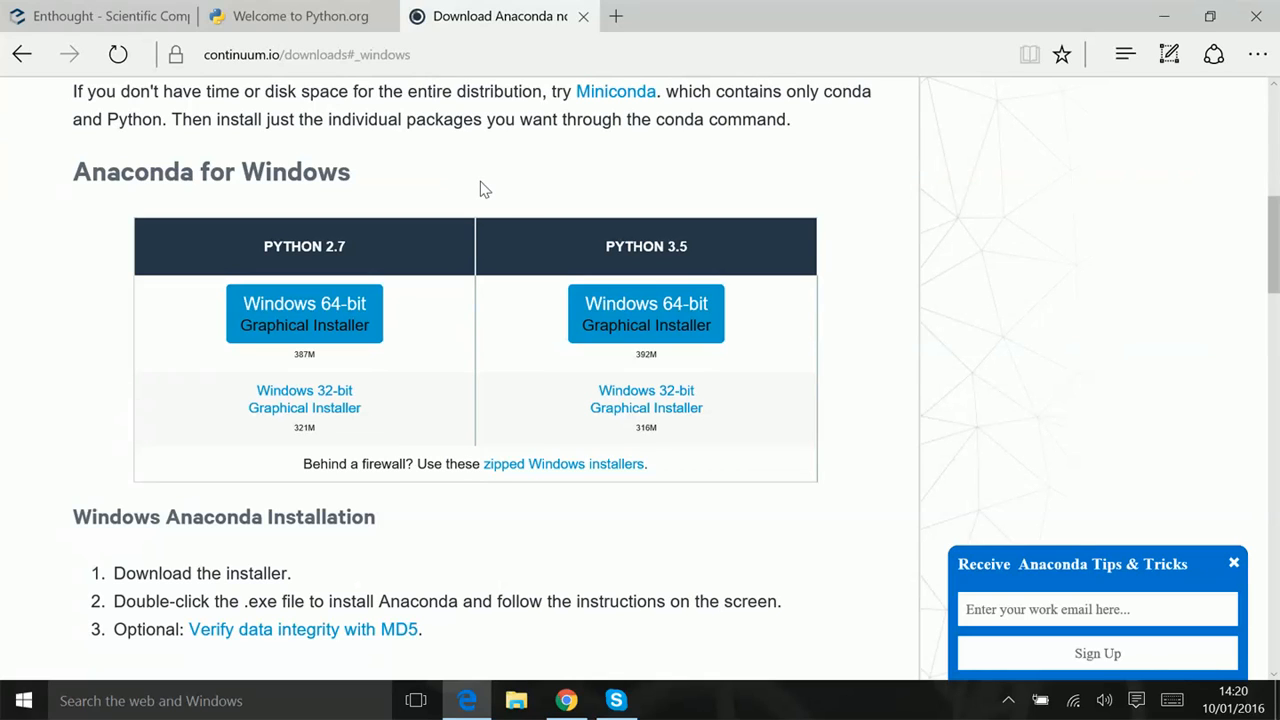
Nudge the page so the Anaconda for Windows installer table is fully in view
scroll(up, 3)
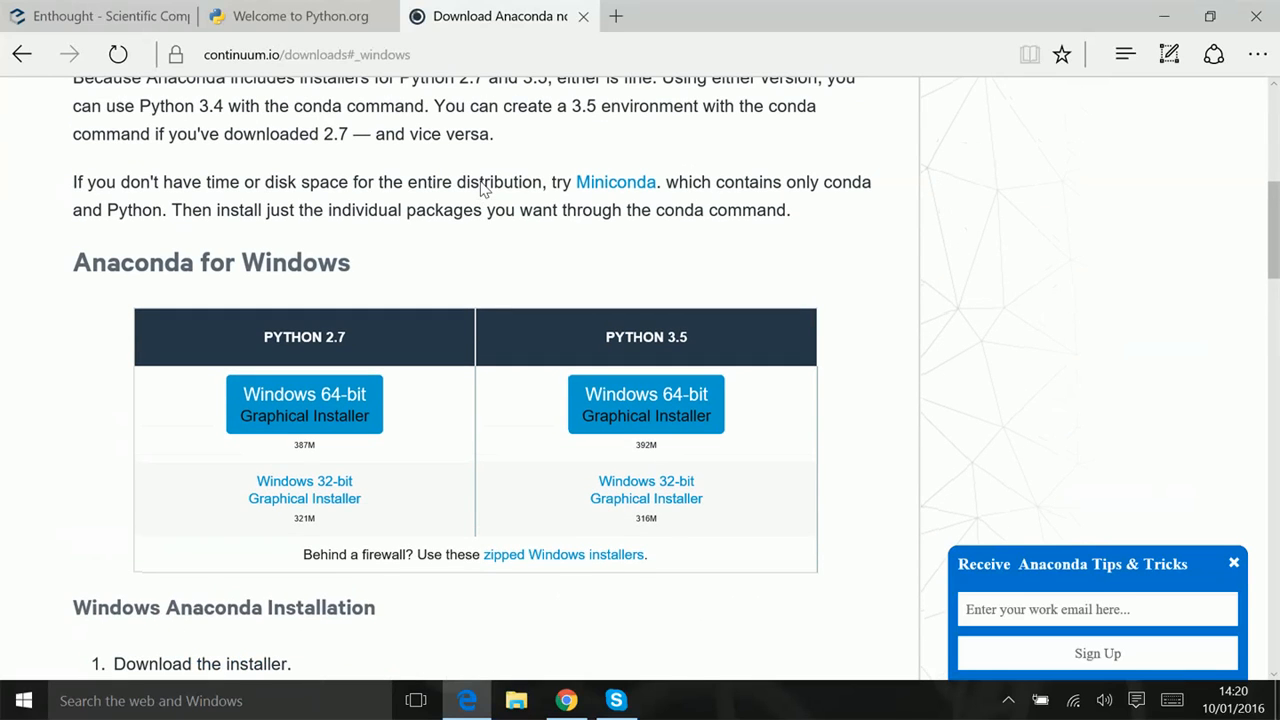
mouse_move(616, 182)
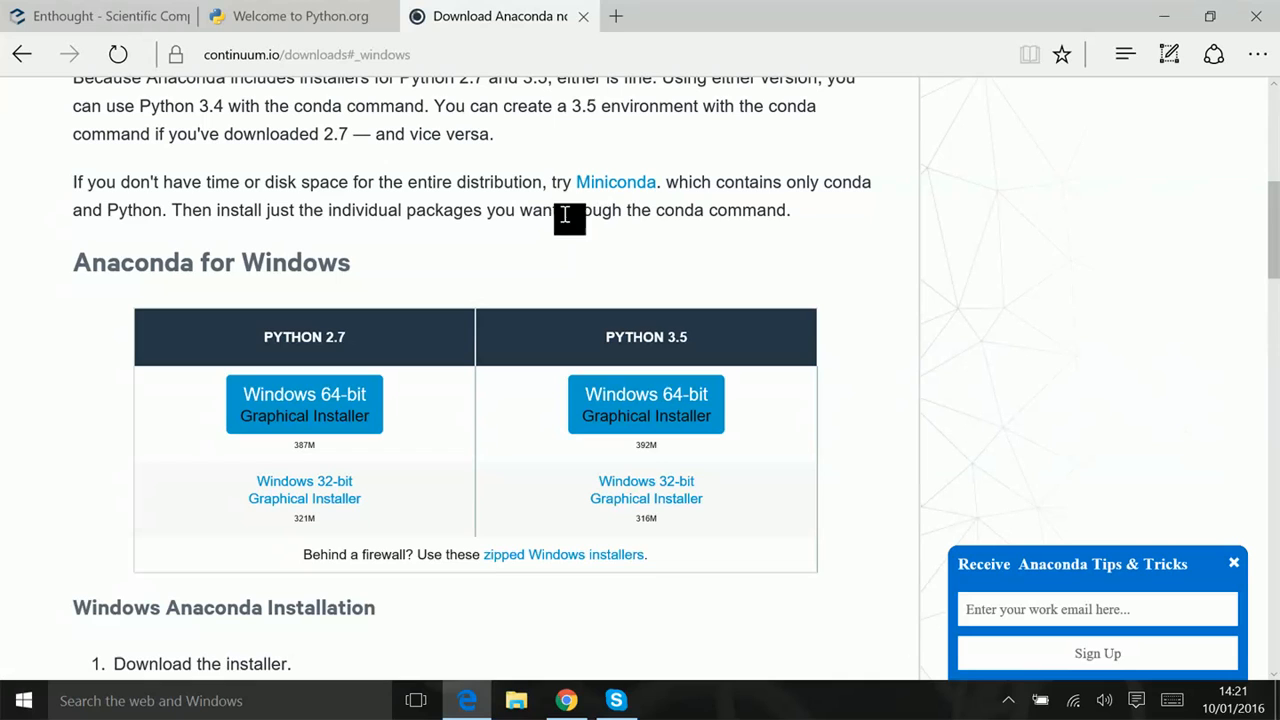
mouse_move(528, 218)
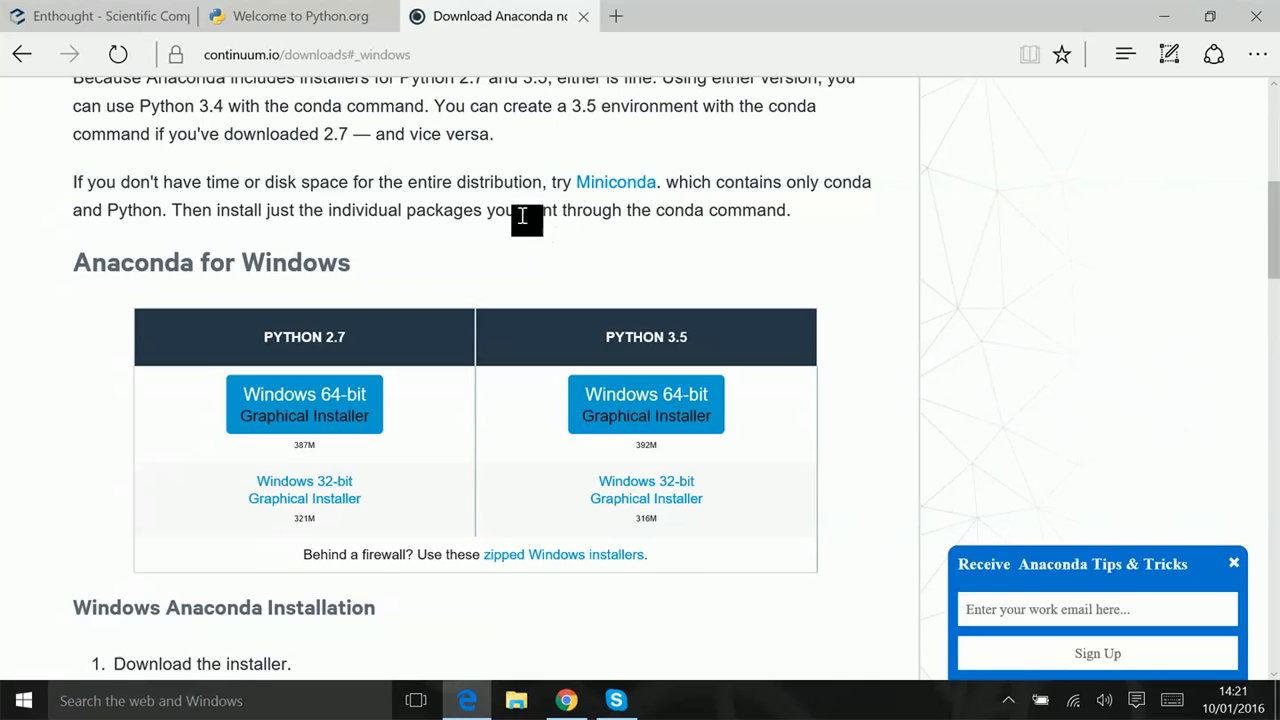
mouse_move(476, 276)
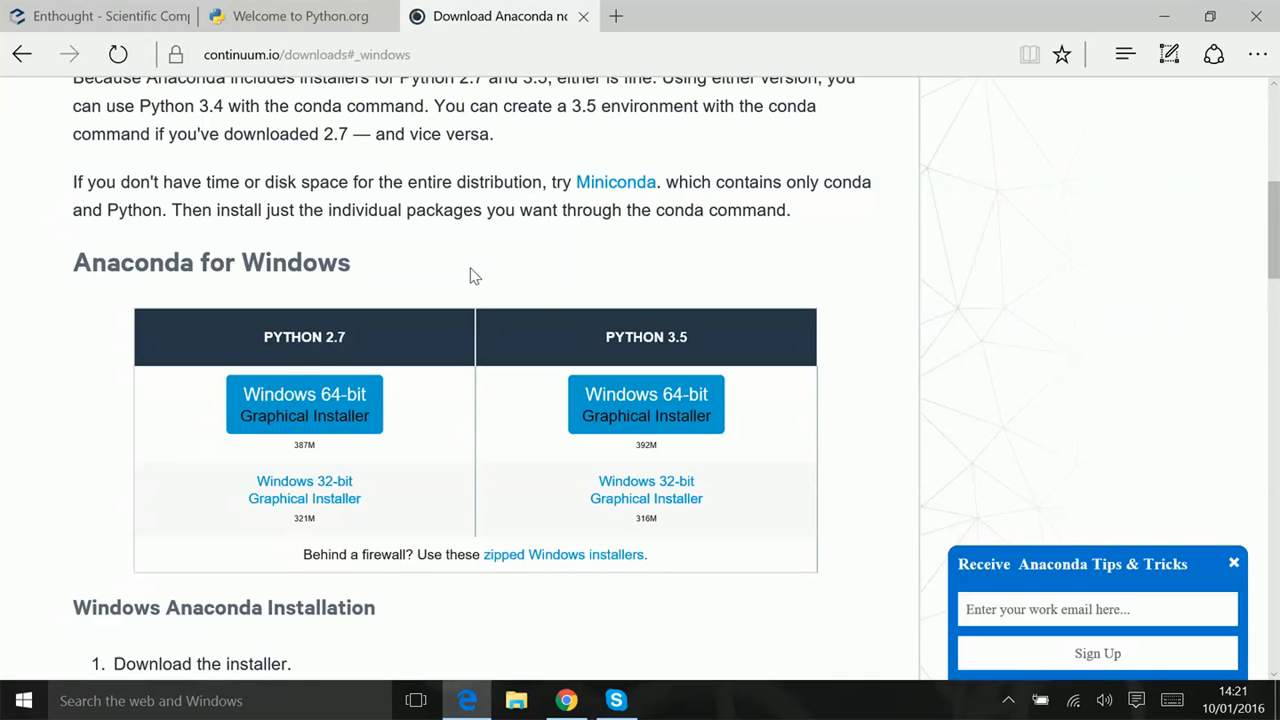
scroll(down, 3)
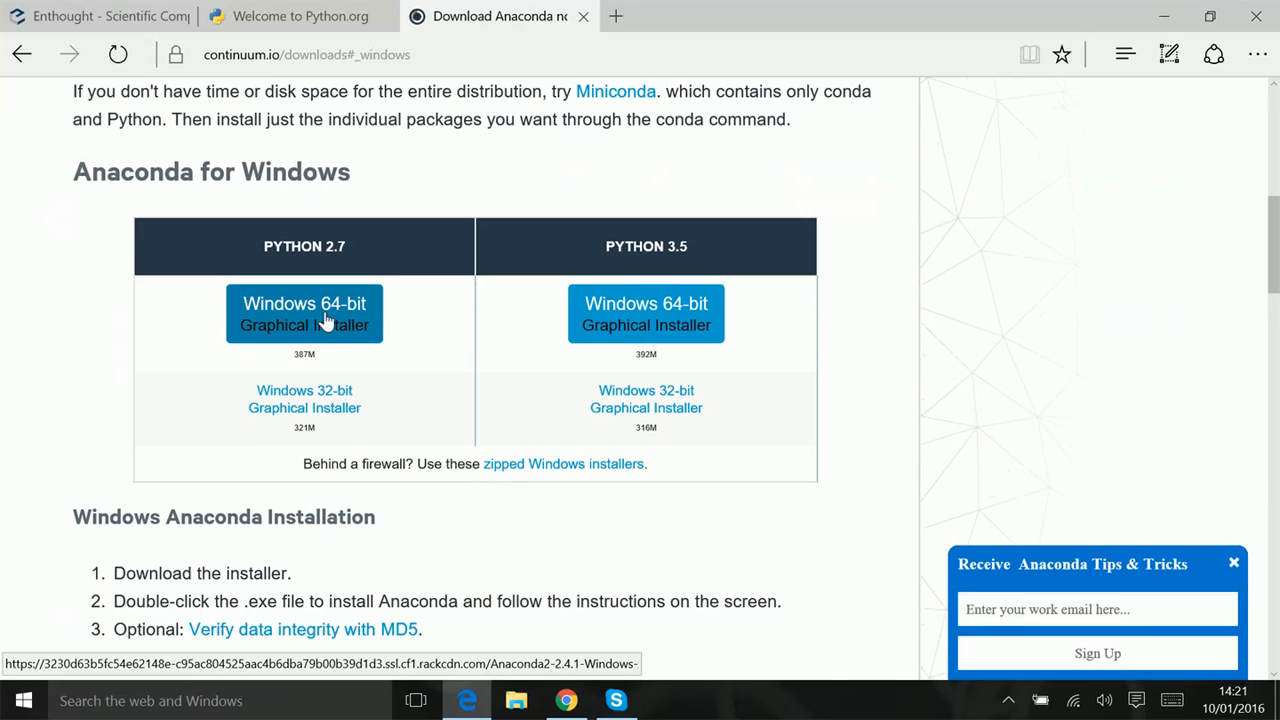
mouse_move(356, 304)
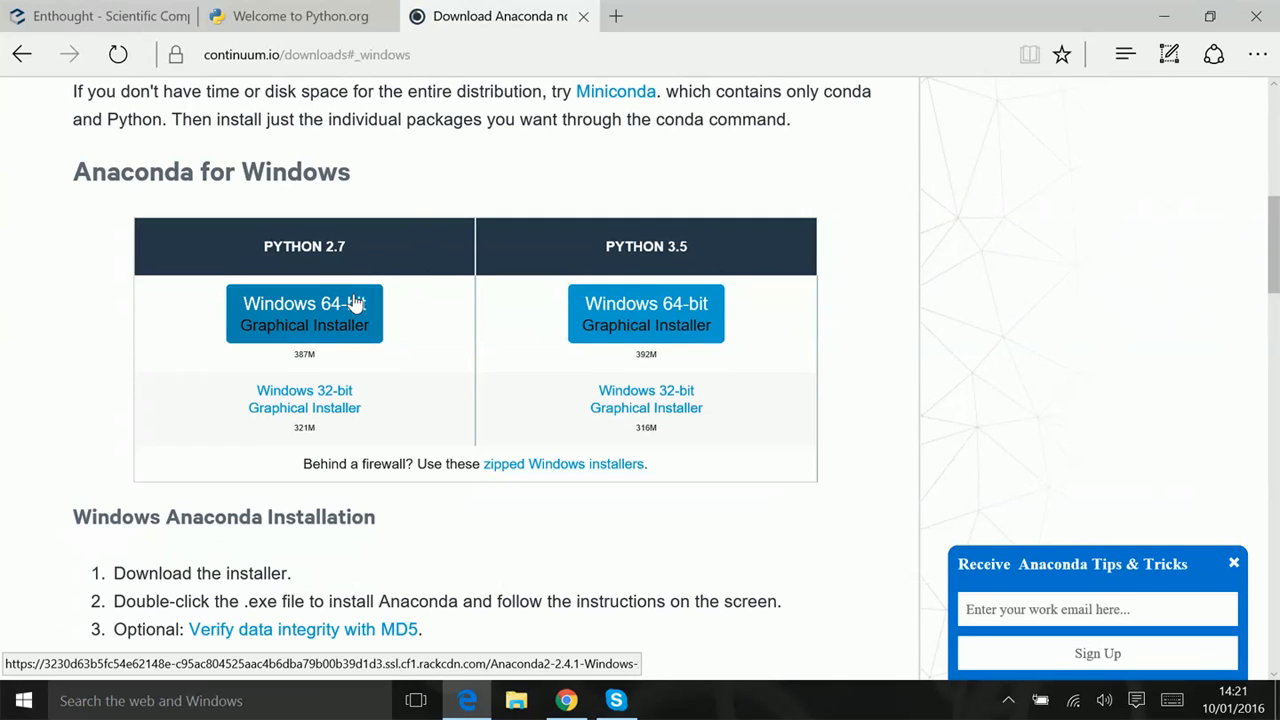
mouse_move(350, 320)
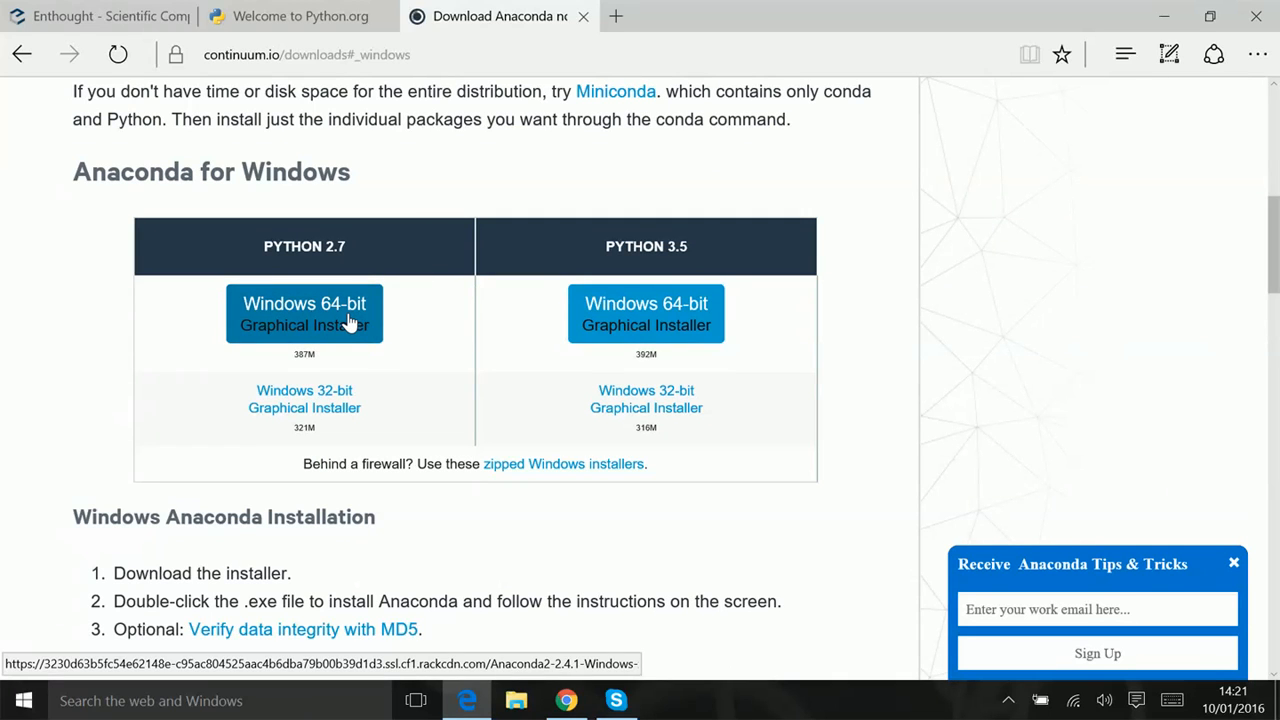
mouse_move(304, 400)
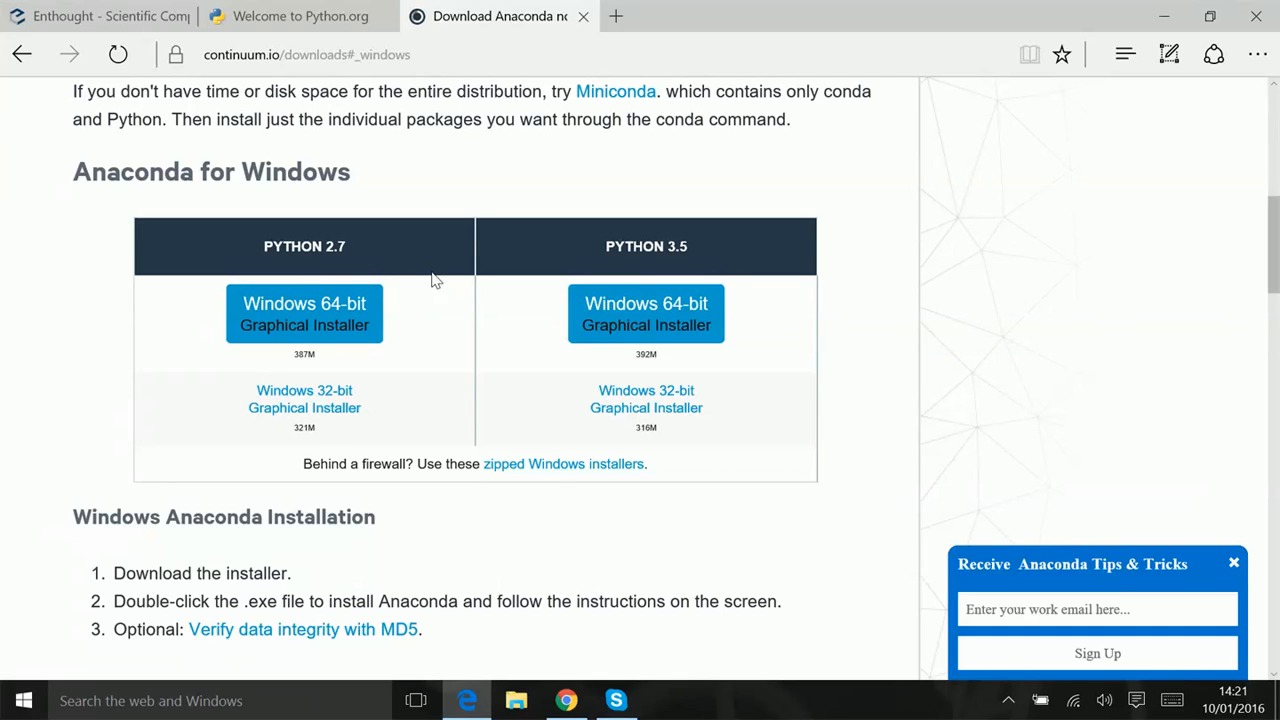
Scroll past the Windows install steps to the Anaconda for OS X installers
scroll(down, 3)
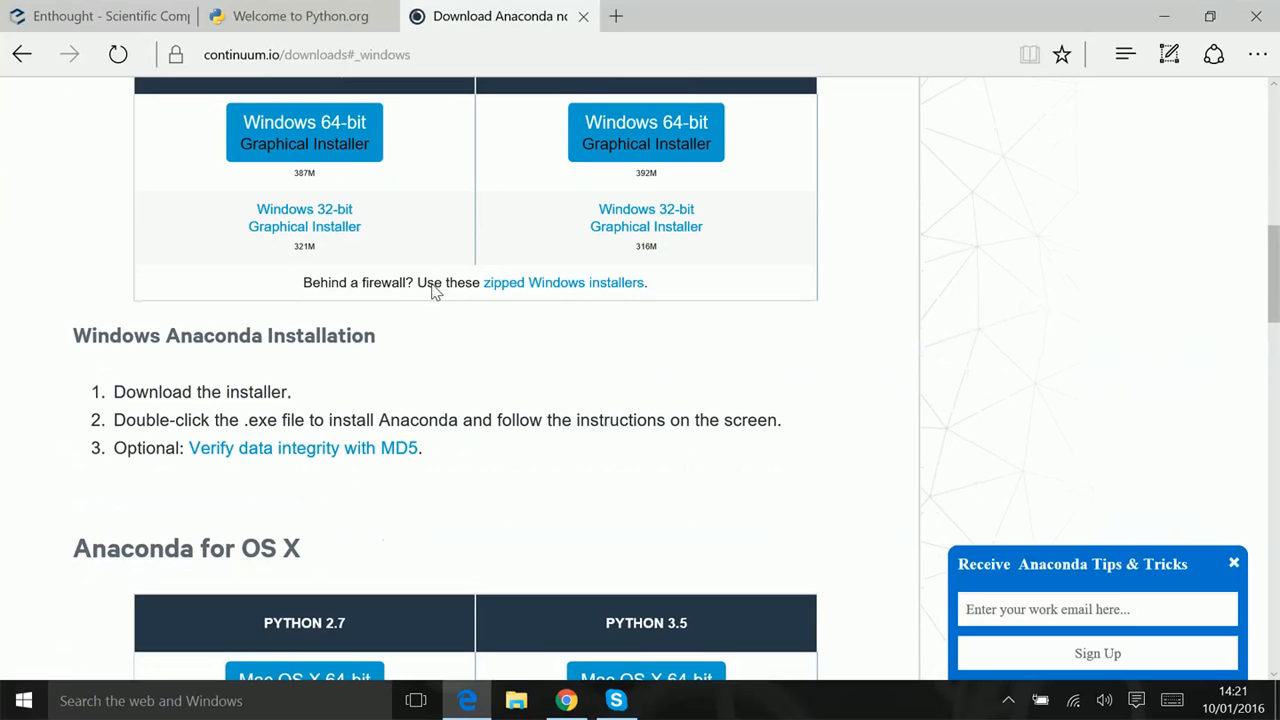
scroll(up, 3)
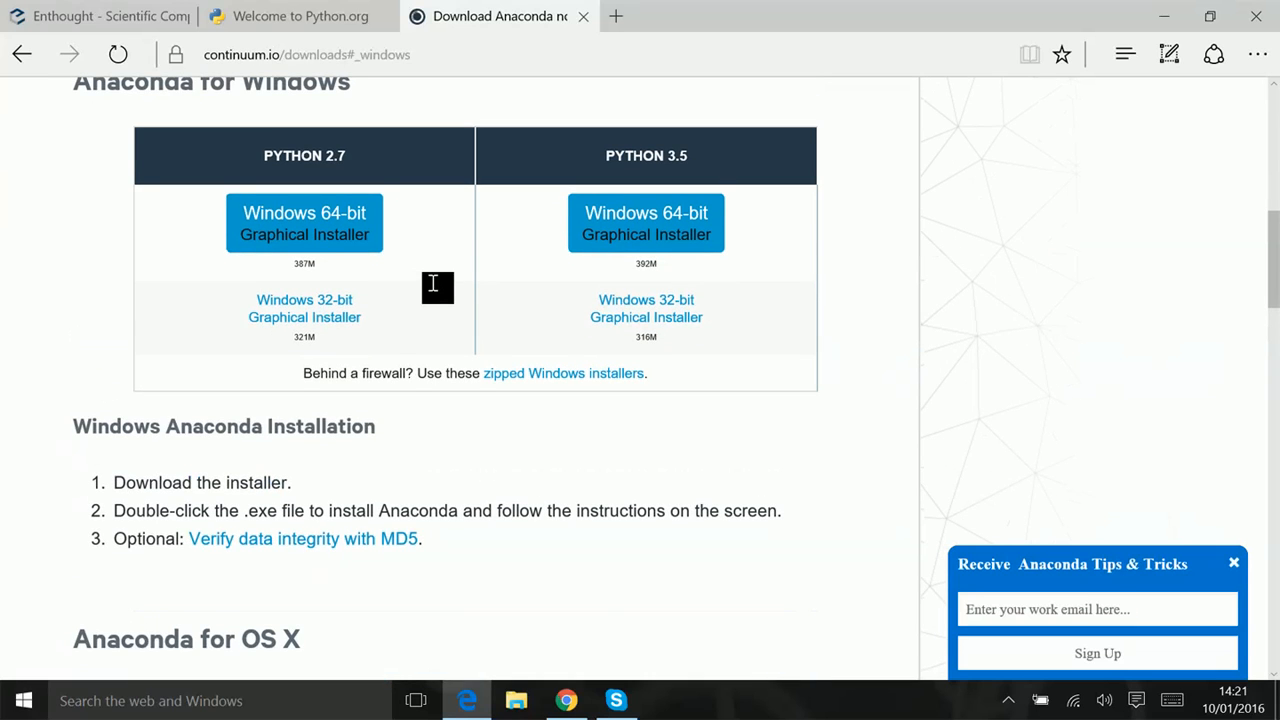
scroll(down, 3)
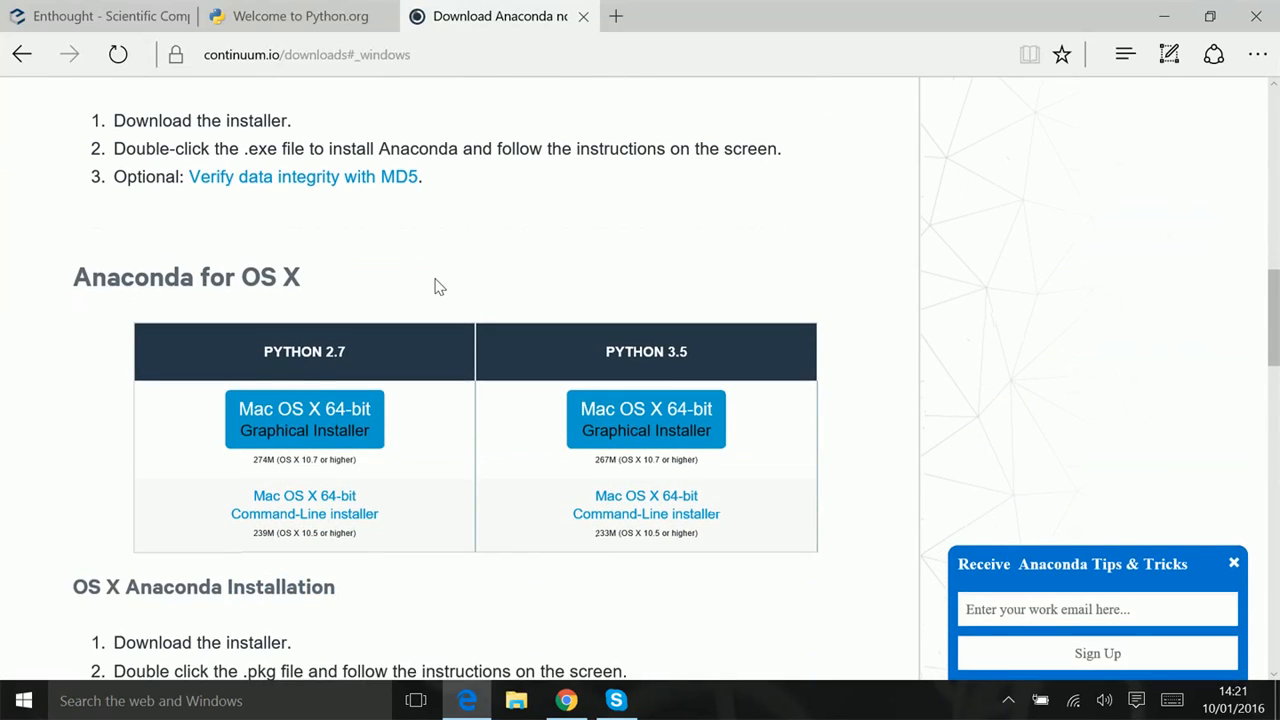
mouse_move(348, 288)
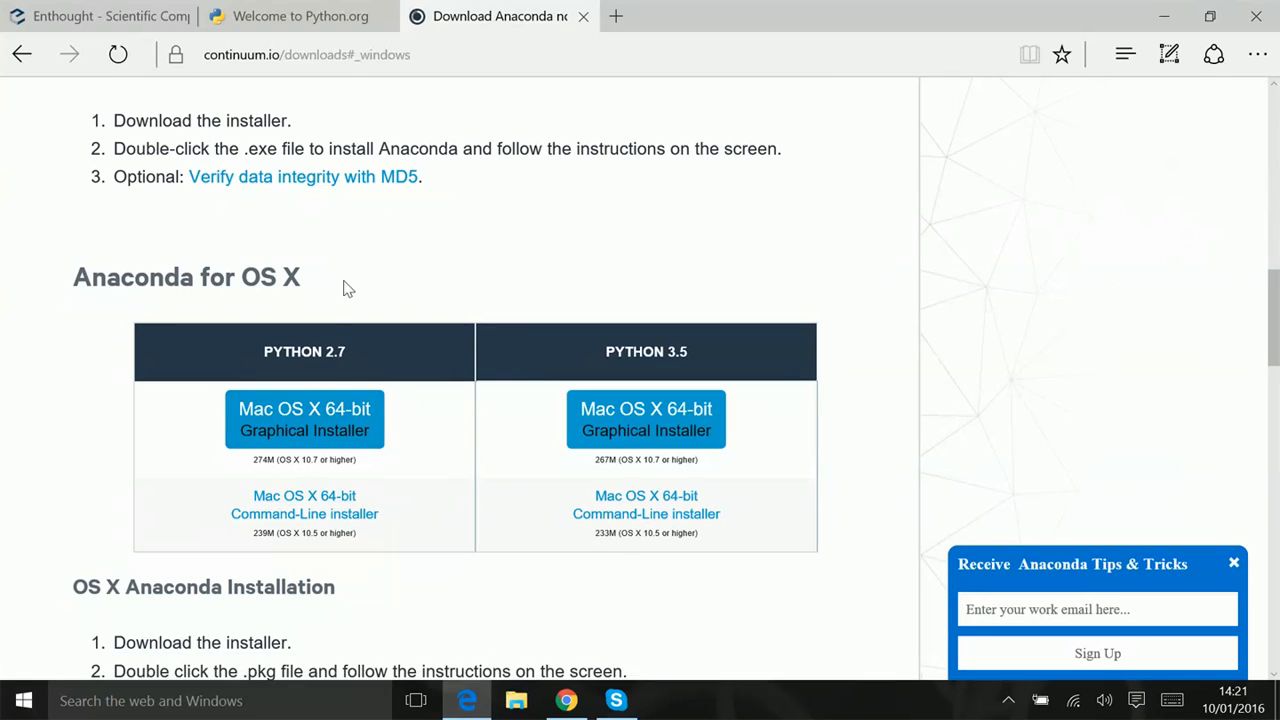
mouse_move(378, 348)
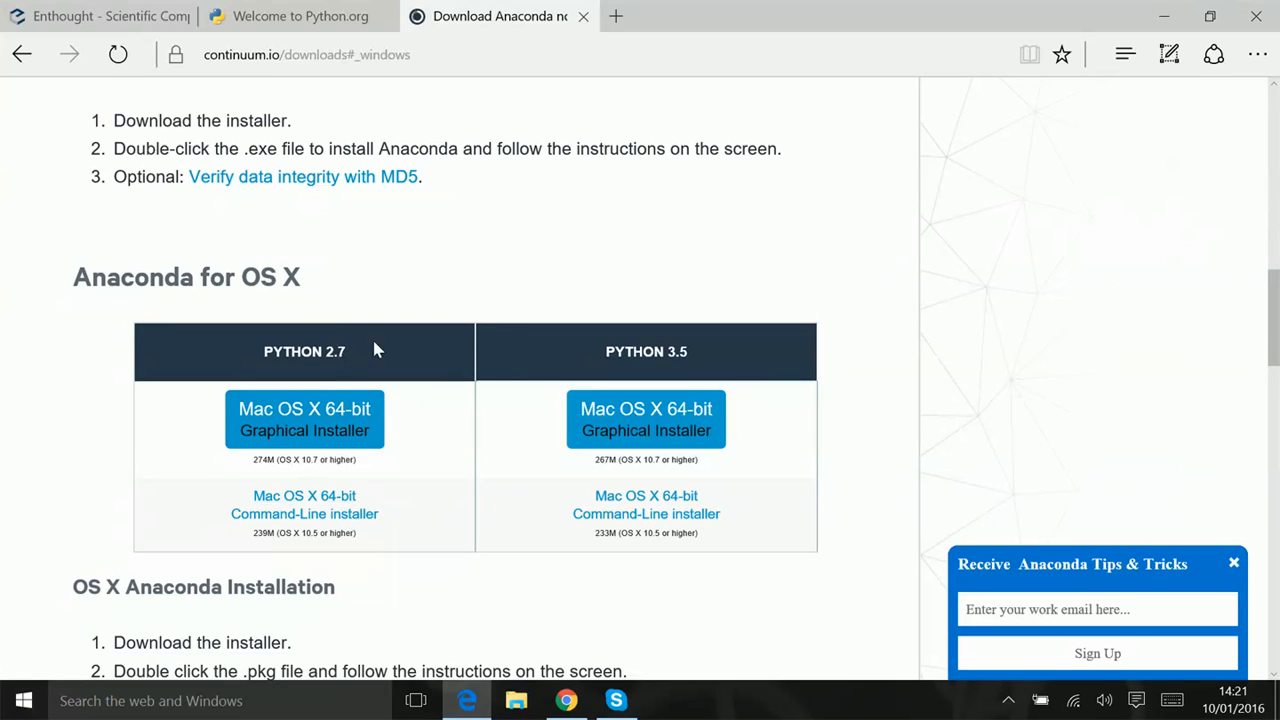
mouse_move(488, 266)
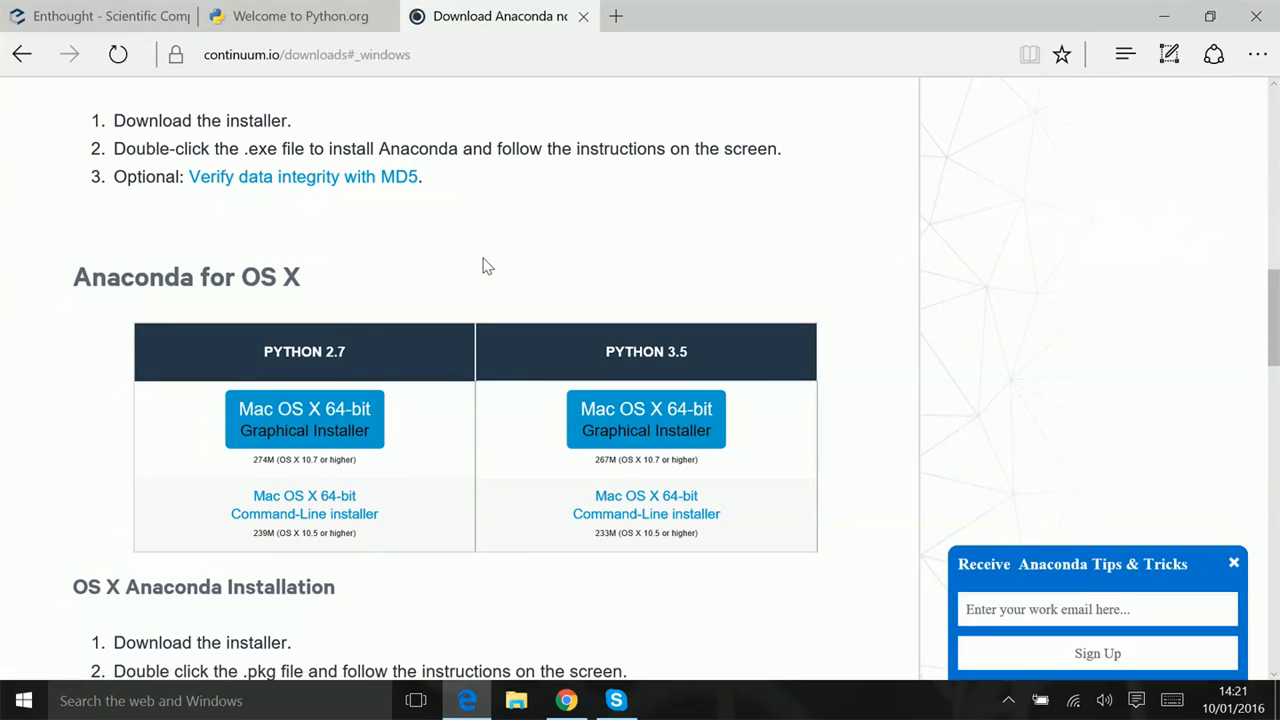
mouse_move(488, 254)
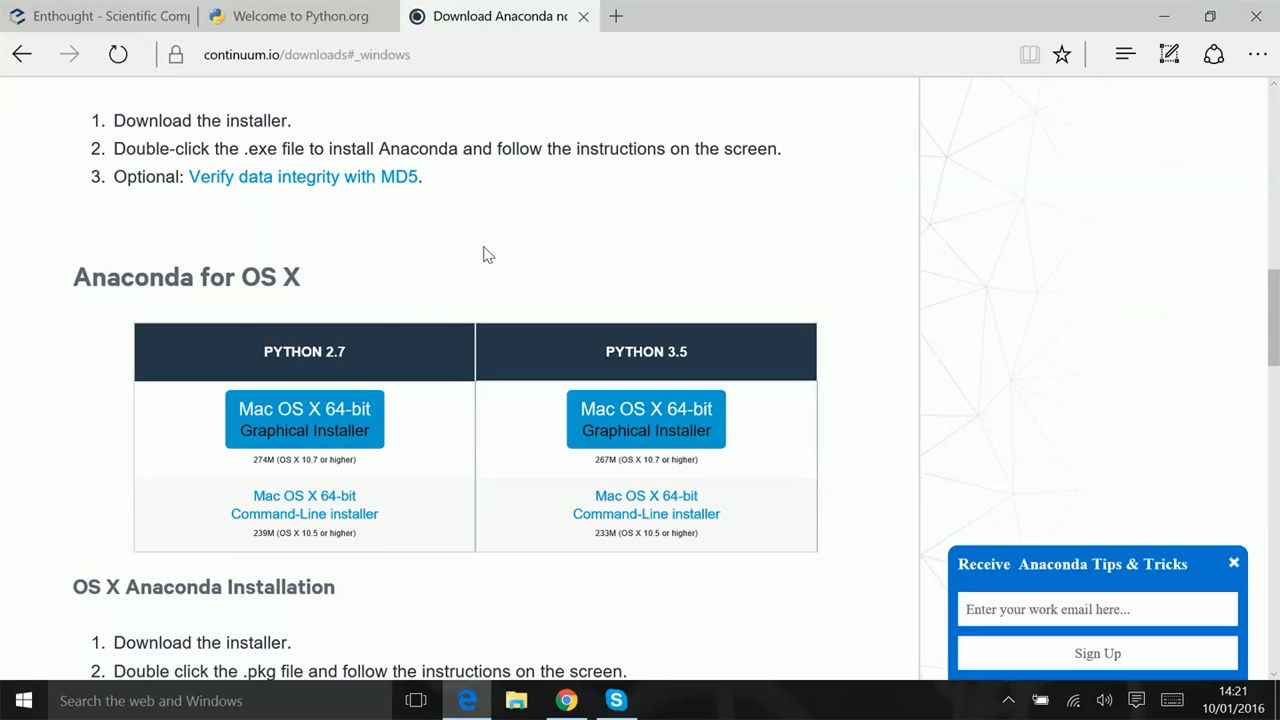
scroll(down, 3)
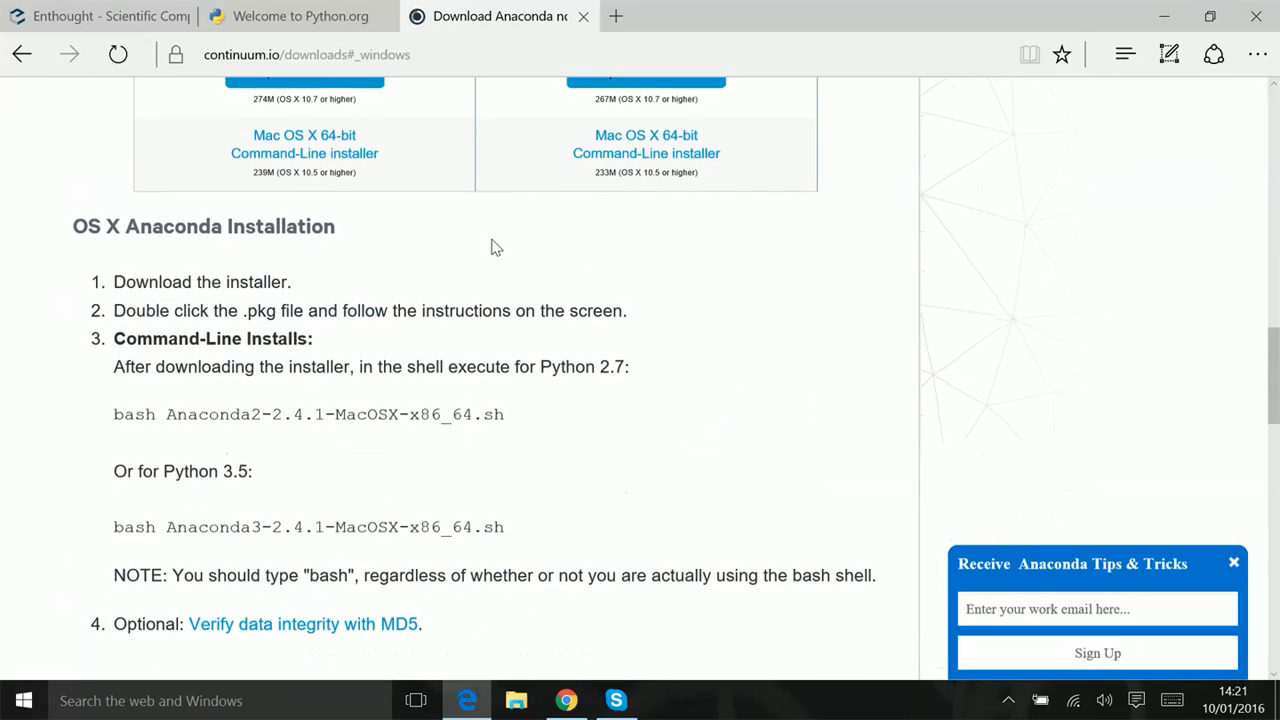
scroll(down, 3)
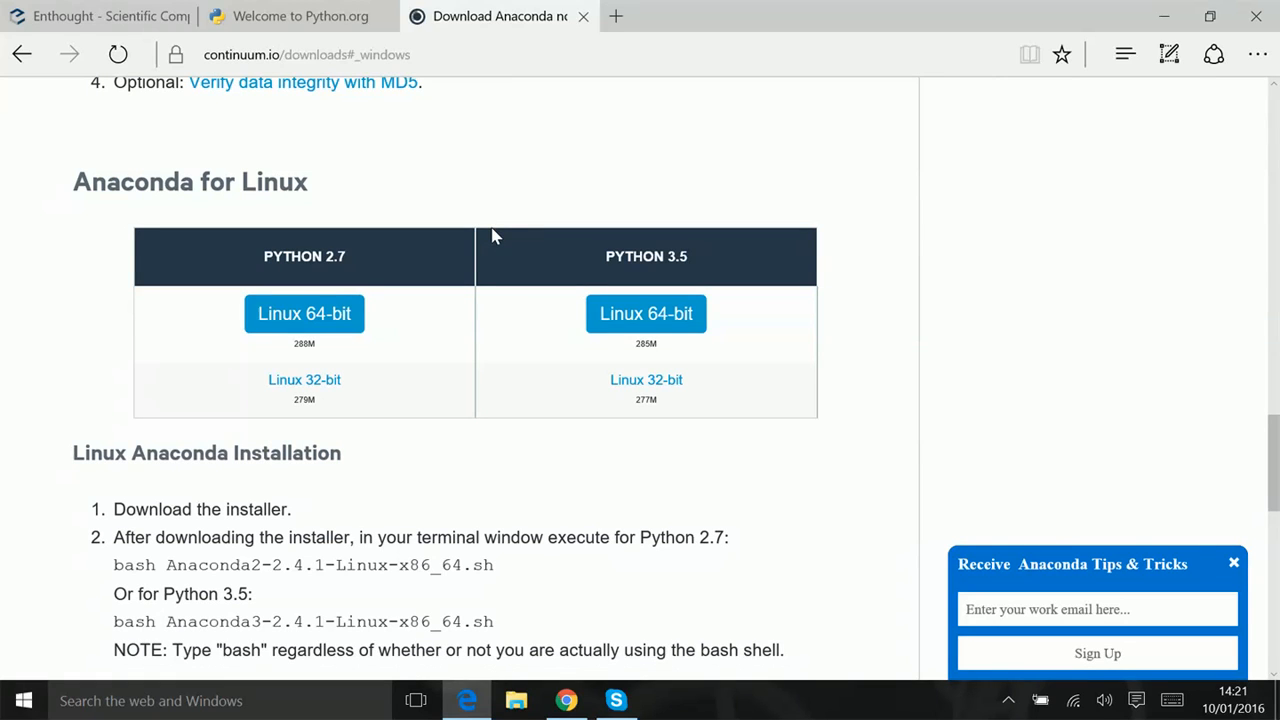
mouse_move(468, 136)
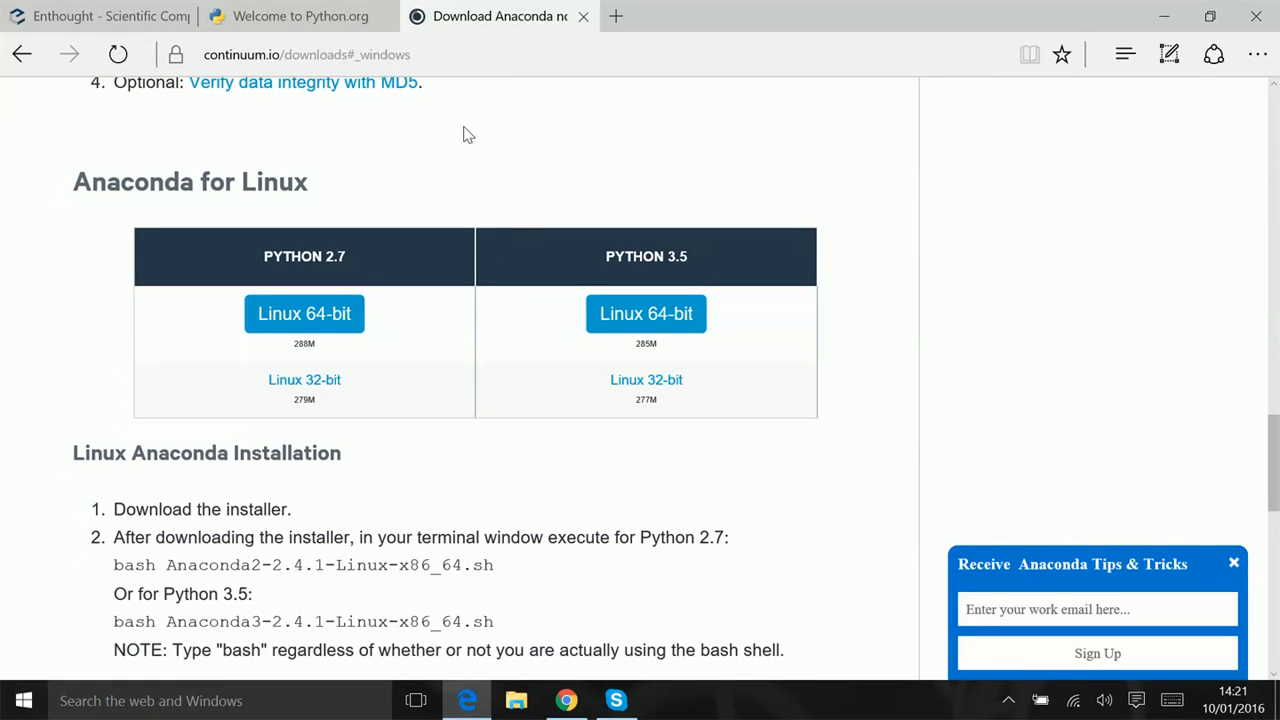
mouse_move(384, 172)
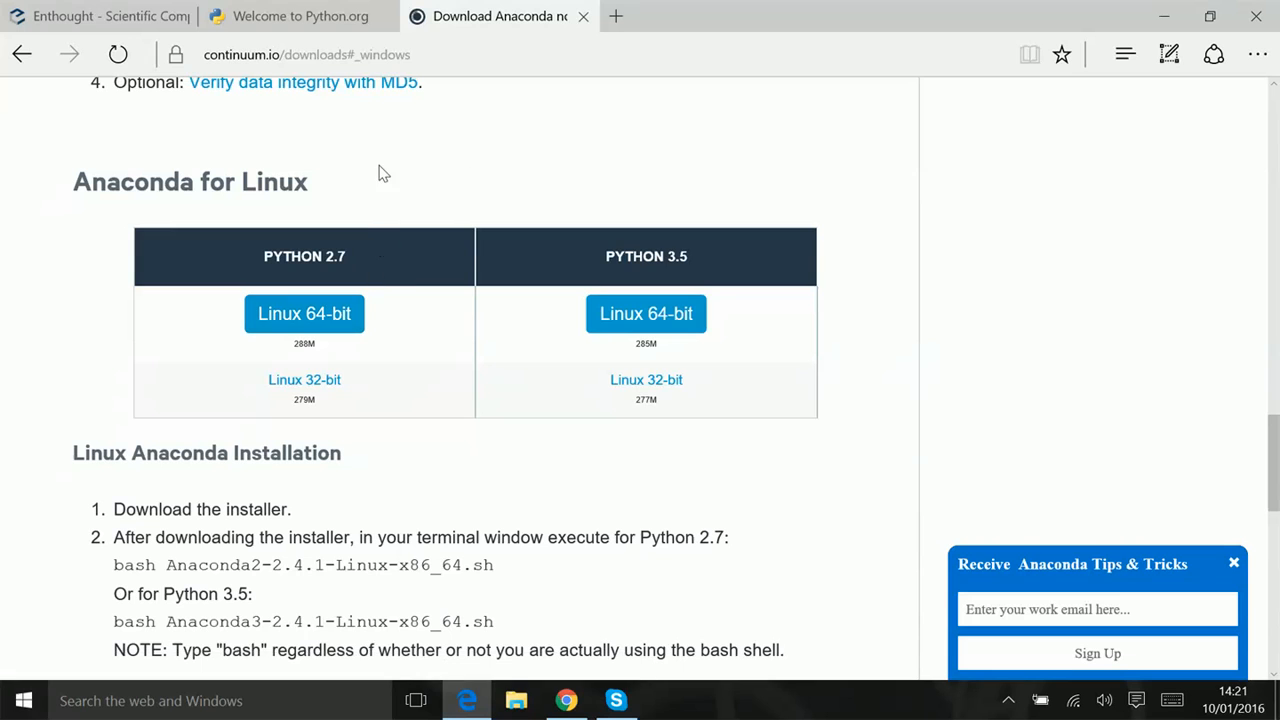
scroll(down, 3)
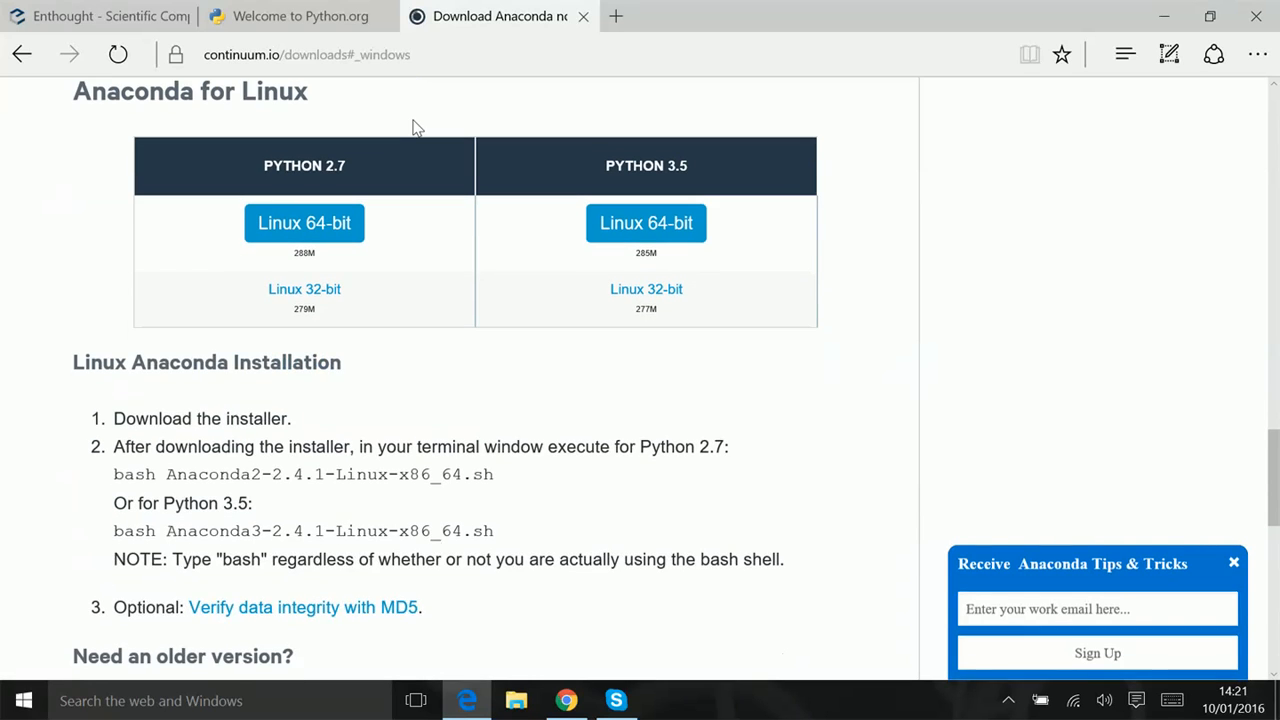
scroll(up, 3)
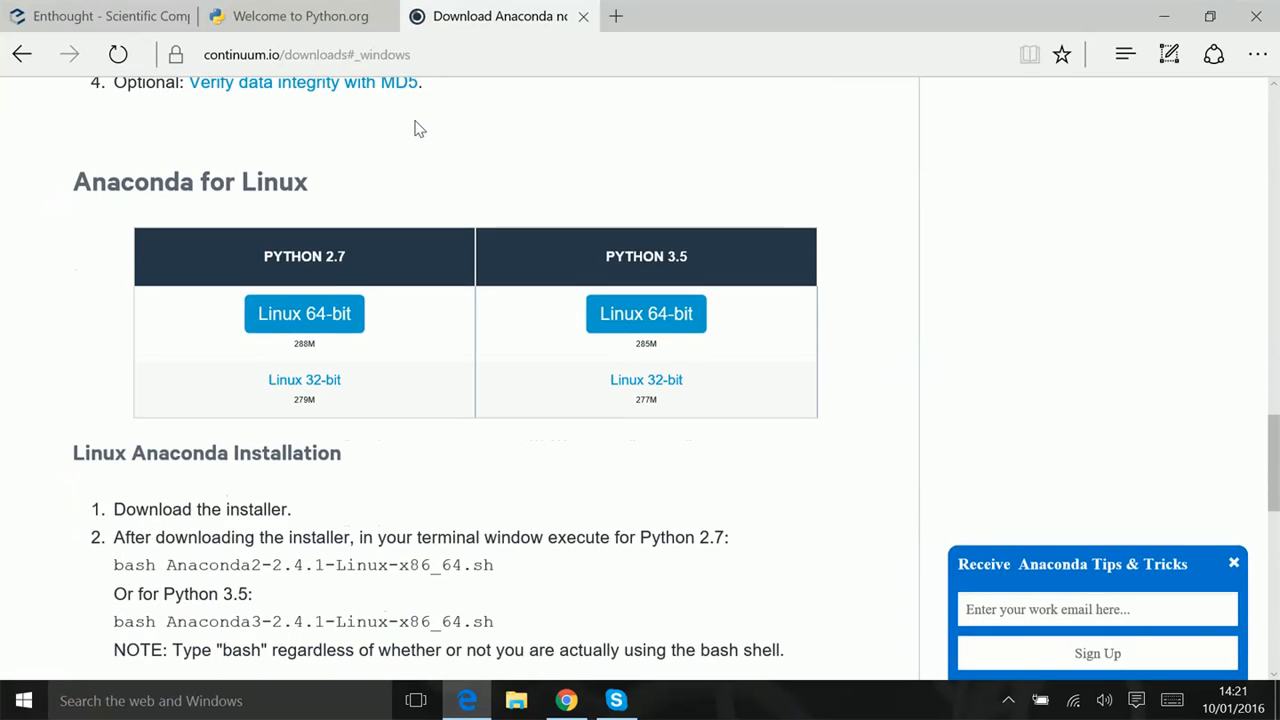
scroll(up, 3)
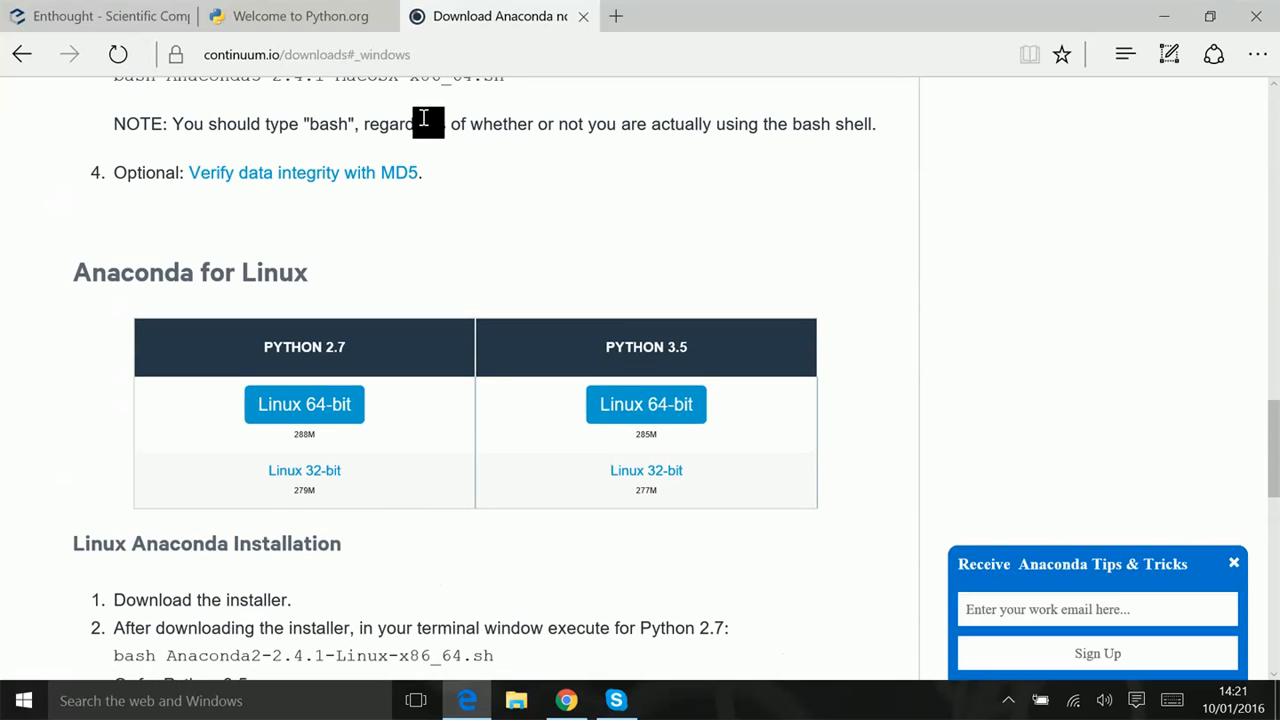
scroll(up, 3)
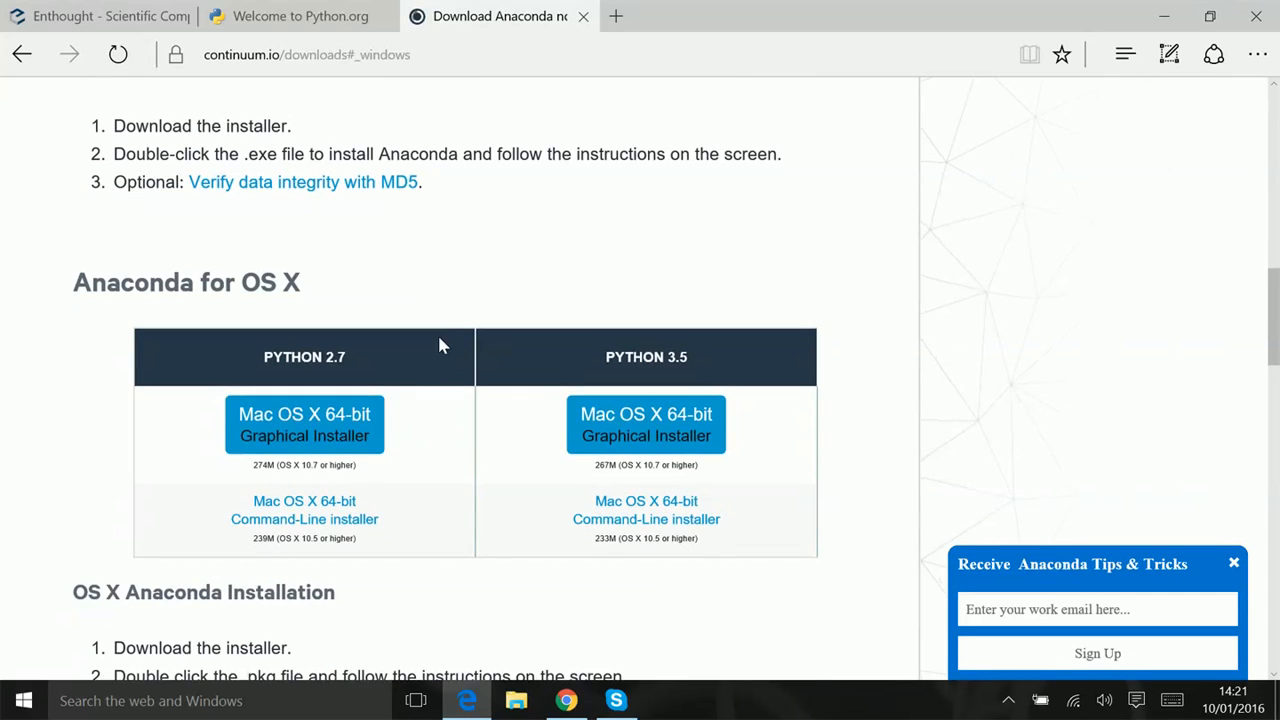
Start downloading the Windows 64-bit graphical installer for Python 2.7
scroll(up, 3)
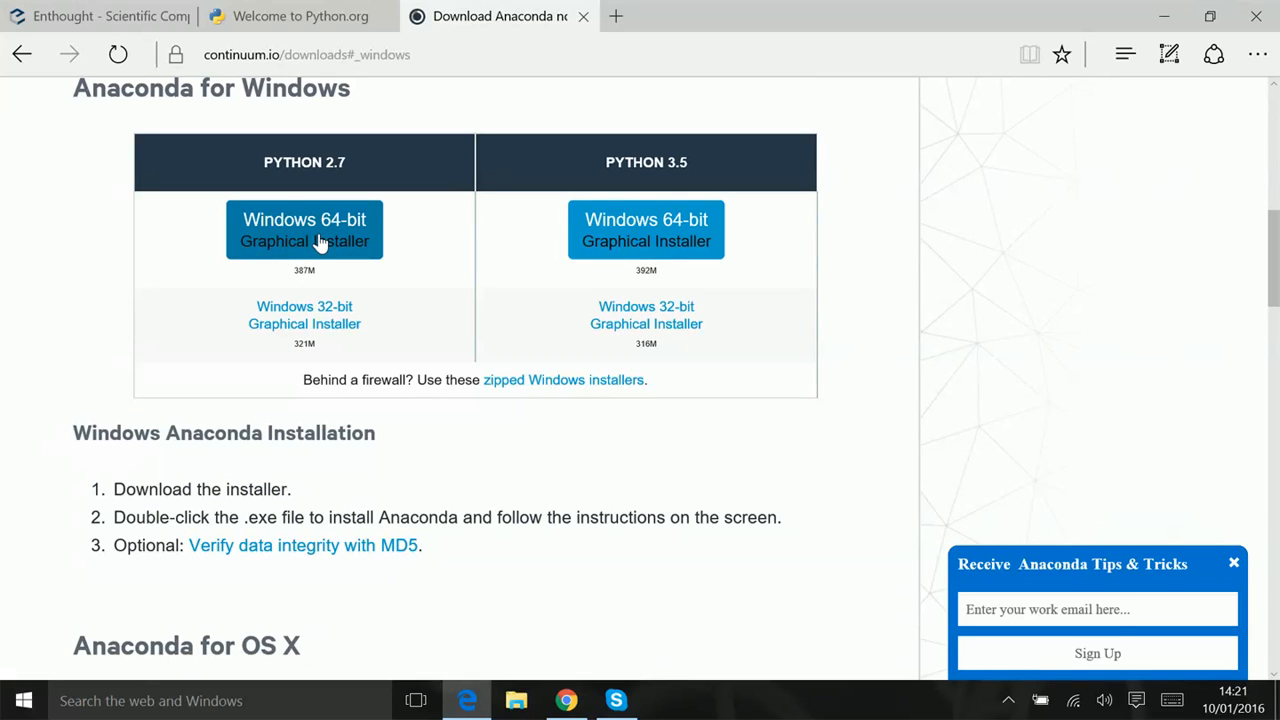
click(304, 230)
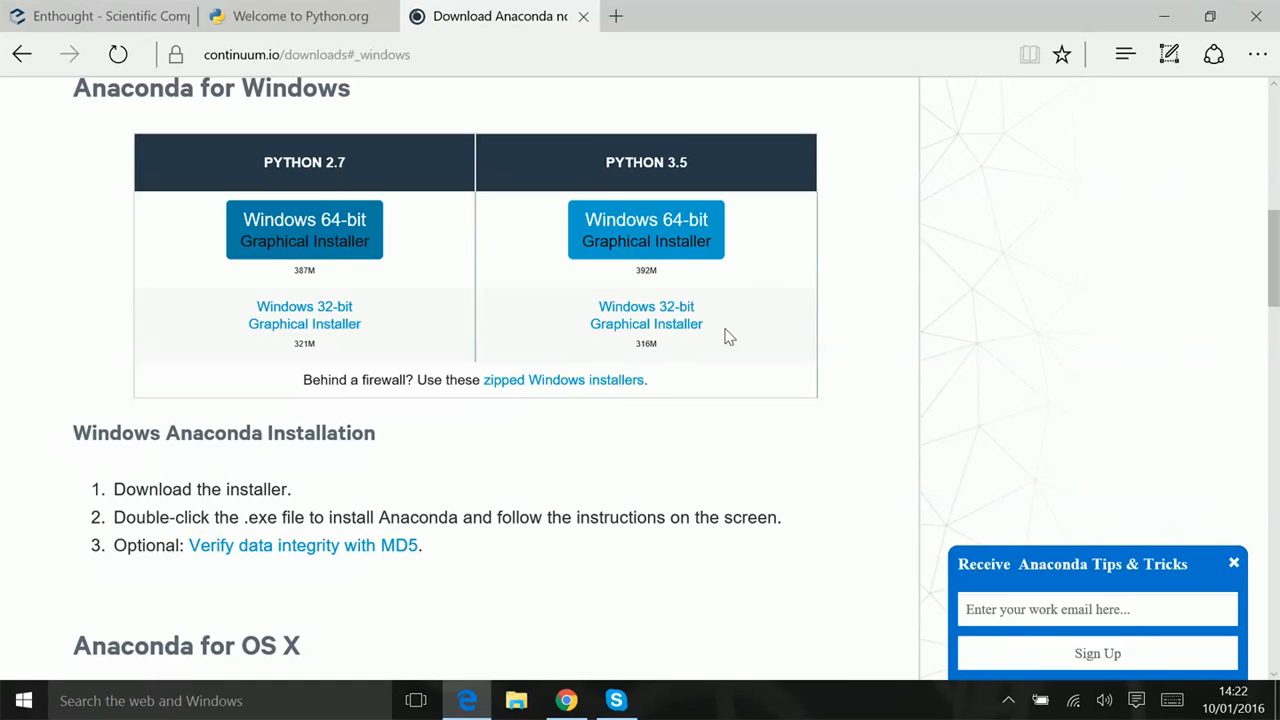
mouse_move(800, 98)
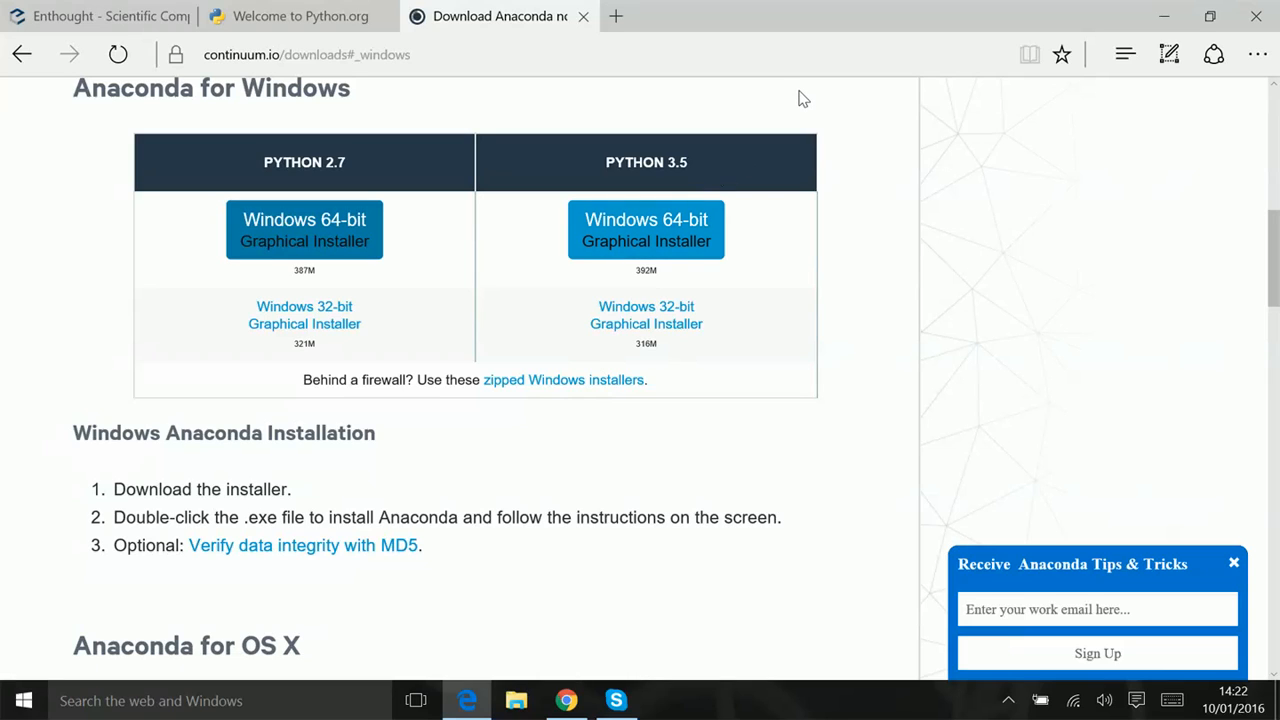
mouse_move(900, 112)
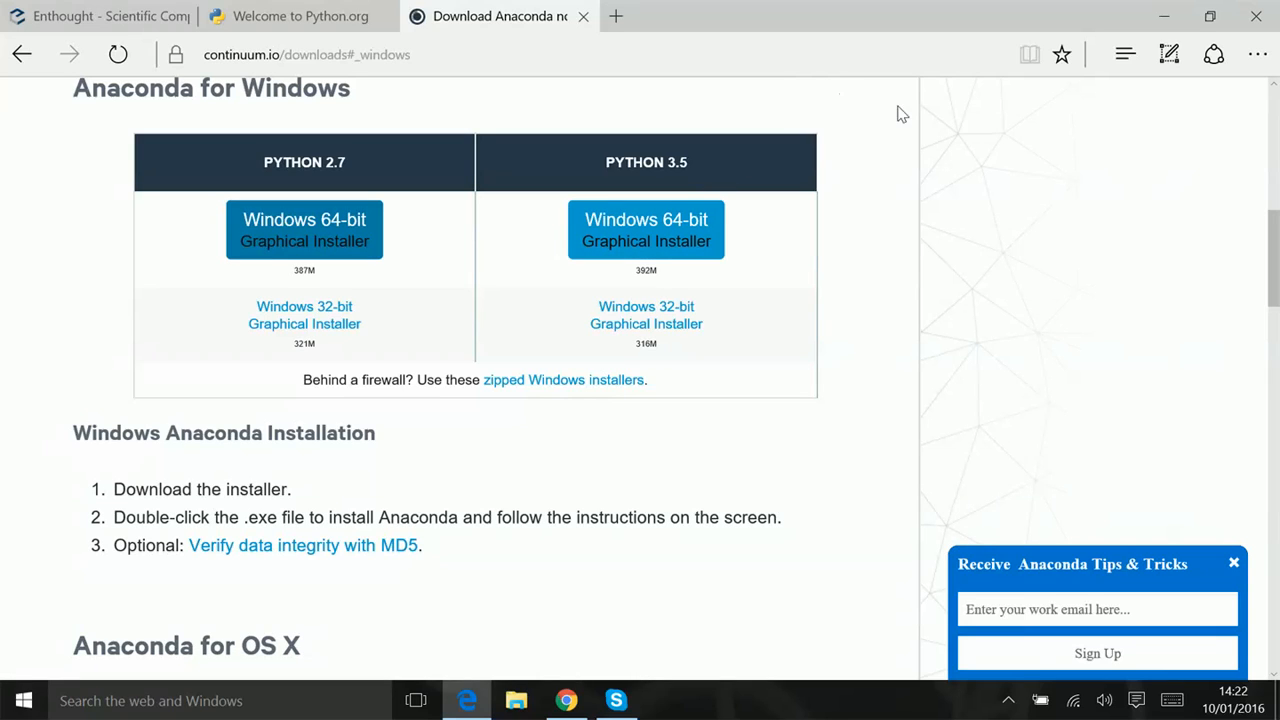
mouse_move(1136, 224)
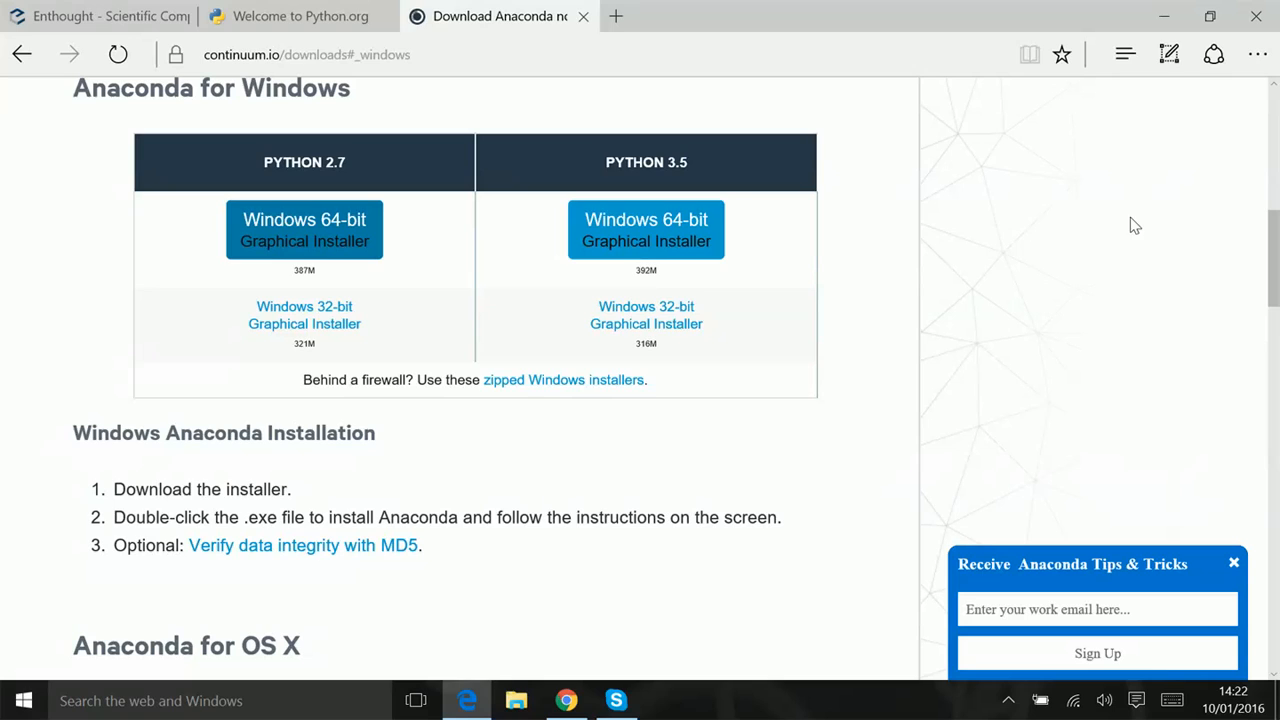